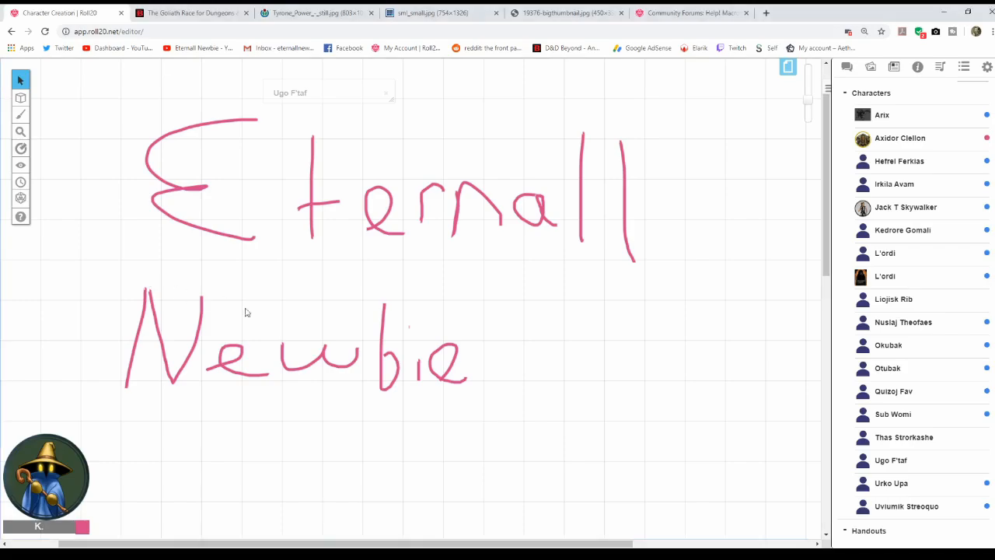
# Toggle the drawing options menu closed again, then bring up the portrait photo tab.
pyautogui.click(20, 115)
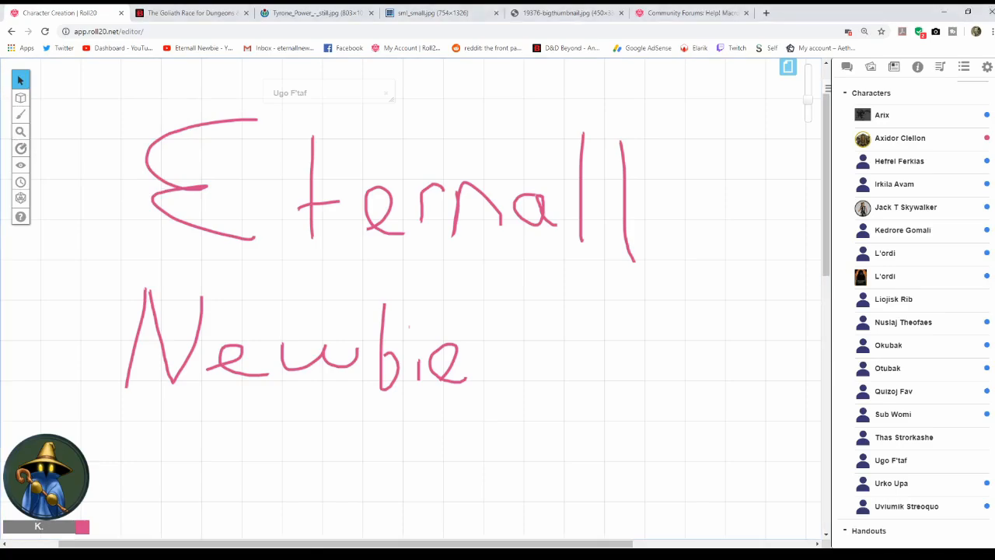
pyautogui.click(21, 115)
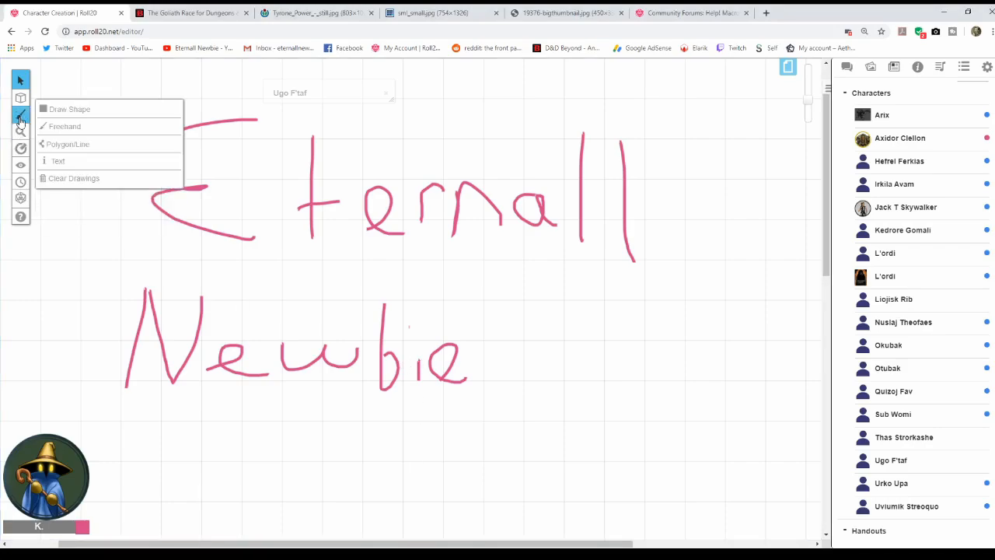
pyautogui.click(65, 126)
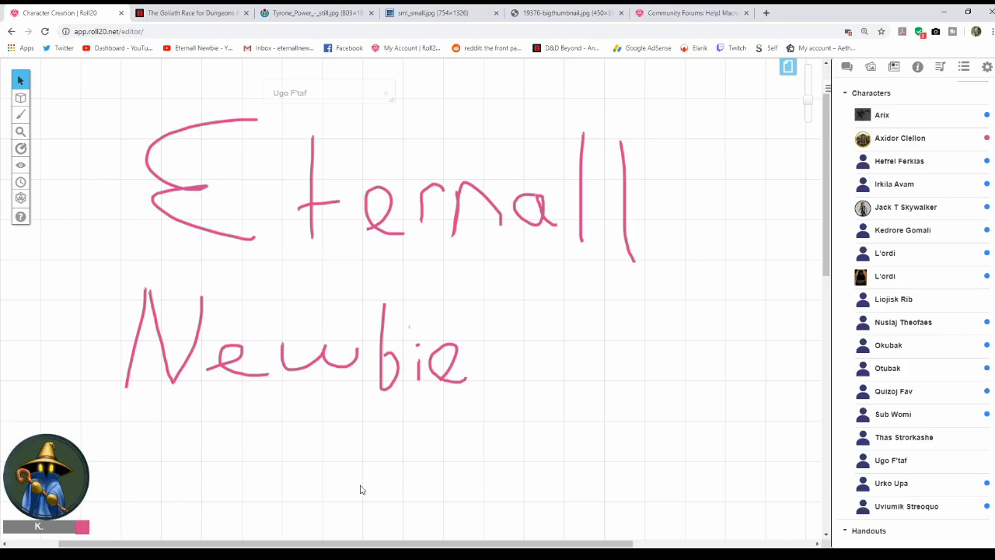
pyautogui.moveTo(380, 308)
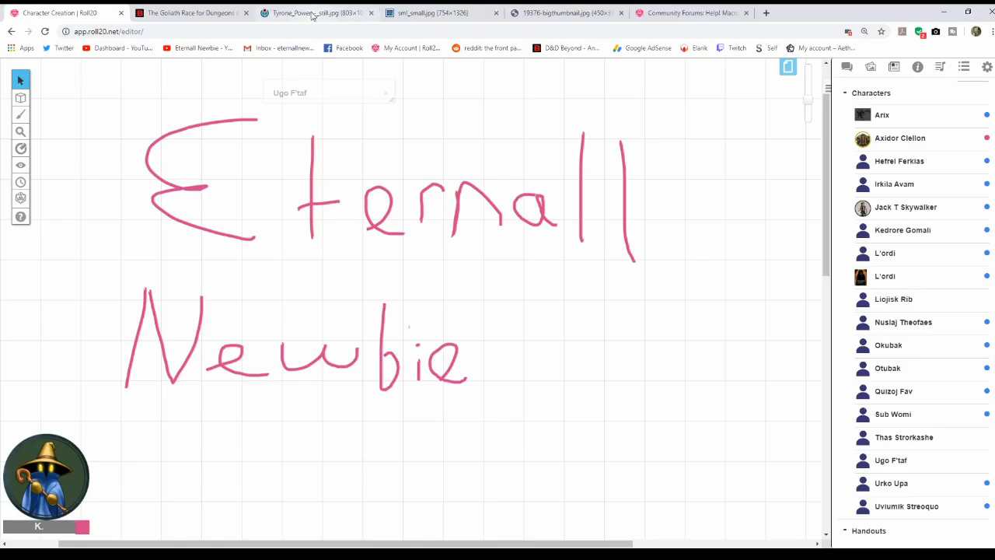
pyautogui.click(311, 13)
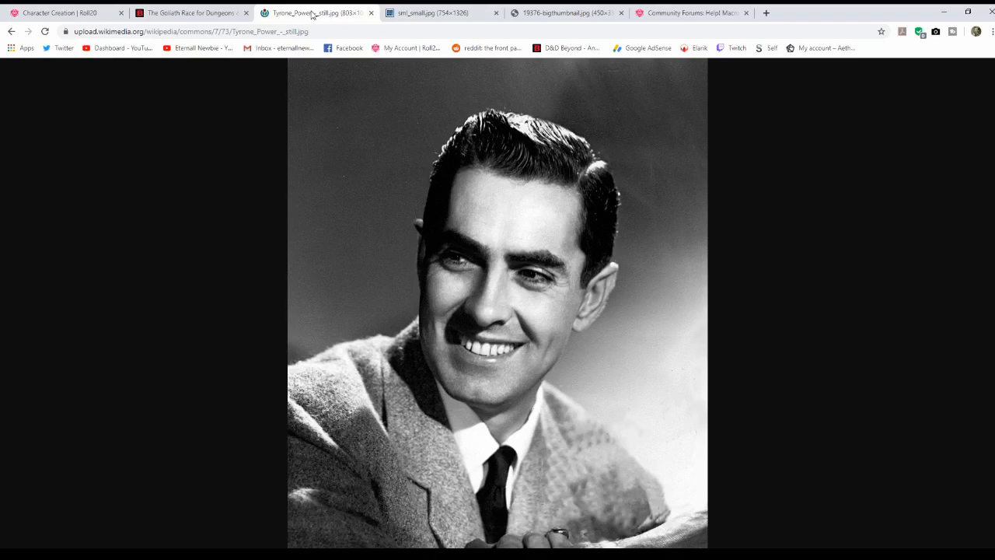
# View the '2 + 2 = 5' image and the portrait, then return to the Roll20 game.
pyautogui.click(563, 12)
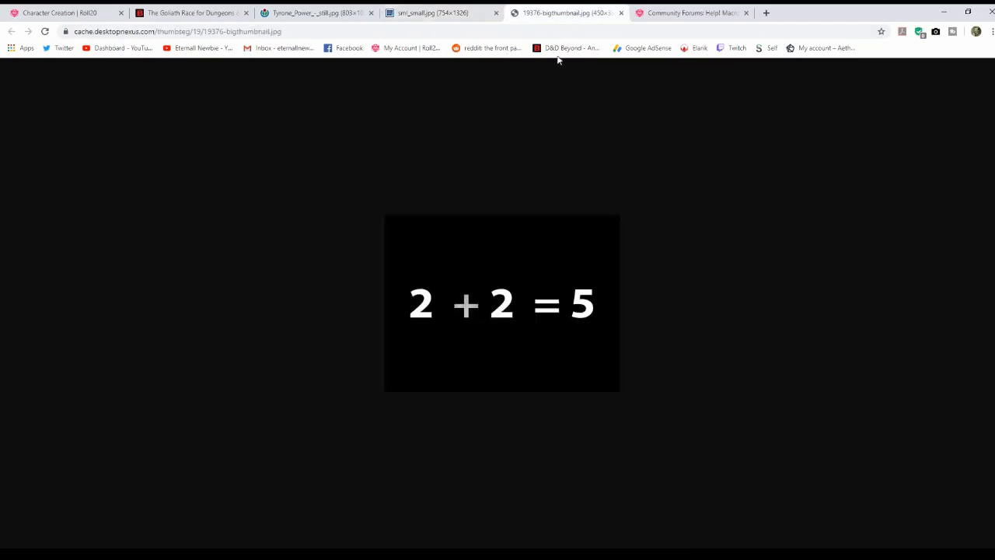
pyautogui.moveTo(504, 337)
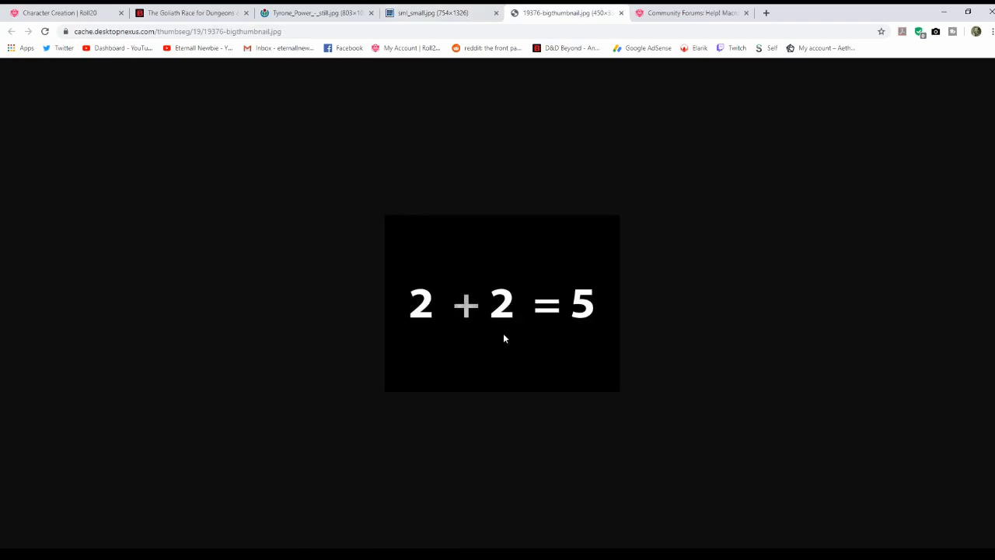
pyautogui.moveTo(510, 339)
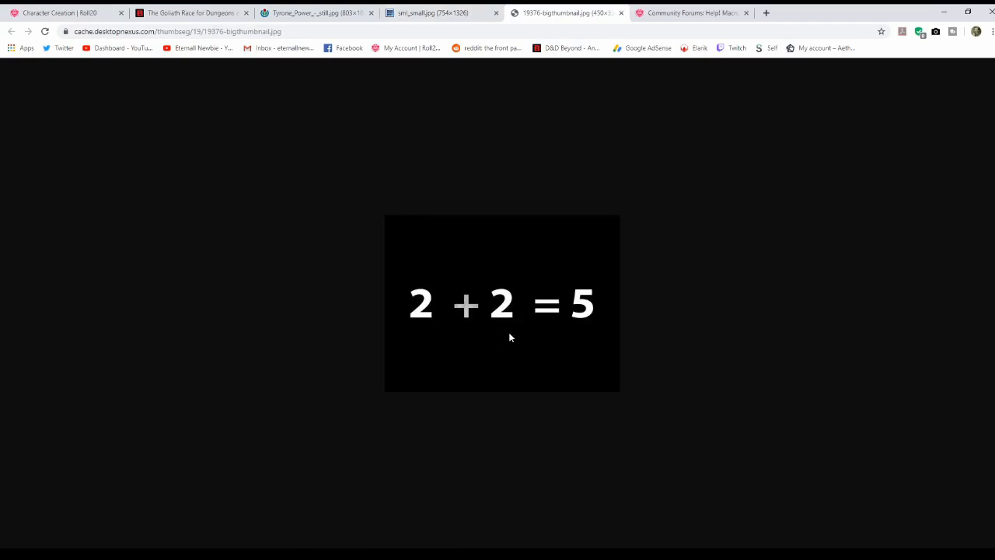
pyautogui.click(314, 13)
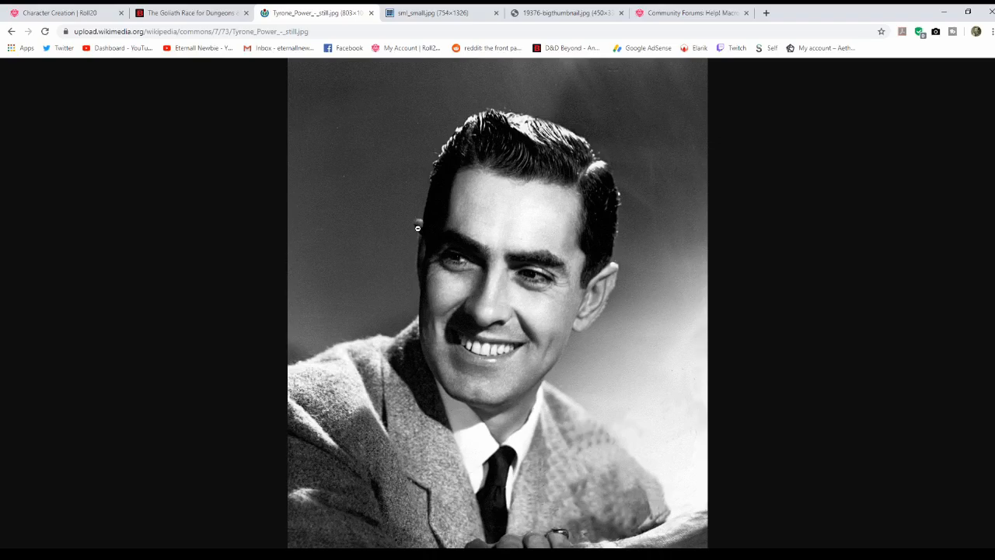
pyautogui.click(62, 12)
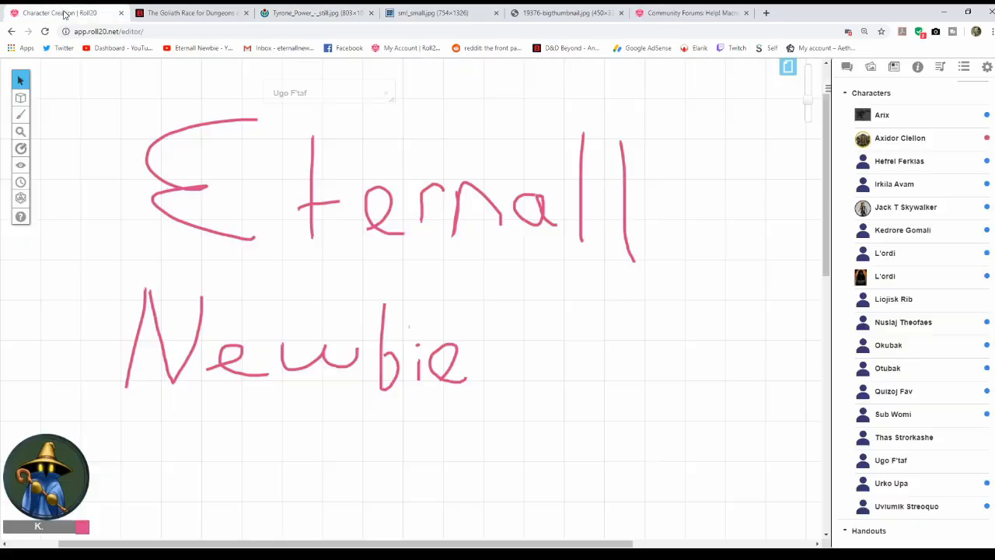
# Bring up Ugo F'taf's sheet settings and reach the Charactermancer launch option.
pyautogui.click(891, 460)
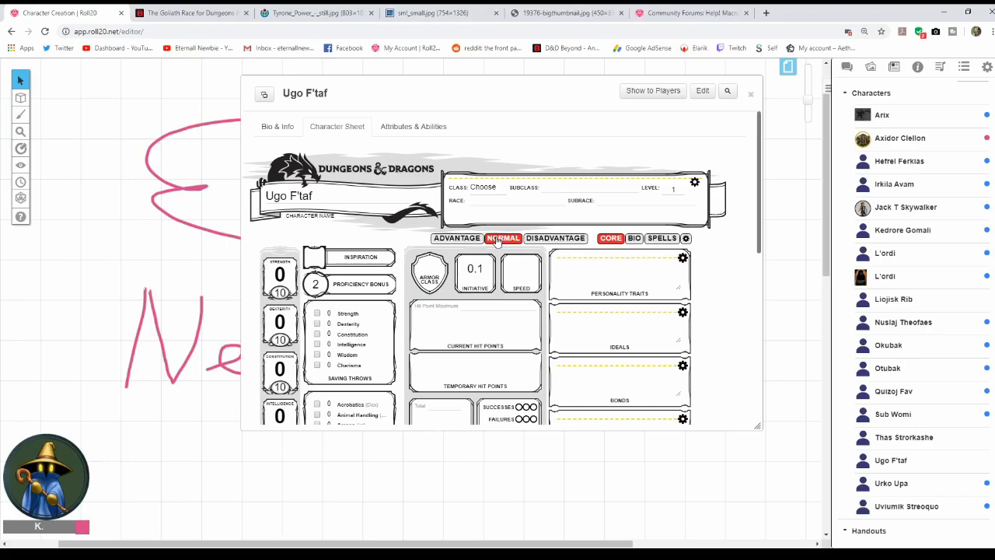
pyautogui.moveTo(666, 263)
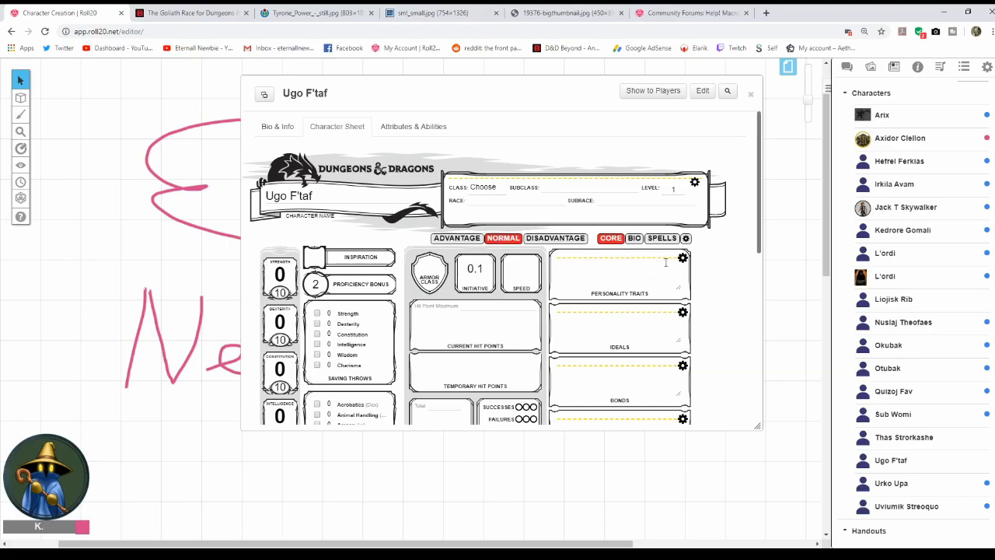
pyautogui.click(687, 239)
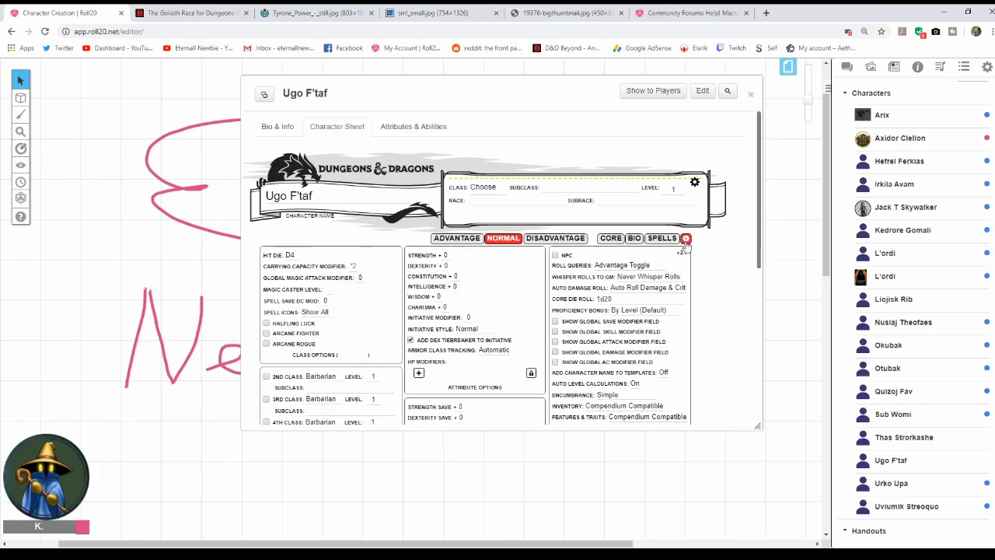
pyautogui.scroll(-3)
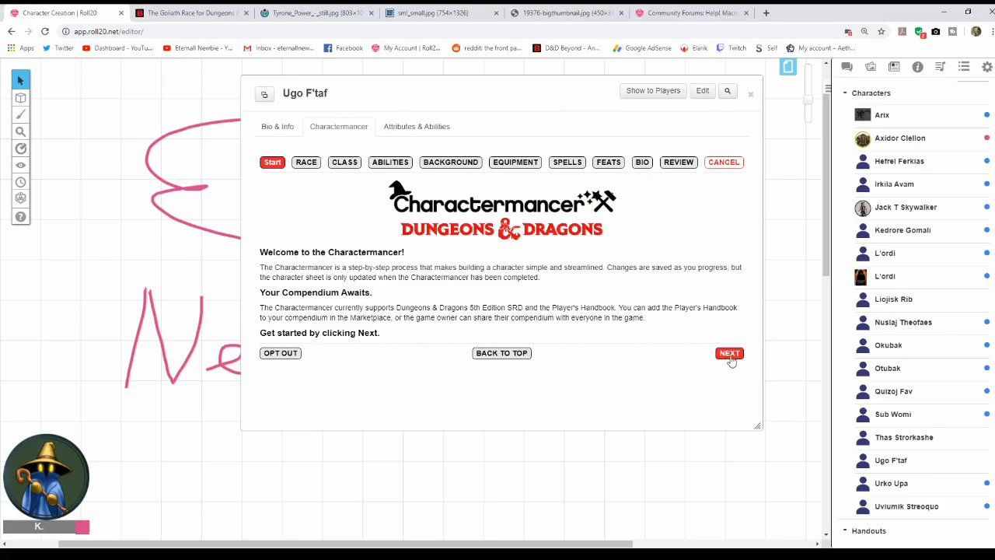
# Choose a Custom race on the race step and begin editing its name.
pyautogui.click(730, 353)
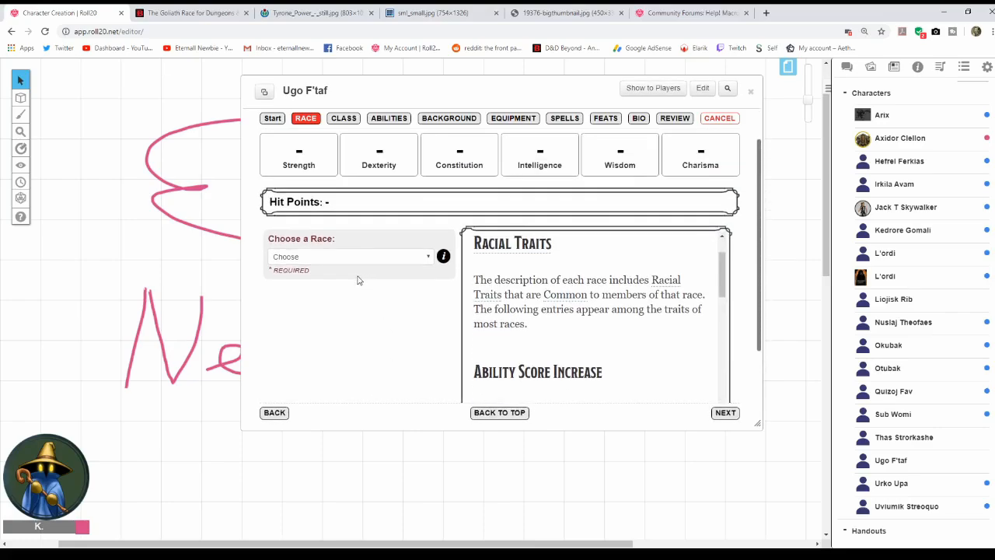
pyautogui.moveTo(346, 264)
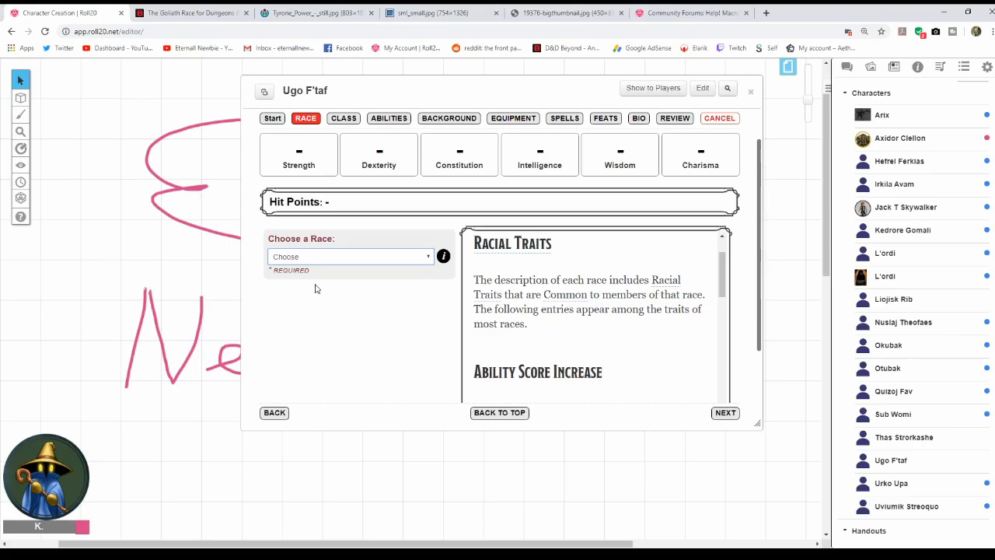
pyautogui.moveTo(293, 367)
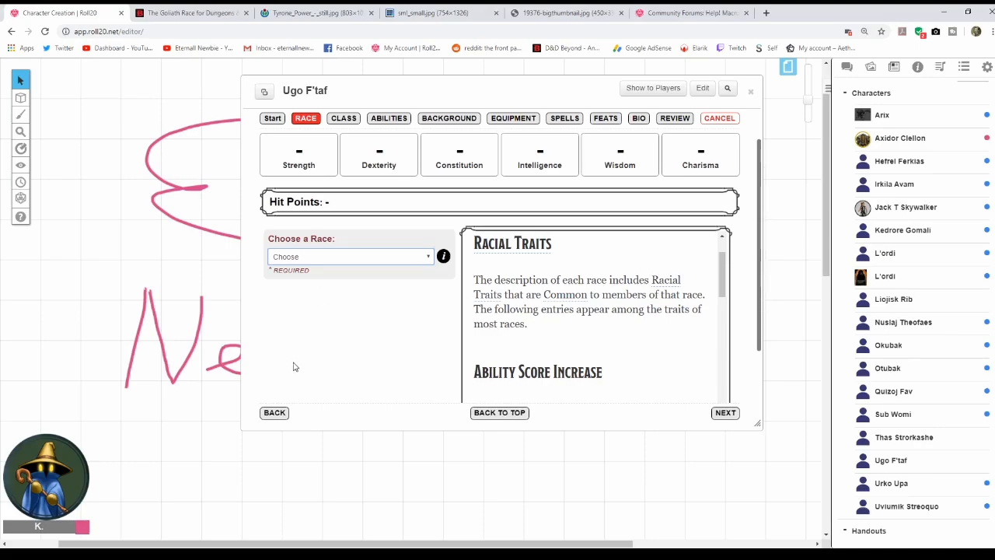
pyautogui.click(350, 257)
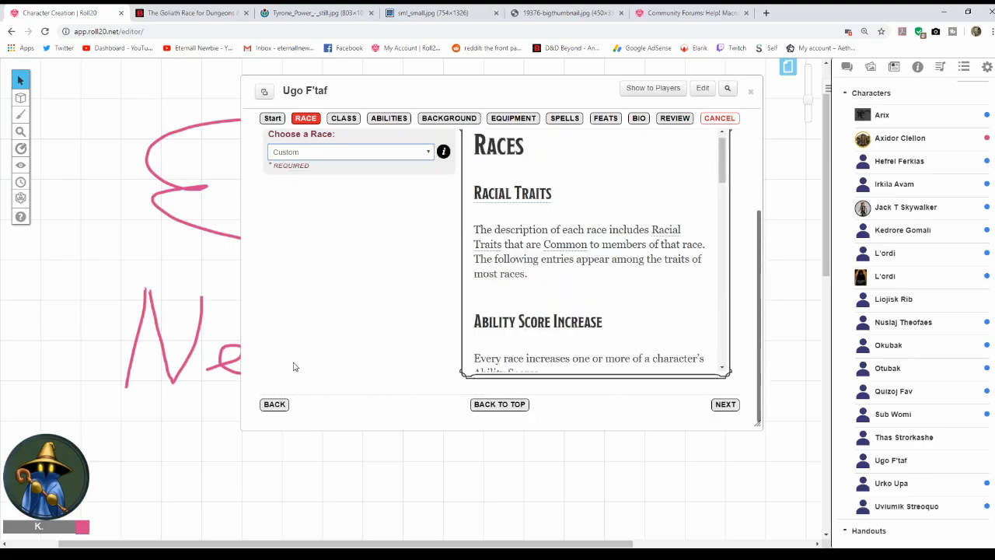
pyautogui.click(350, 152)
pyautogui.write('Gpo')
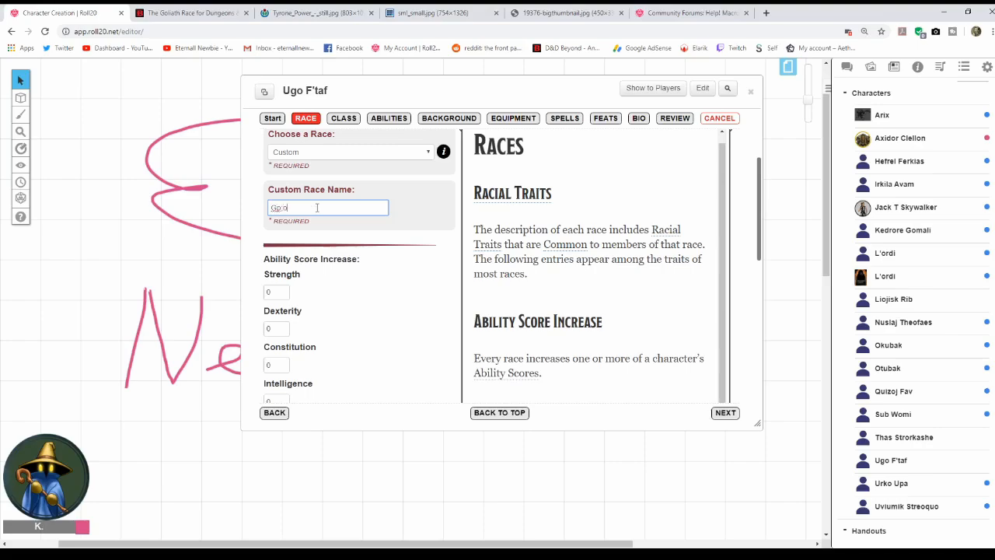
pyautogui.press('backspace')
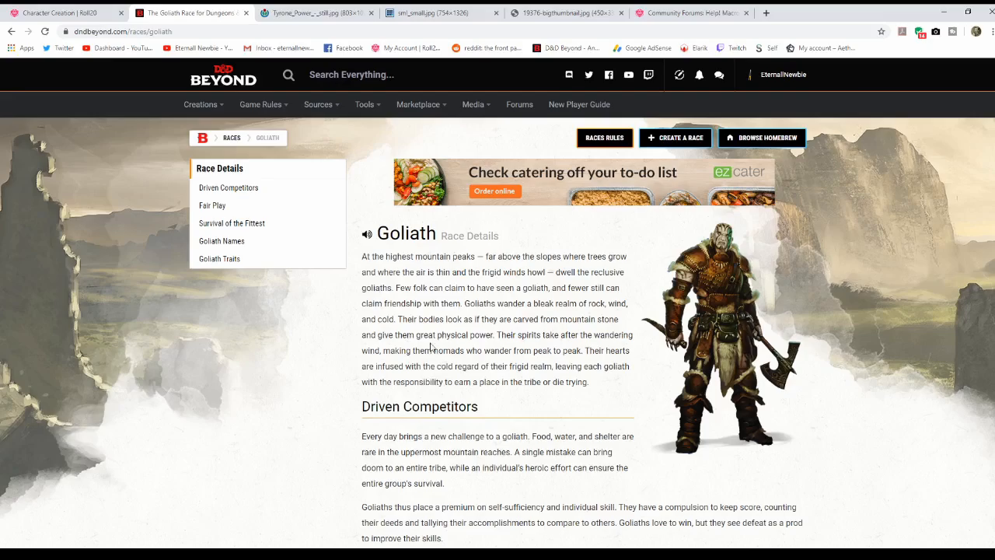
# Review the Goliath names and traits on D&D Beyond, then return to Roll20.
pyautogui.scroll(-3)
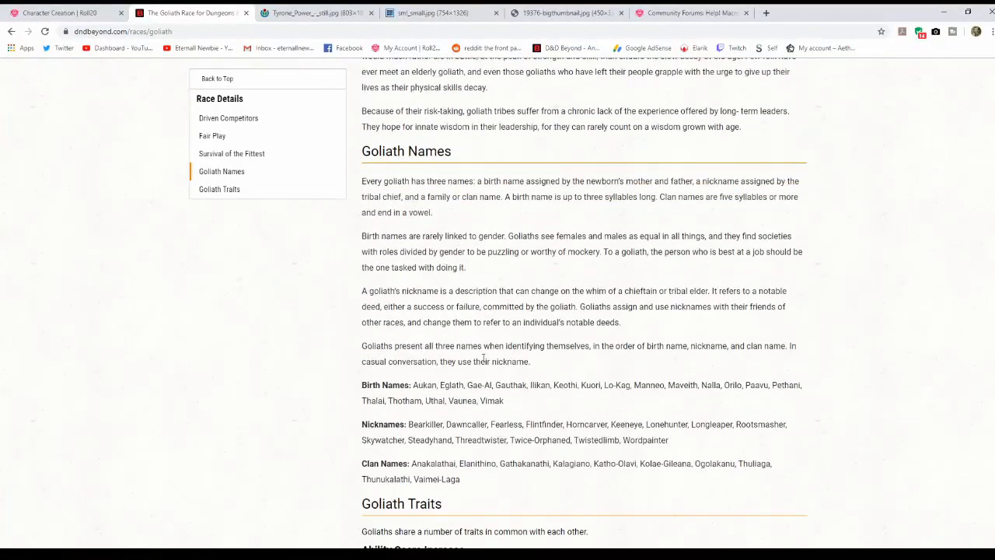
pyautogui.scroll(3)
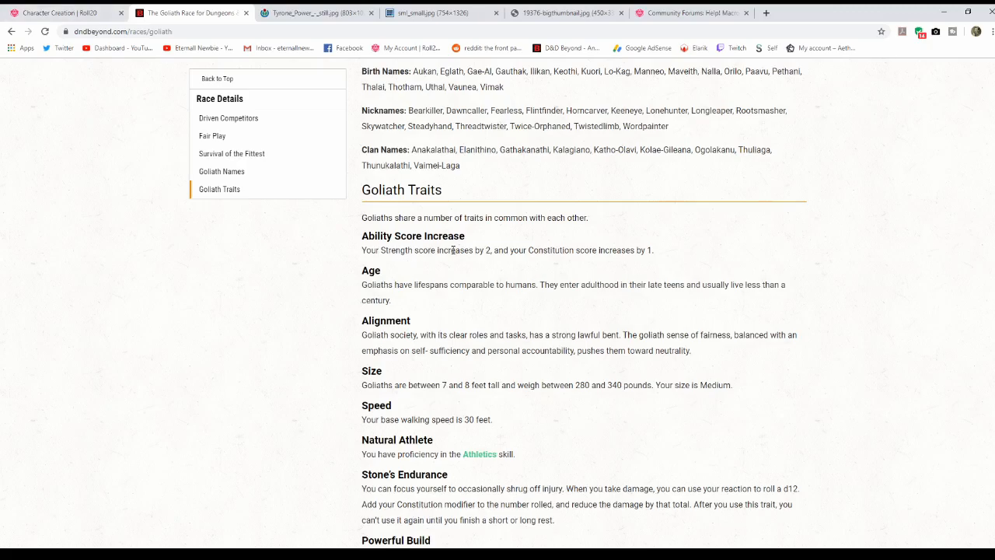
pyautogui.click(66, 13)
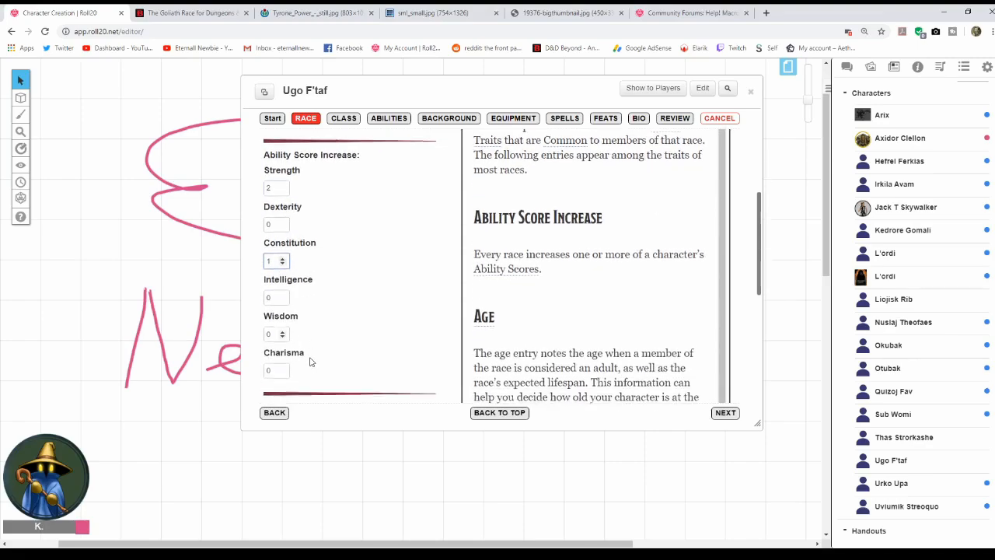
# Set the custom race to Medium size and 30 ft walking speed from the Goliath traits.
pyautogui.scroll(-3)
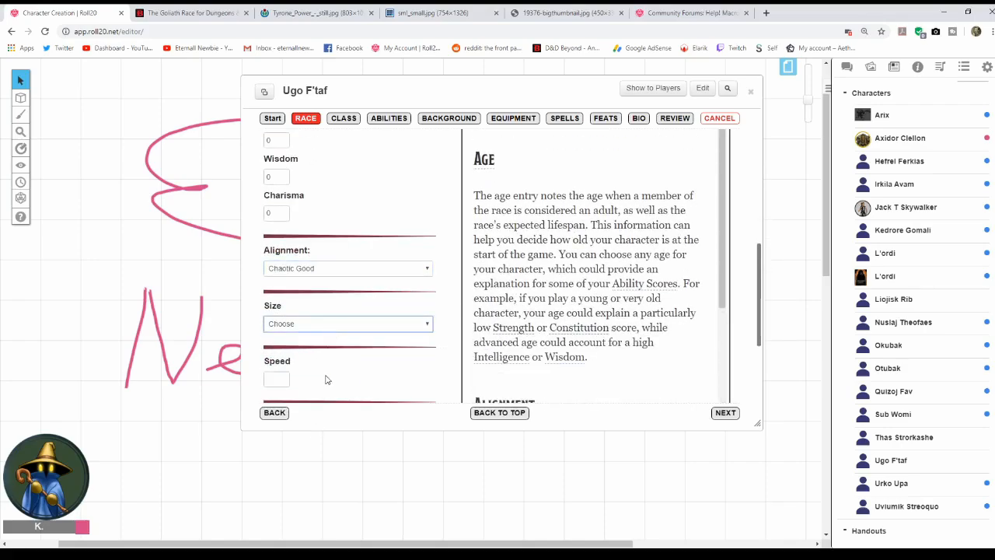
pyautogui.click(190, 12)
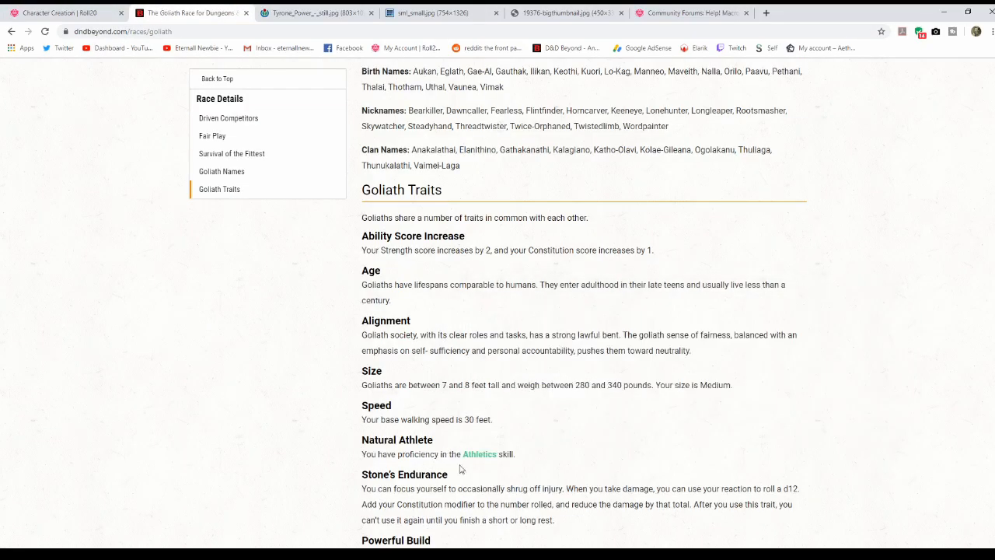
pyautogui.click(62, 12)
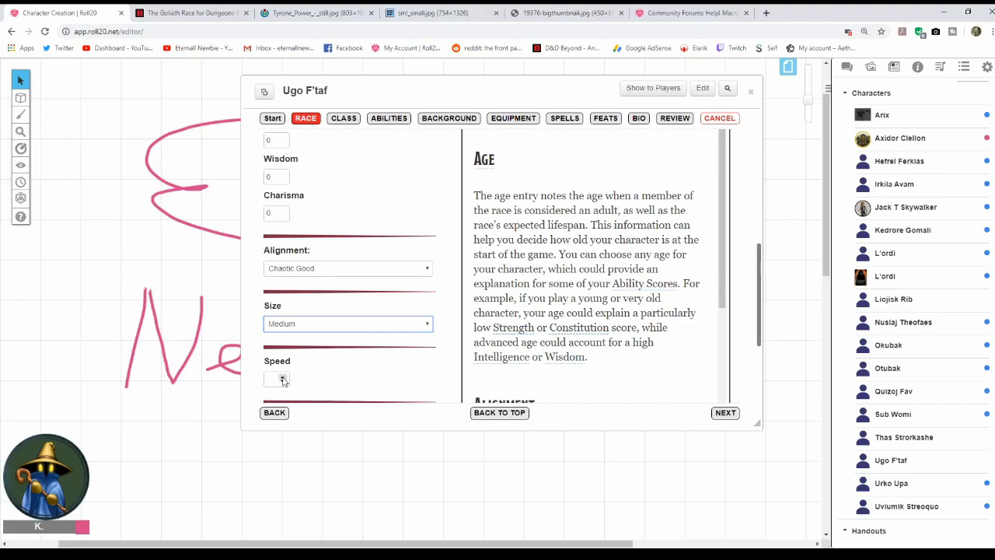
pyautogui.click(283, 376)
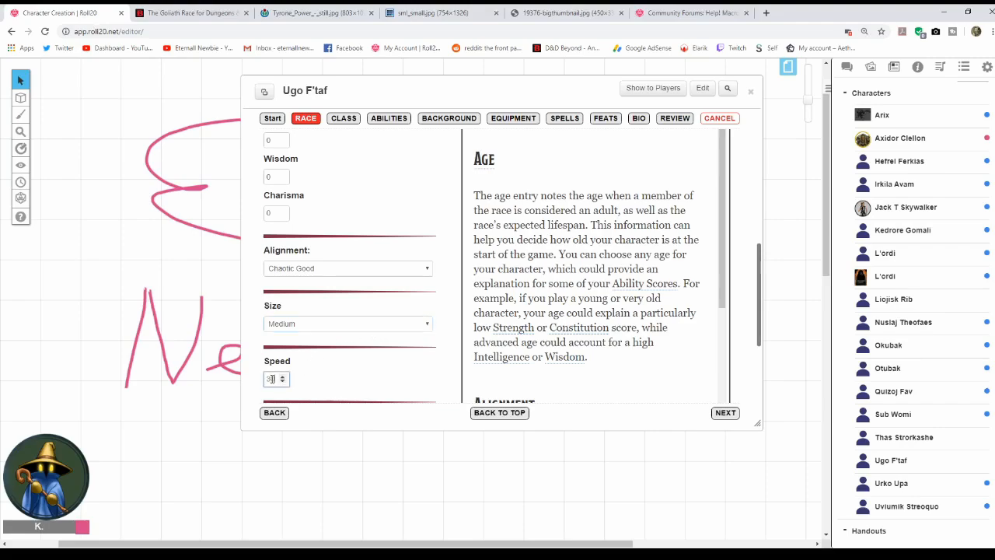
pyautogui.scroll(-3)
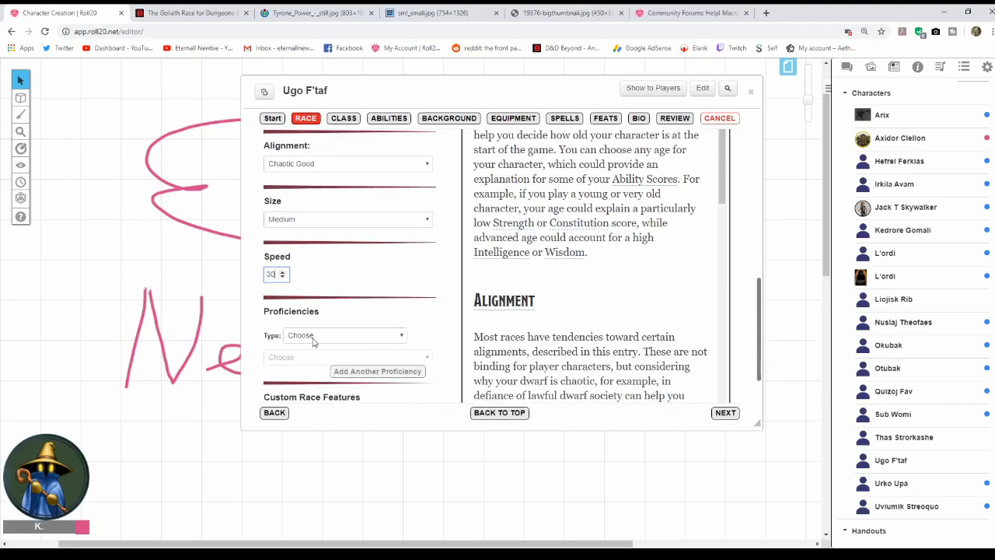
pyautogui.click(190, 12)
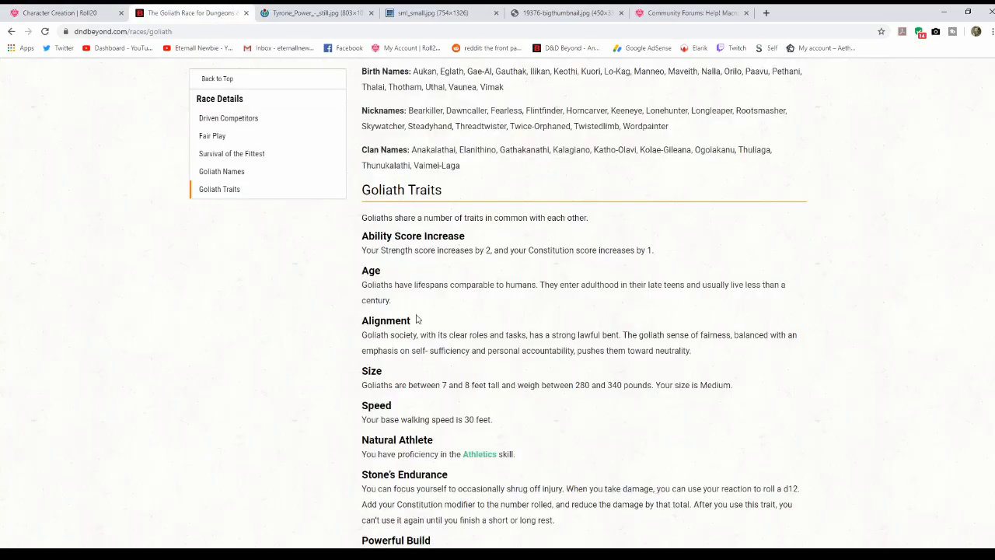
pyautogui.moveTo(420, 464)
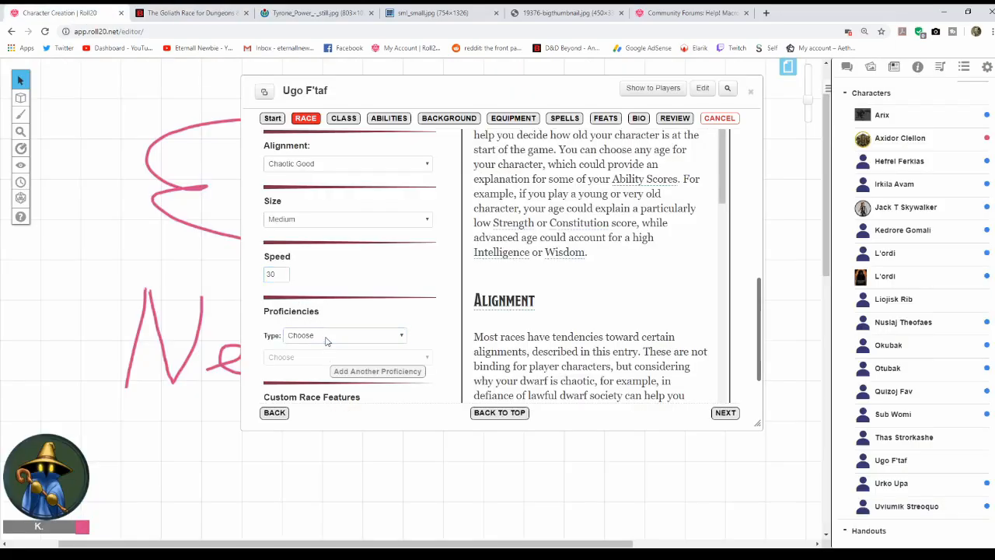
# Add Athletics skill plus Common and Giant language proficiencies to the custom race.
pyautogui.click(345, 336)
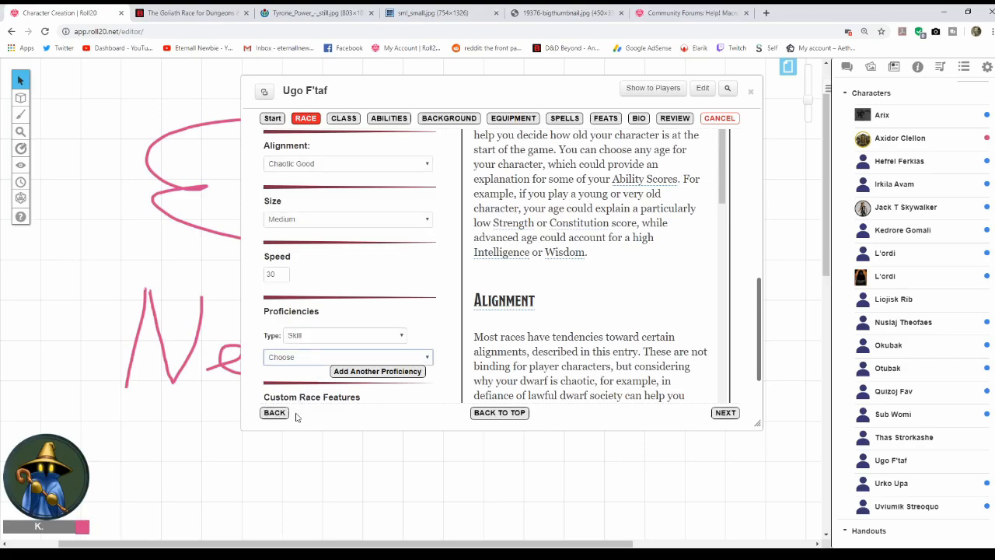
pyautogui.moveTo(311, 399)
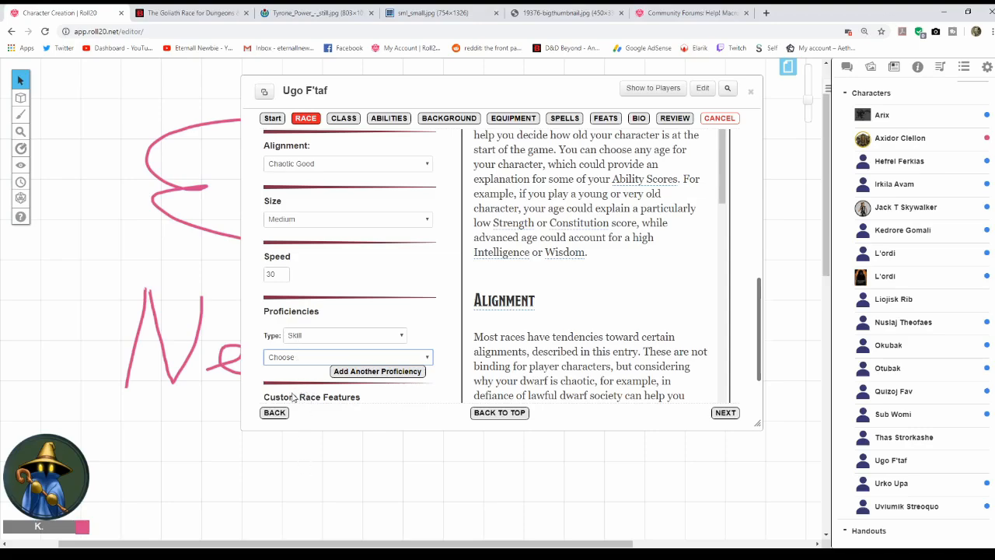
pyautogui.click(348, 356)
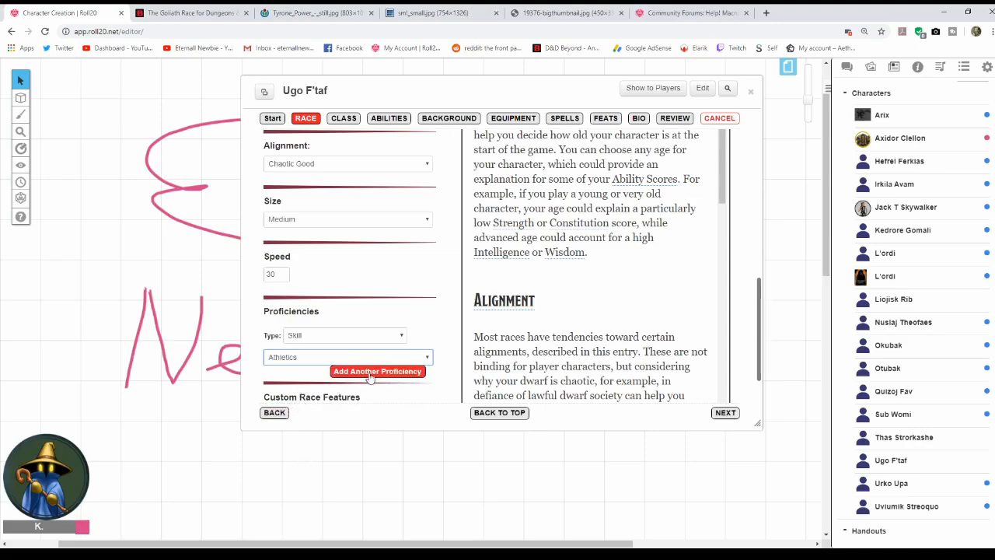
pyautogui.click(377, 370)
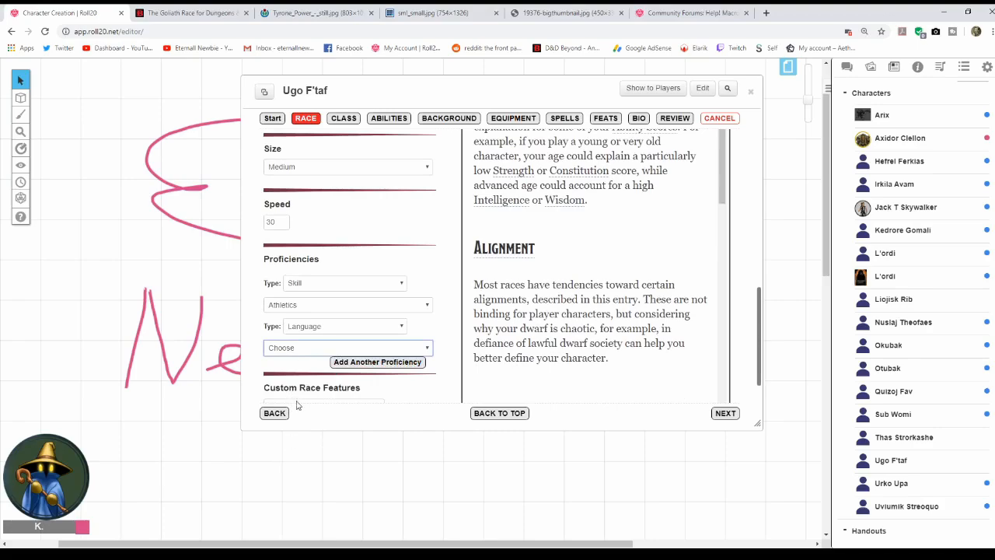
pyautogui.click(348, 348)
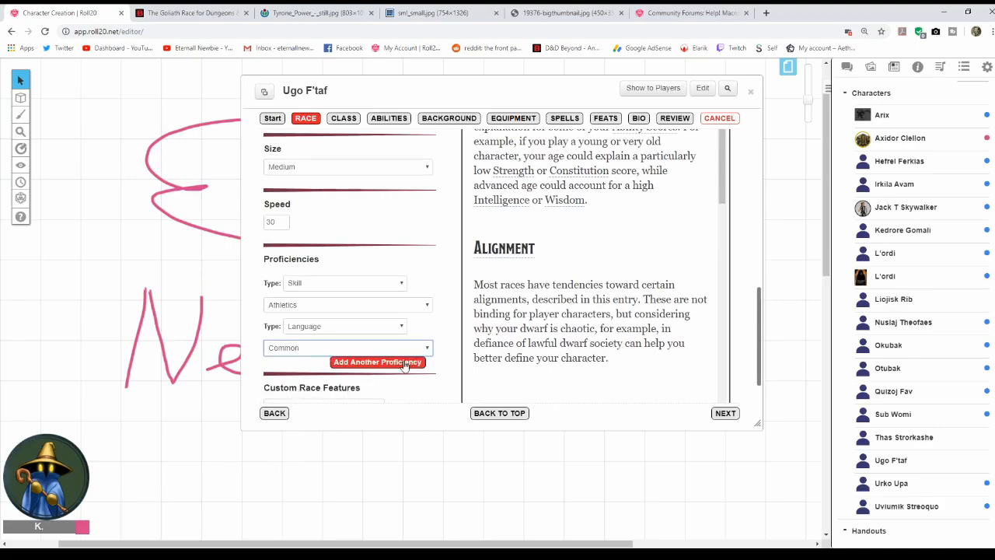
pyautogui.click(376, 361)
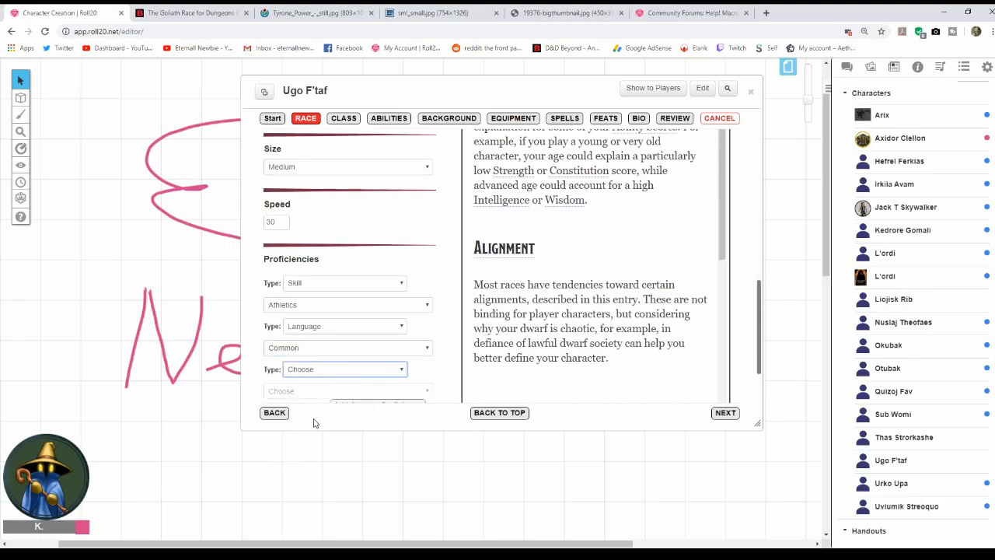
pyautogui.click(345, 369)
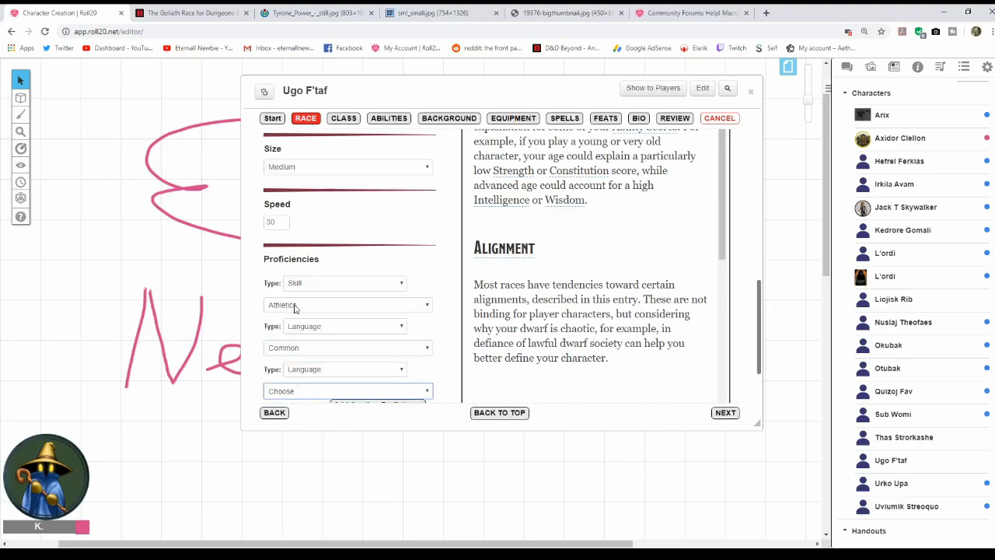
pyautogui.scroll(-3)
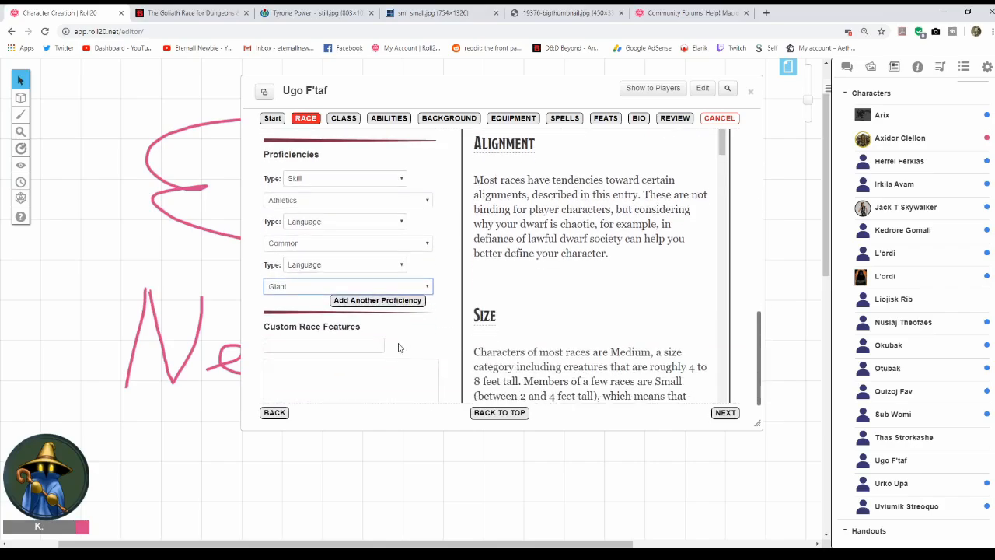
pyautogui.click(189, 12)
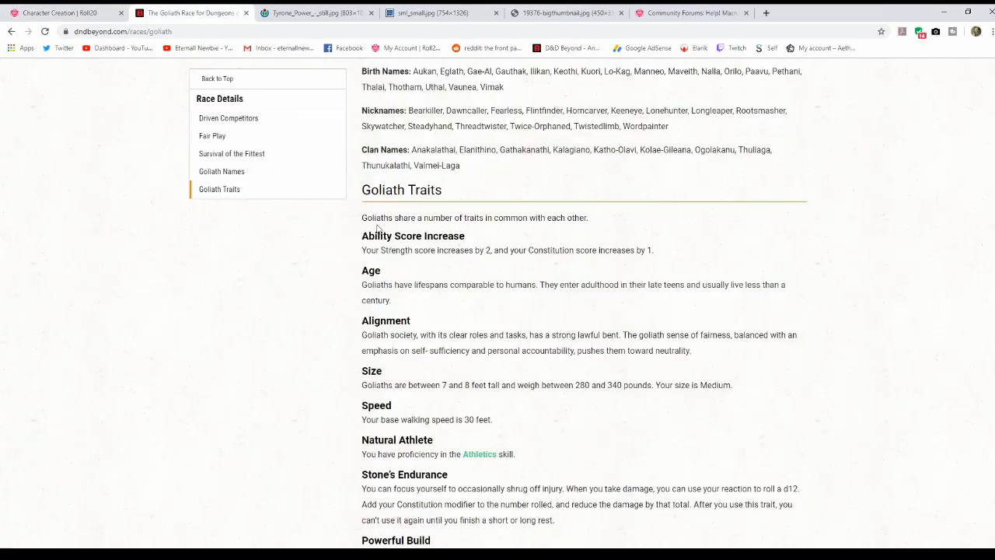
# Select the Stone's Endurance through Mountain Born trait text and return to Roll20.
pyautogui.scroll(-3)
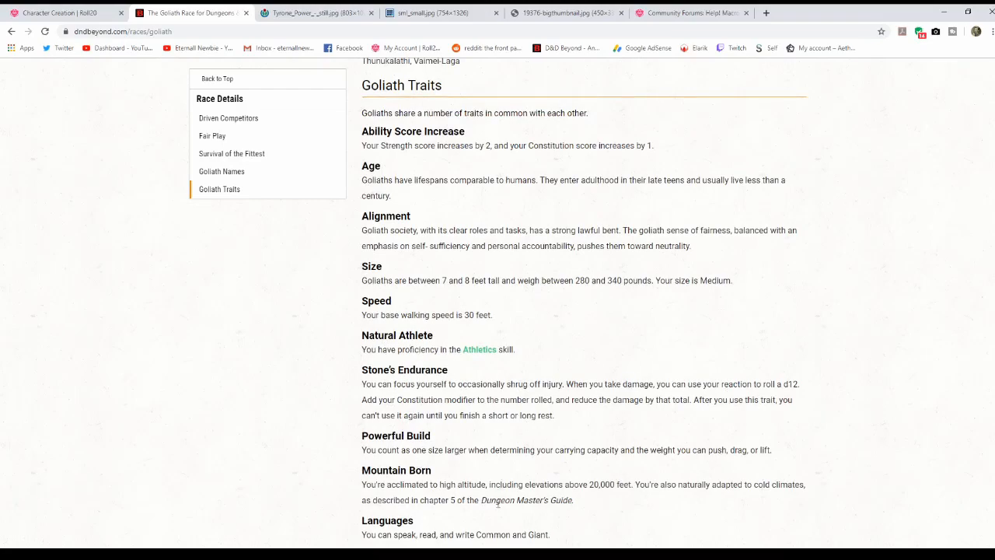
pyautogui.moveTo(381, 371); pyautogui.dragTo(572, 501)
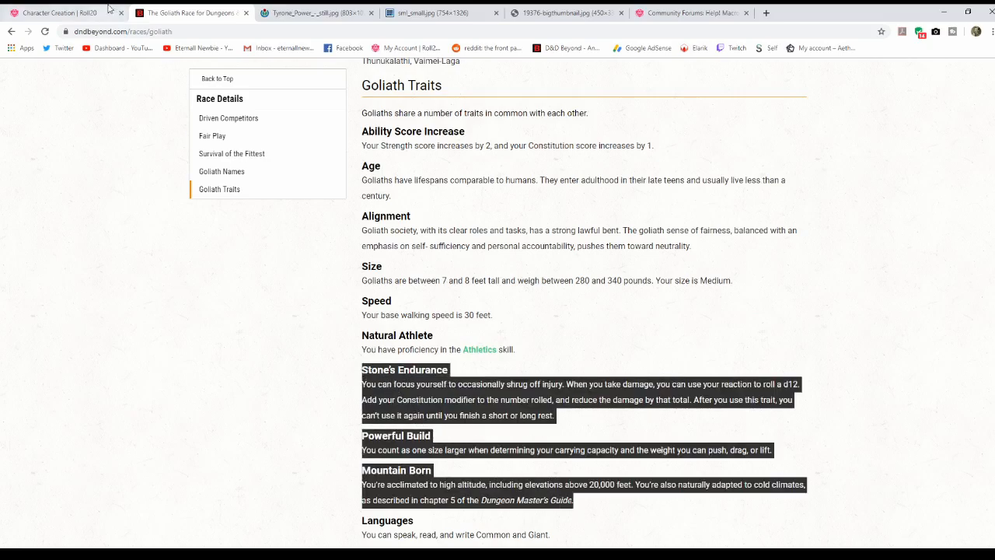
pyautogui.click(62, 12)
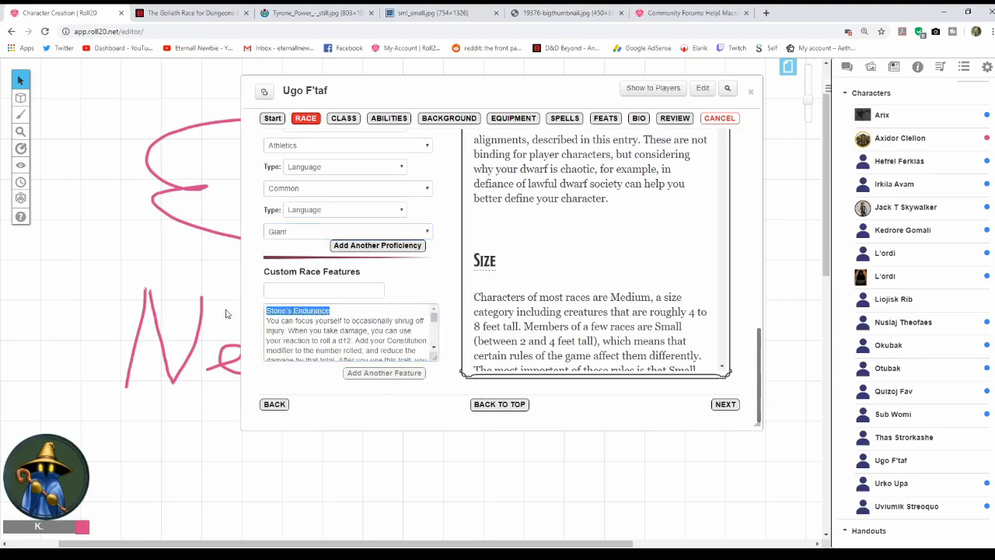
# Name the first feature Stone's Endurance and split off the remaining trait text.
pyautogui.click(324, 289)
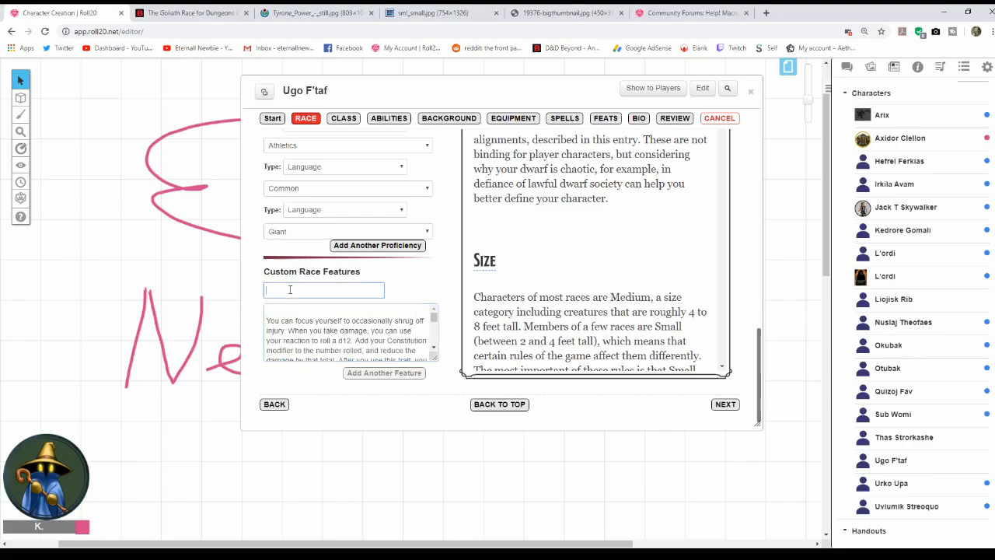
pyautogui.write("Stone's Endurance")
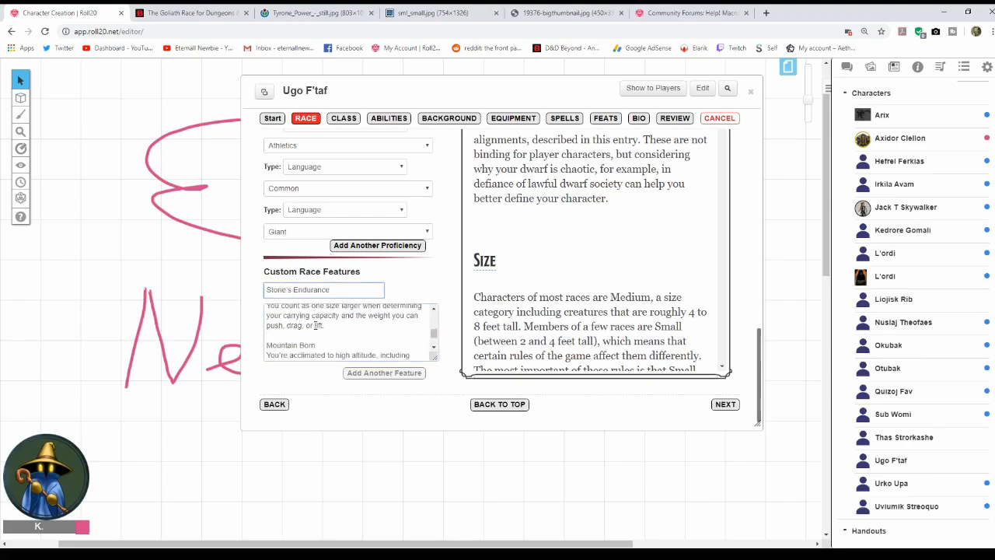
pyautogui.tripleClick(343, 333)
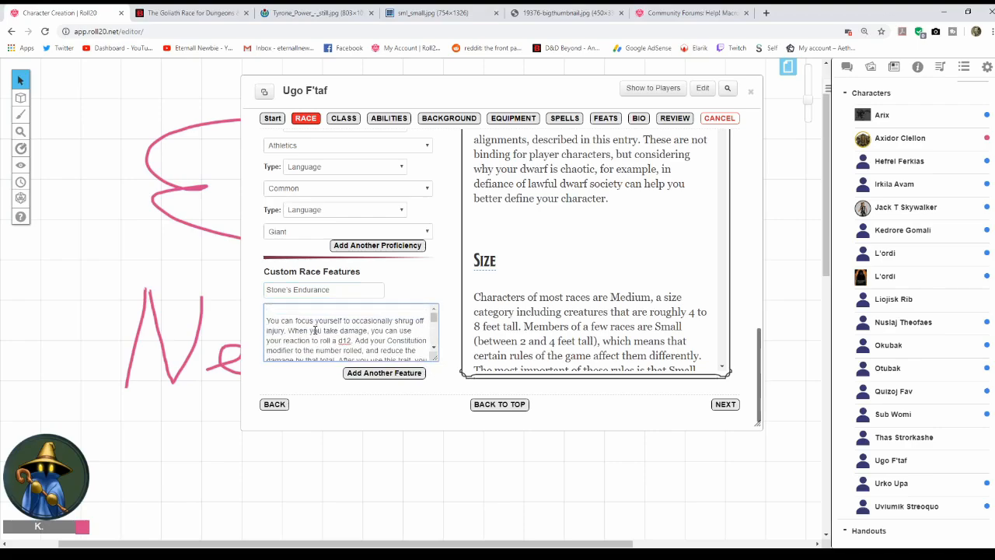
pyautogui.scroll(-3)
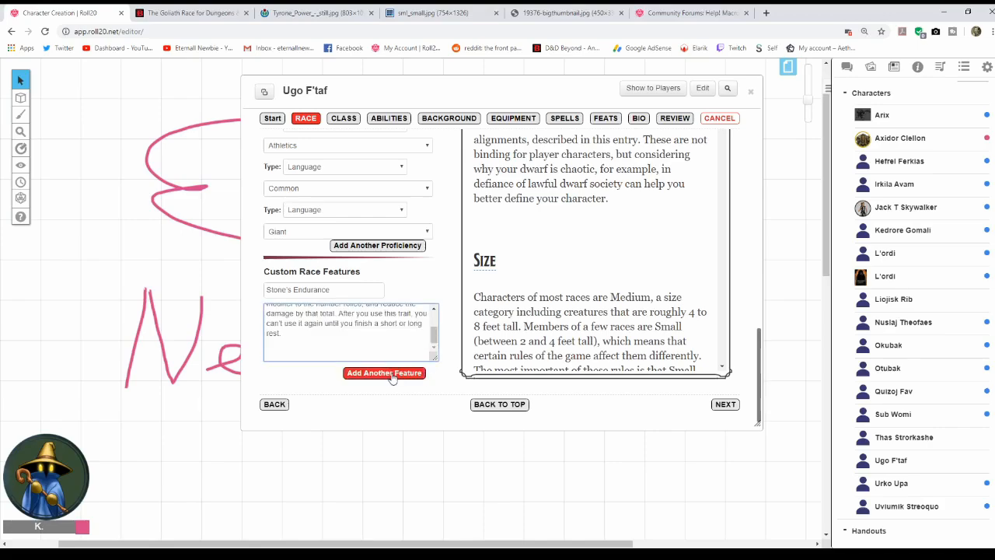
pyautogui.click(382, 373)
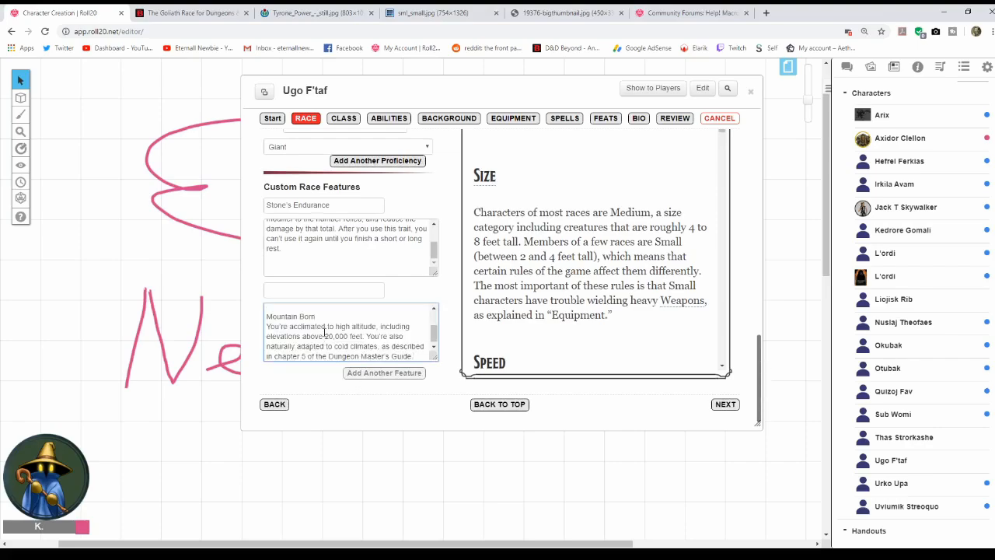
# Add Mountain Born and Powerful Build as second and third custom race features.
pyautogui.doubleClick(289, 316)
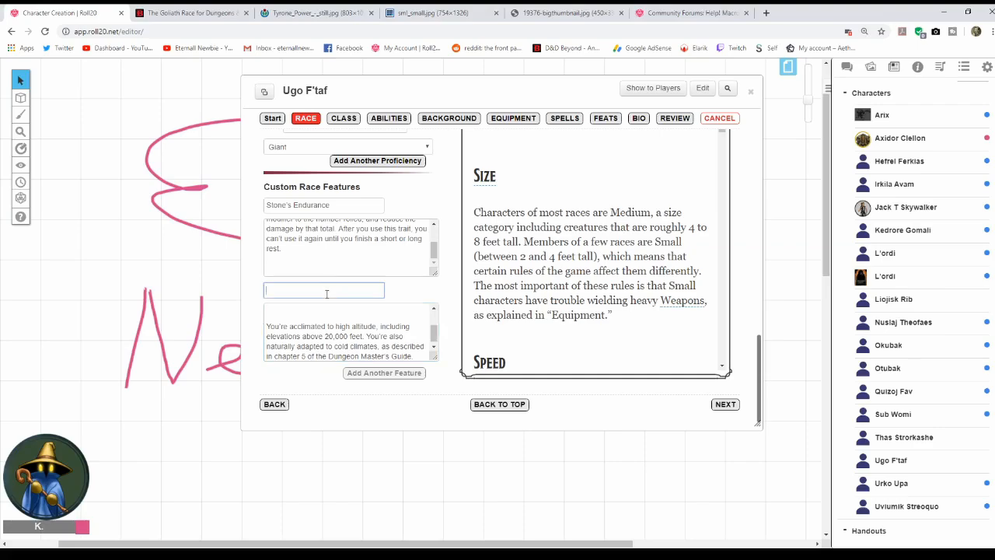
pyautogui.write('Mountain Born')
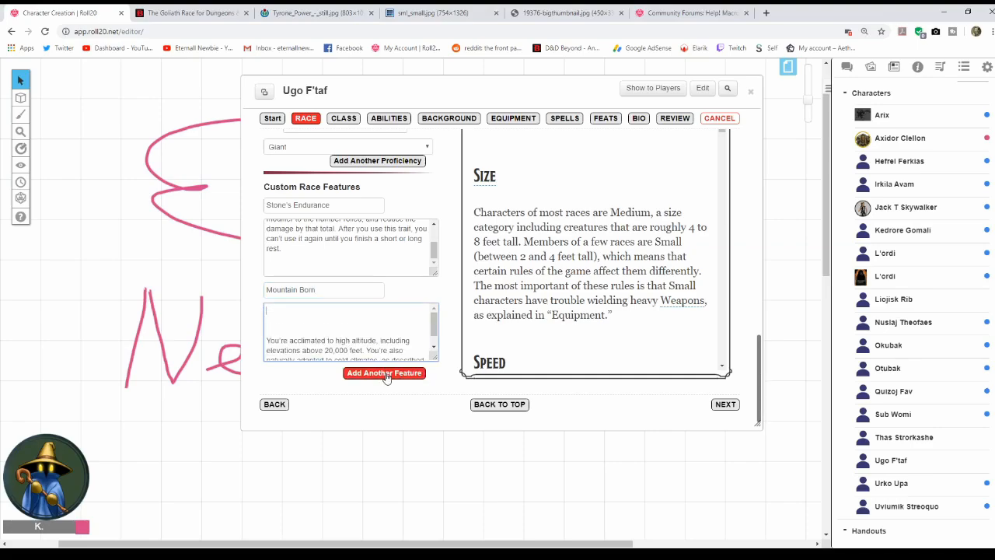
pyautogui.click(384, 373)
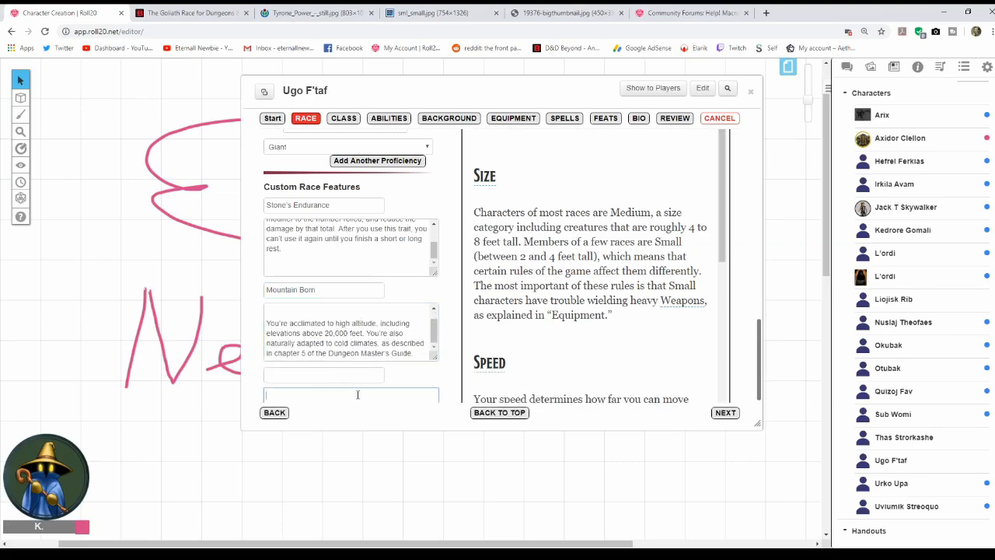
pyautogui.scroll(-3)
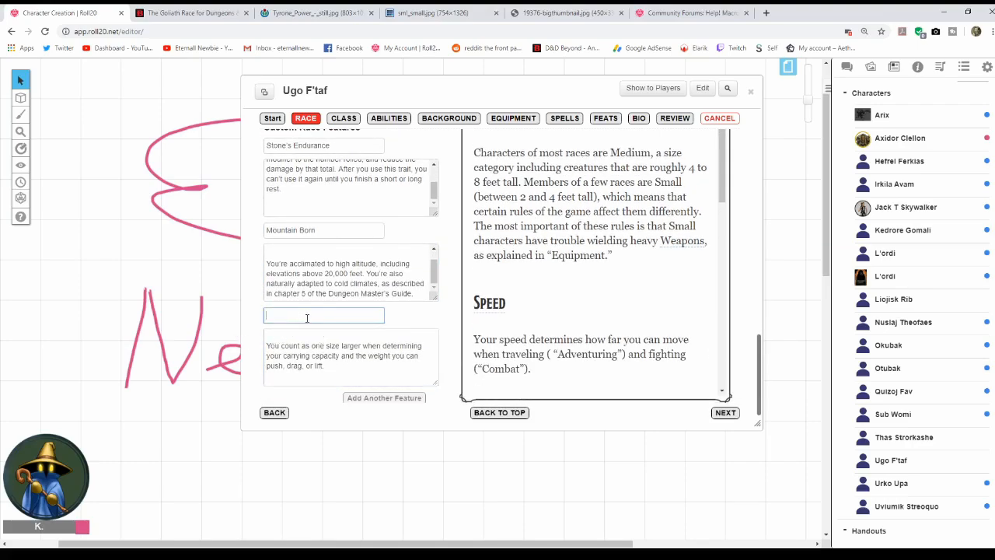
pyautogui.write('Powerful Build')
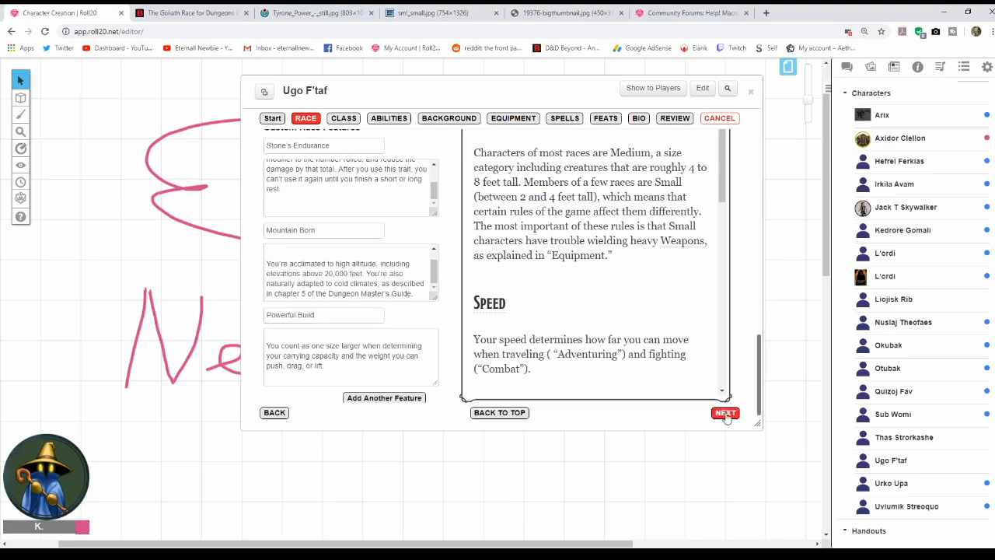
# Pick the Wizard class with Arcana and Investigation skills and advance to ability scores.
pyautogui.click(724, 414)
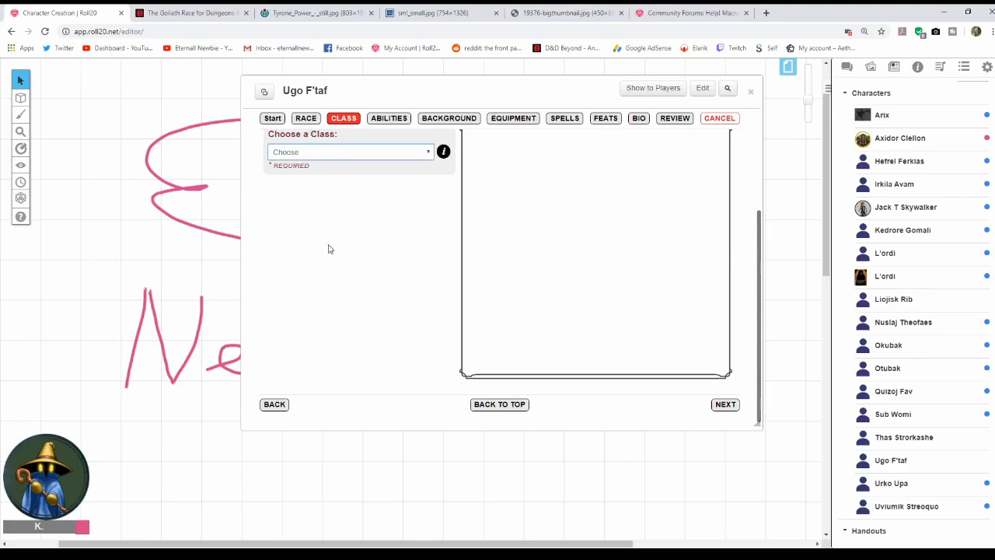
pyautogui.moveTo(309, 193)
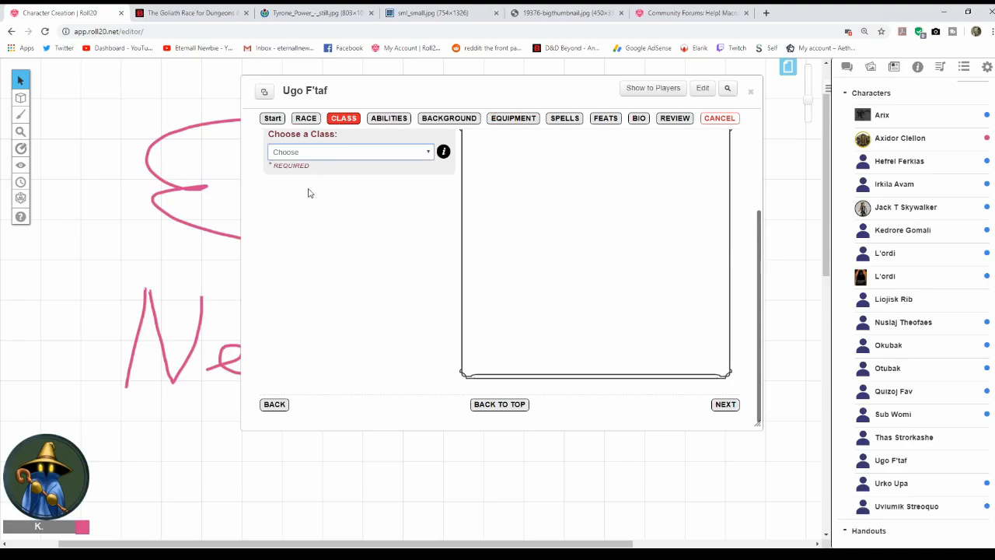
pyautogui.moveTo(309, 249)
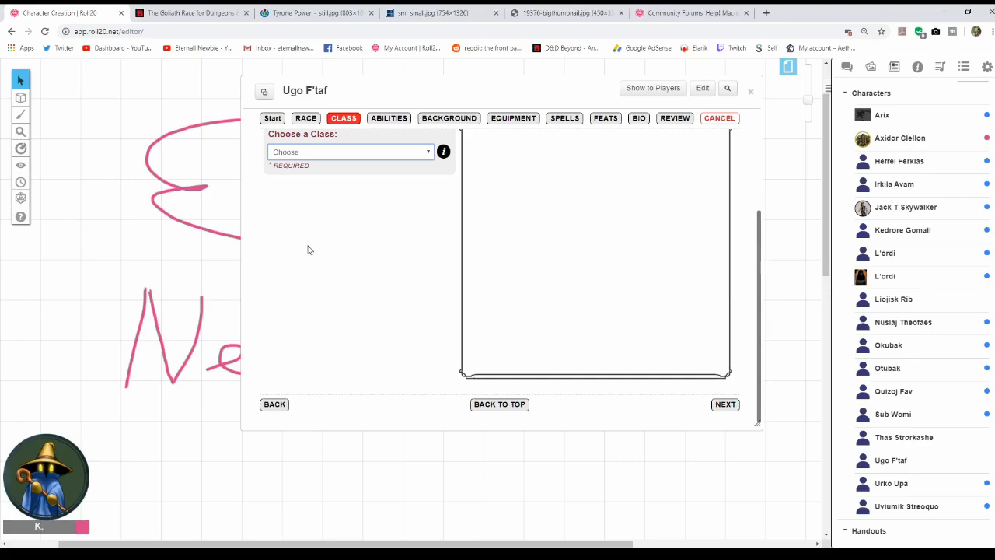
pyautogui.moveTo(321, 264)
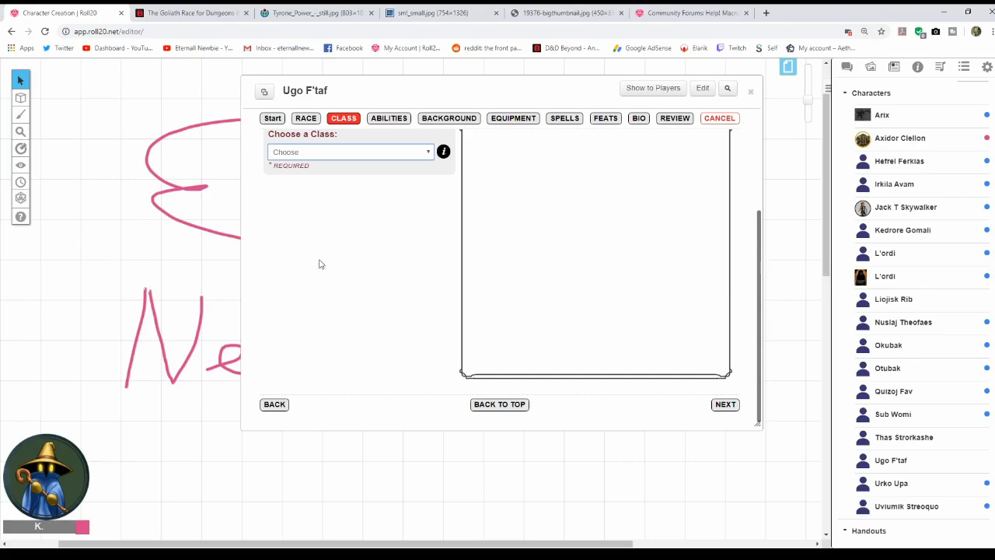
pyautogui.moveTo(305, 280)
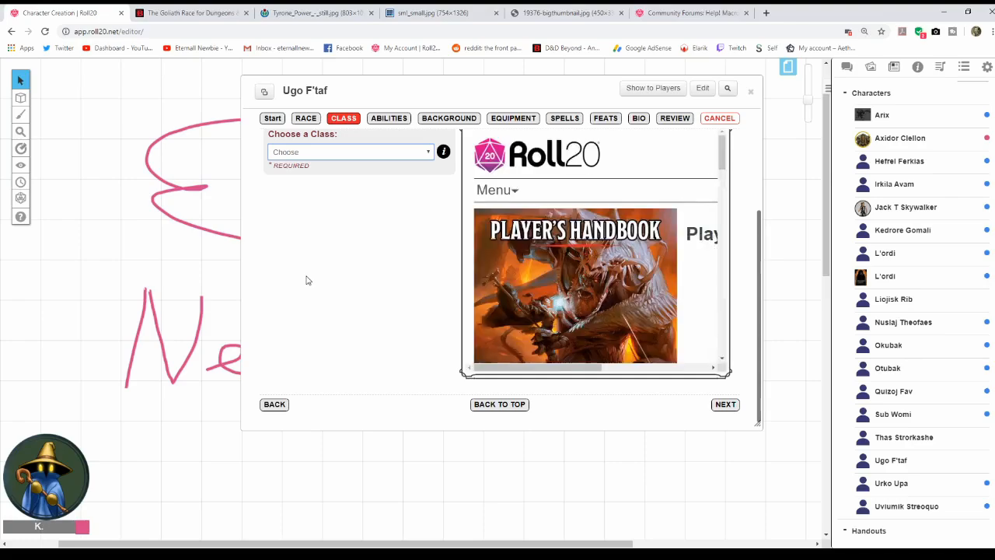
pyautogui.click(350, 152)
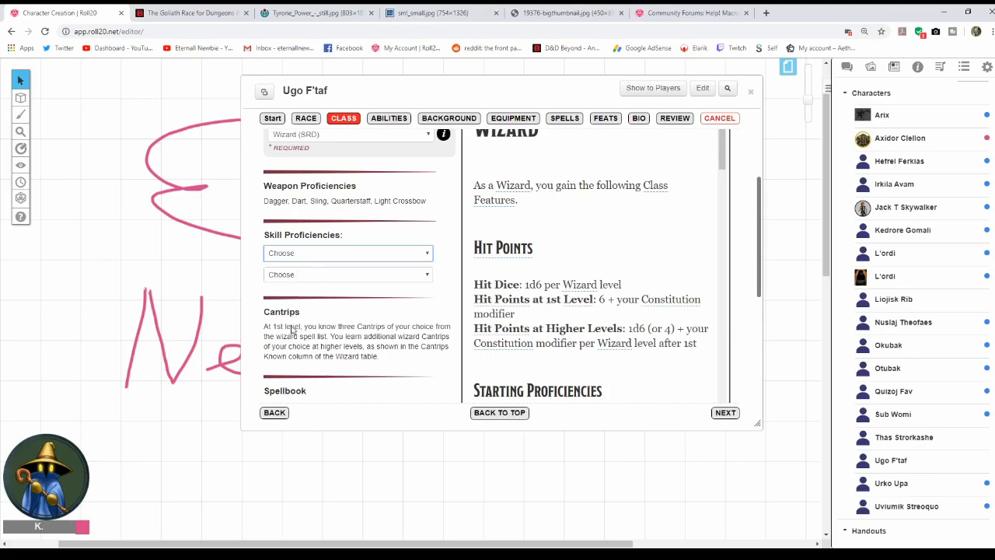
pyautogui.click(346, 252)
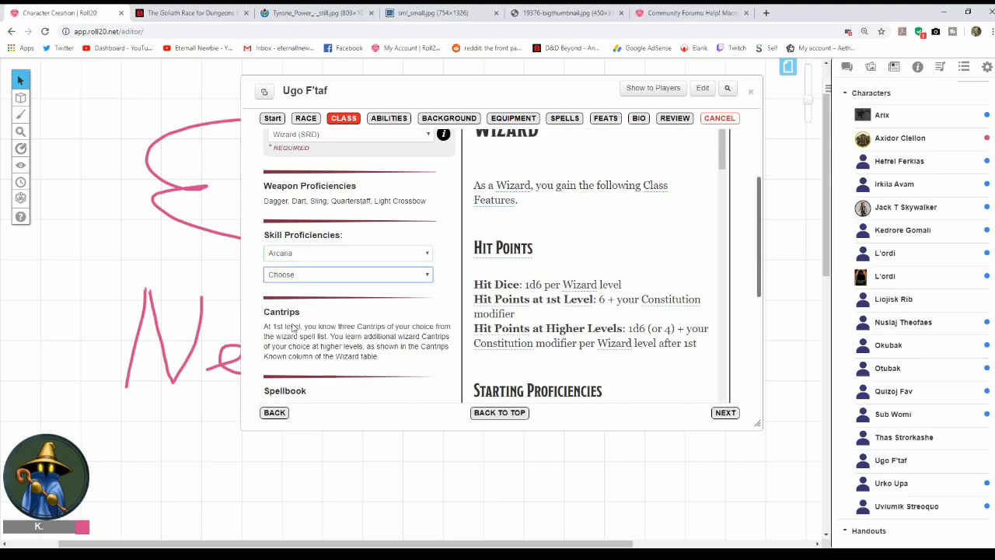
pyautogui.click(349, 274)
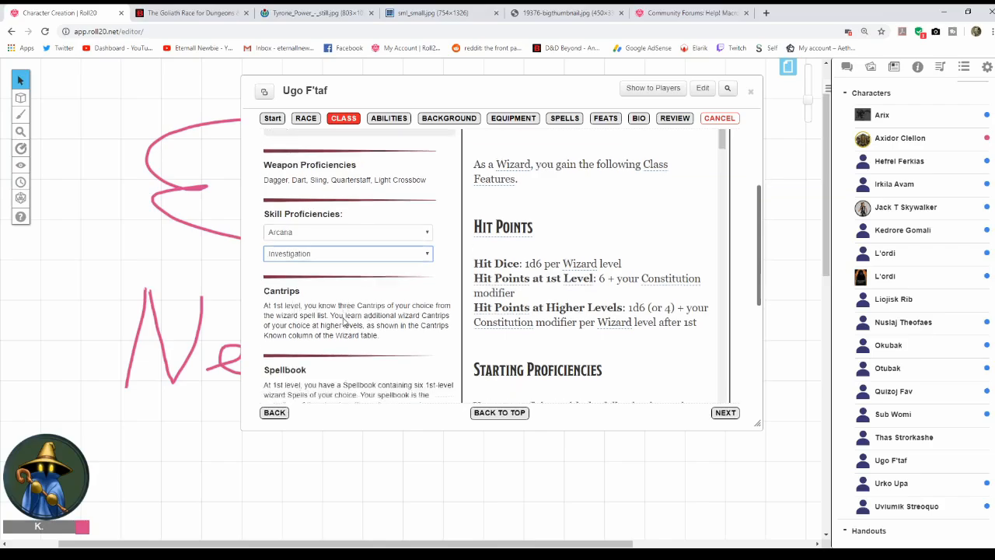
pyautogui.scroll(-3)
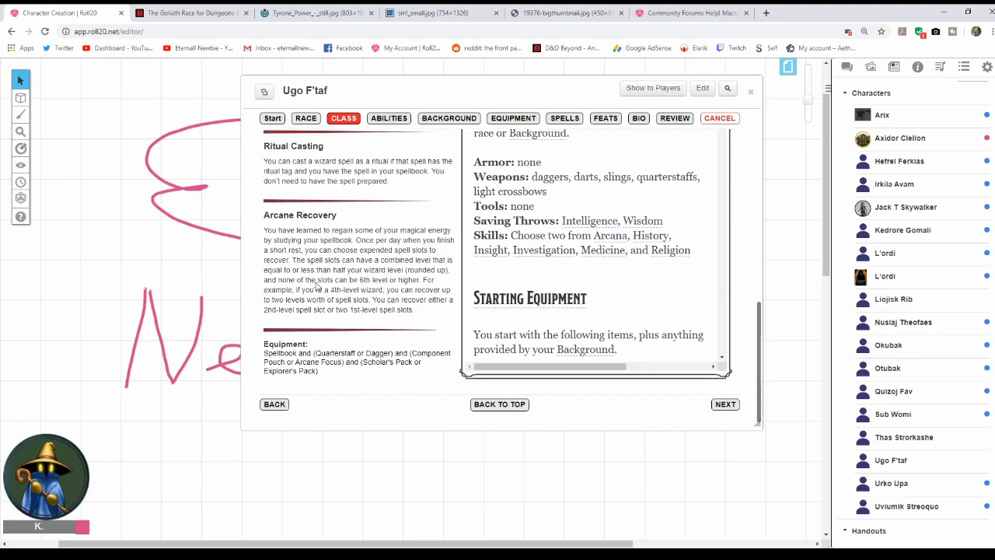
pyautogui.moveTo(725, 404)
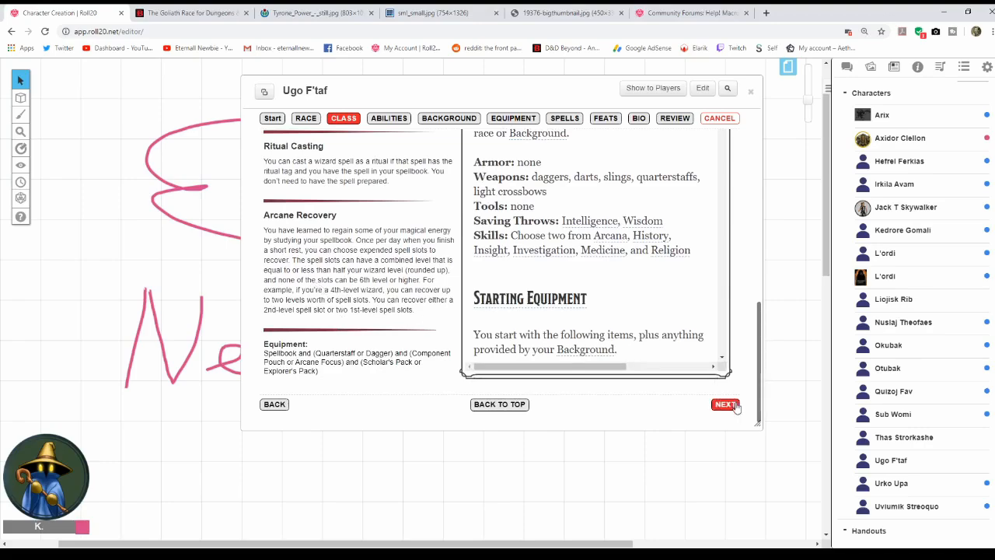
pyautogui.click(725, 404)
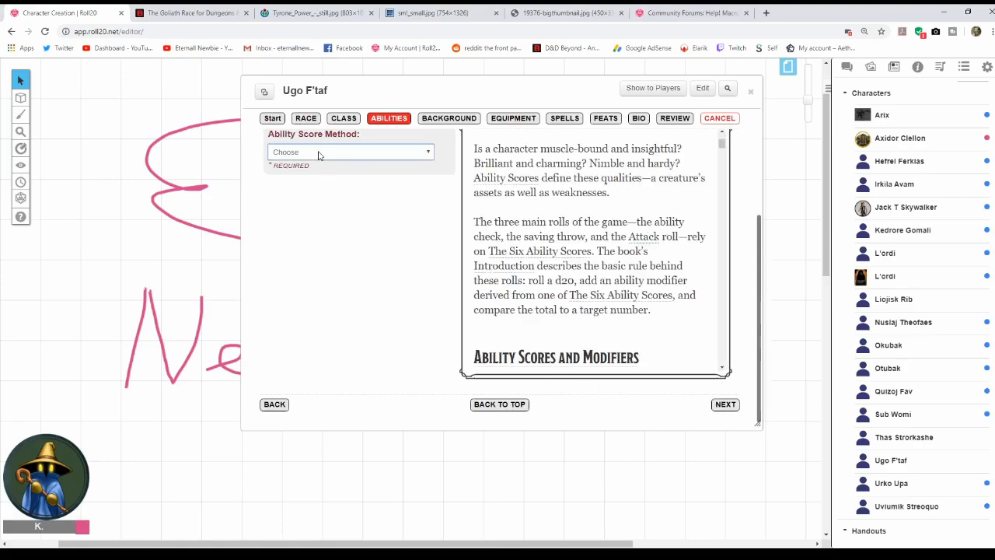
# Choose manual entry as the ability score method, then bring up the chat for dice rolls.
pyautogui.click(348, 152)
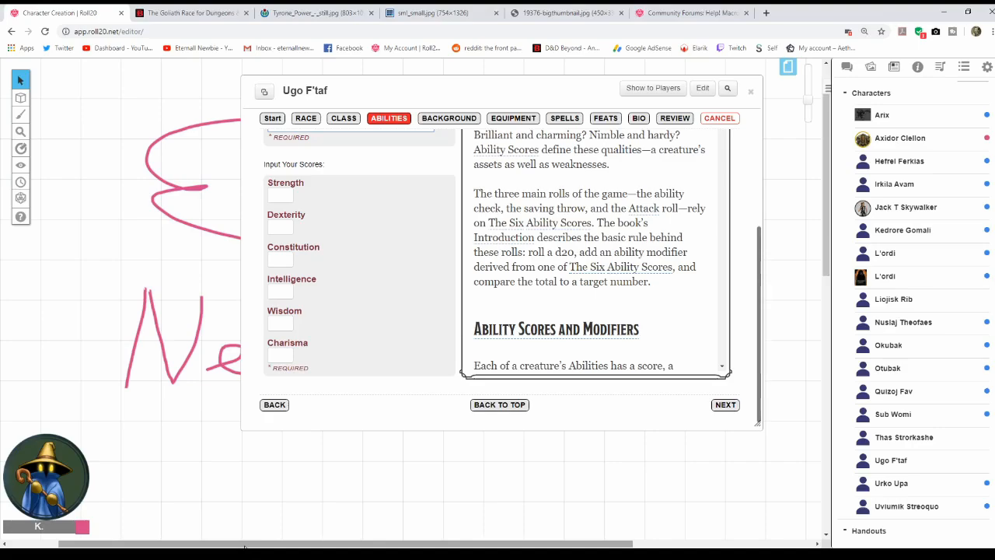
pyautogui.moveTo(680, 322)
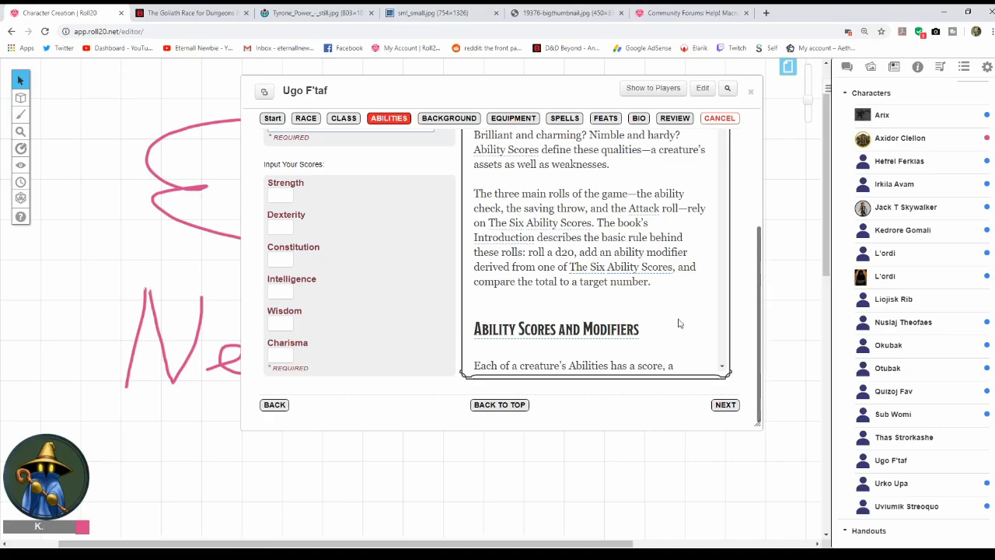
pyautogui.click(846, 67)
pyautogui.write('[[4d6dl1]] | [[4d6dl1]] | [[4d6dl1]] | [[4d6dl1]] | [[4d6dl1]] | [[4d6dl1]]')
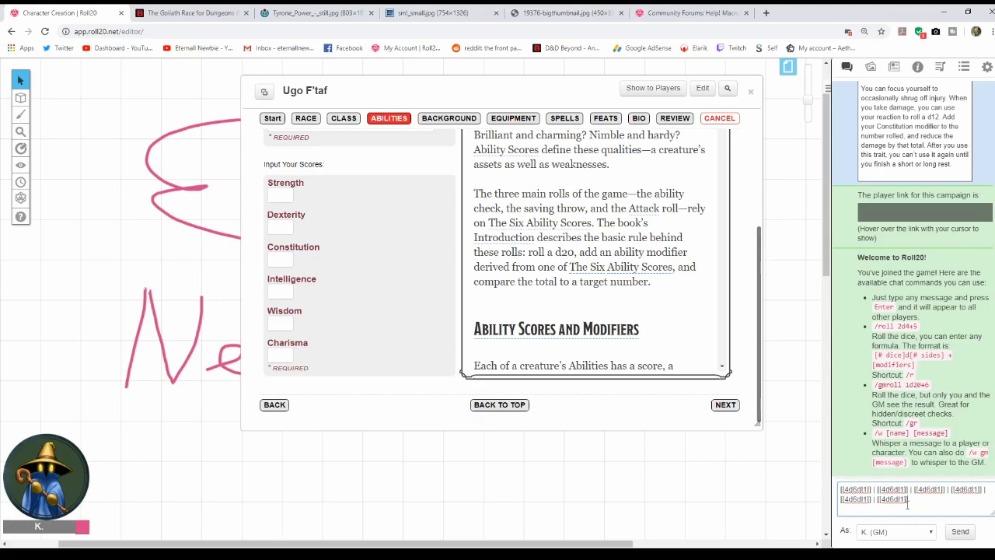
pyautogui.moveTo(459, 386)
pyautogui.write('14')
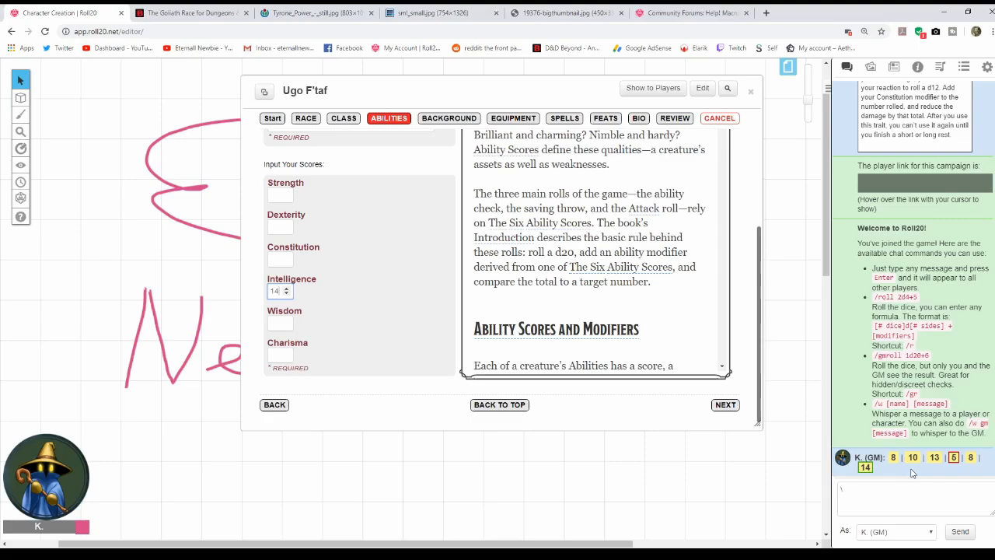
pyautogui.moveTo(367, 305)
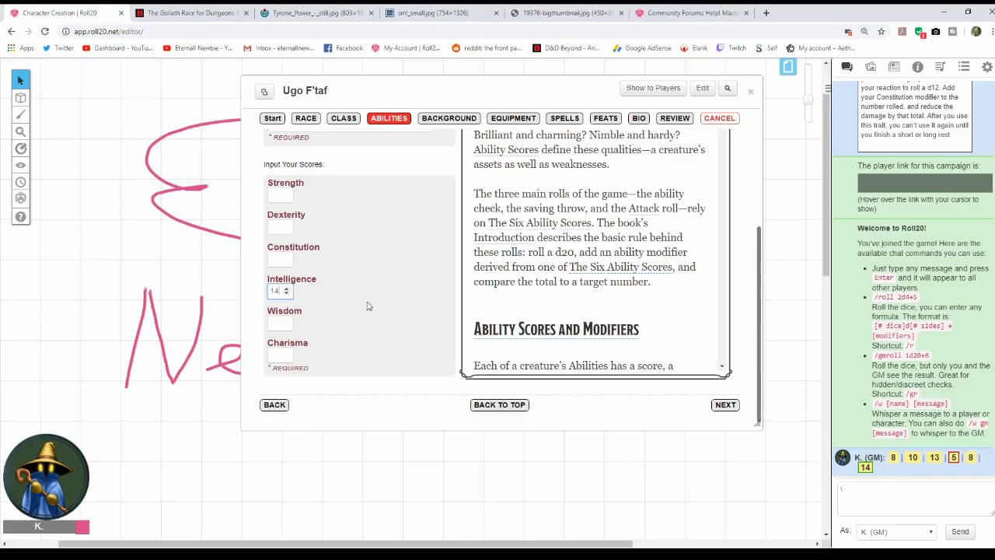
# Enter Strength 8 and begin Dexterity 13 in the ability score boxes.
pyautogui.click(279, 196)
pyautogui.write('8')
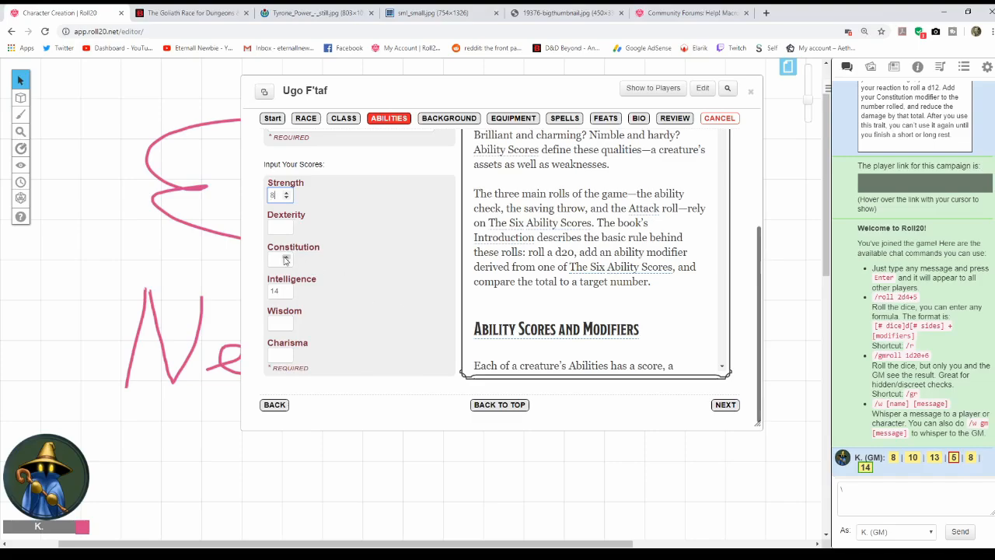
pyautogui.moveTo(508, 303)
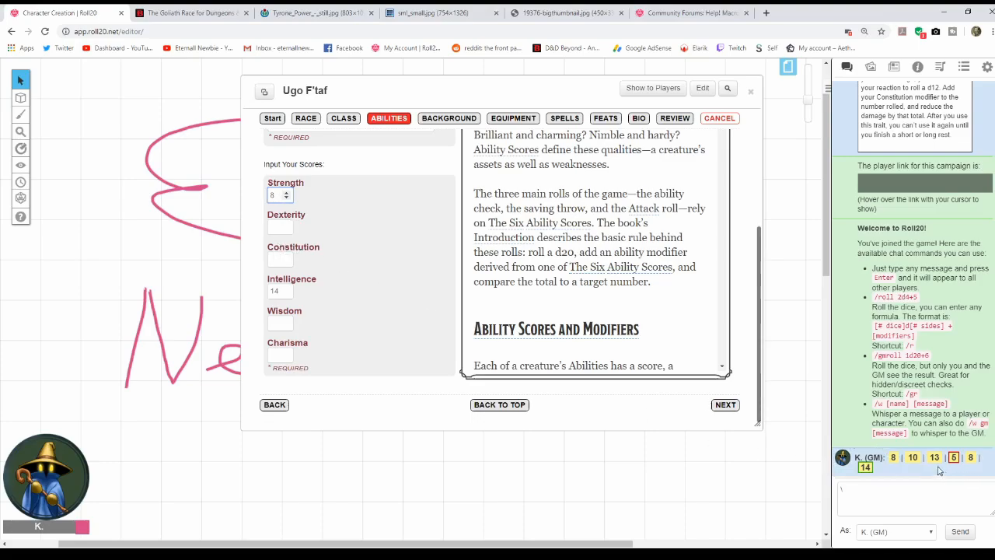
pyautogui.click(279, 227)
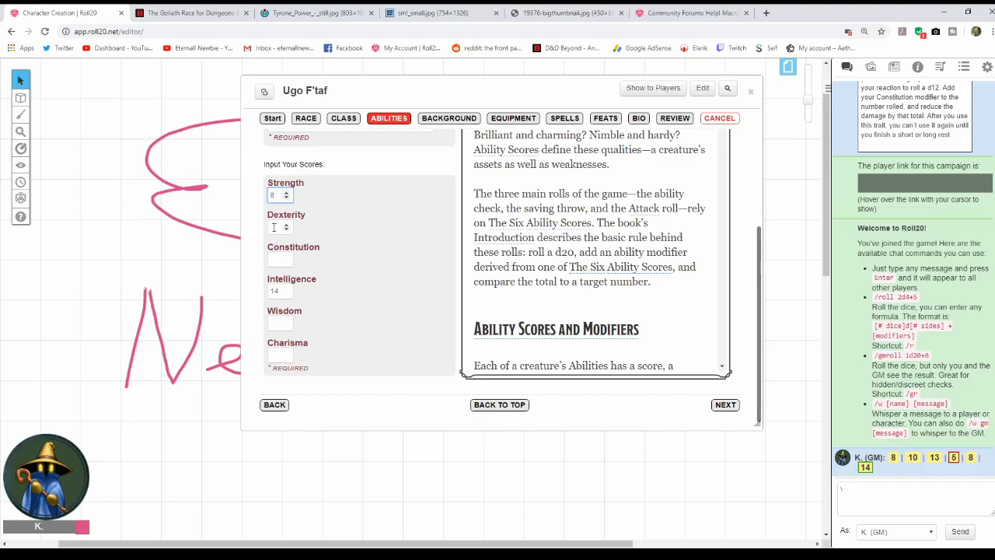
pyautogui.write('13')
pyautogui.click(279, 258)
pyautogui.write('10')
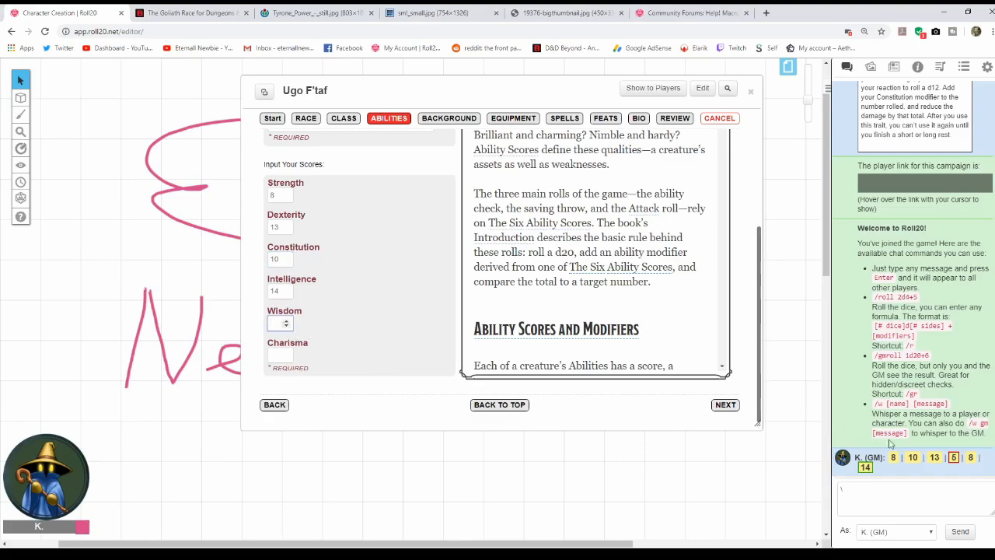
pyautogui.moveTo(475, 459)
pyautogui.write('8')
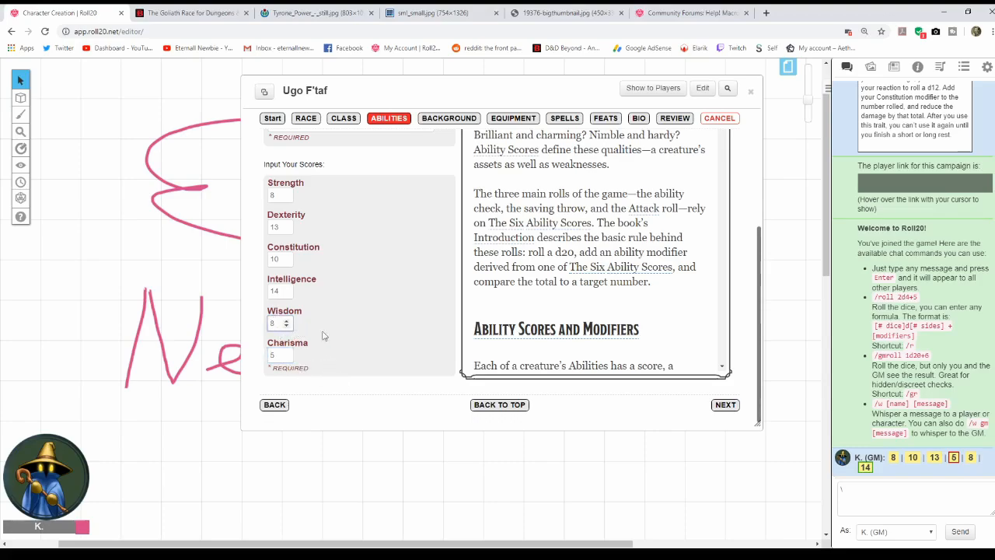
# Move to the background step and set the background to Acolyte after trying a custom one.
pyautogui.click(448, 118)
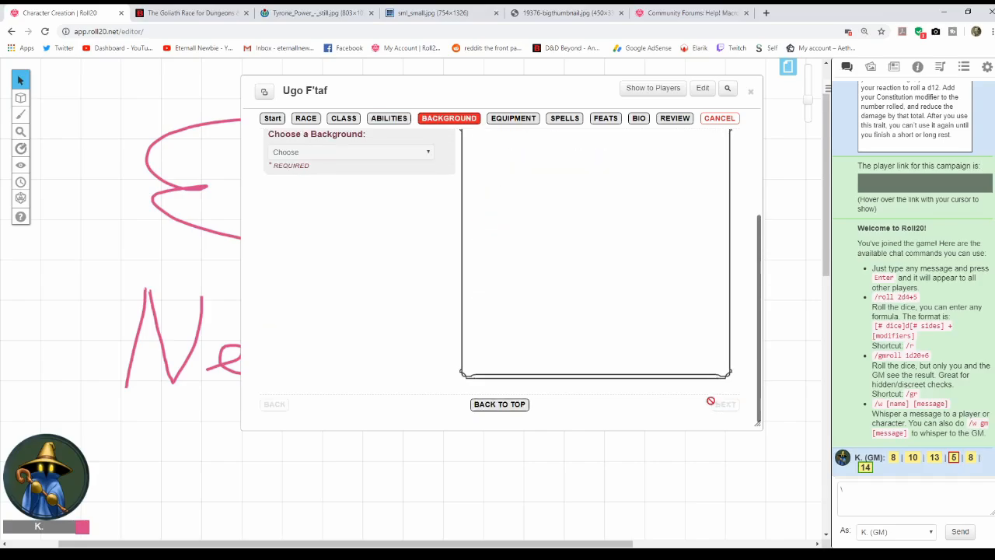
pyautogui.click(448, 119)
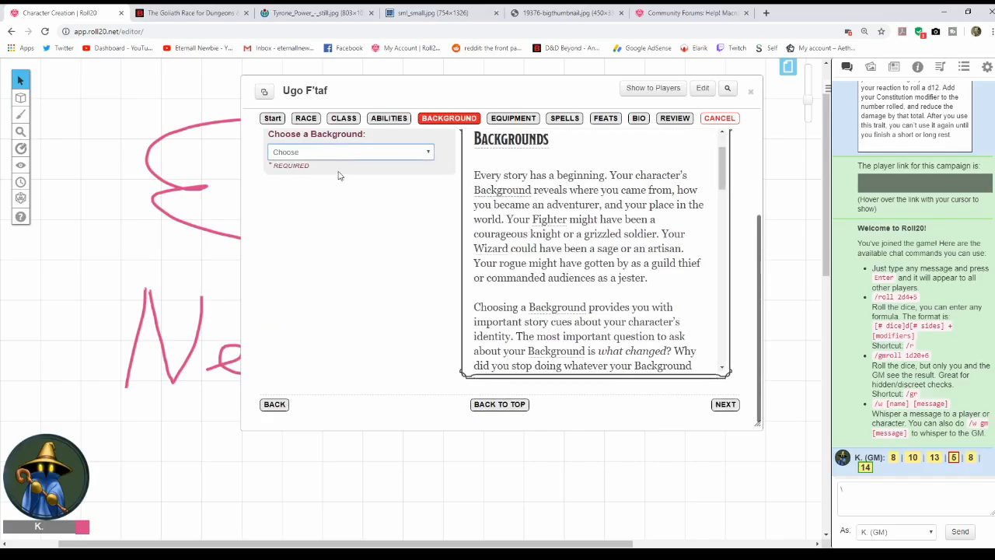
pyautogui.click(350, 152)
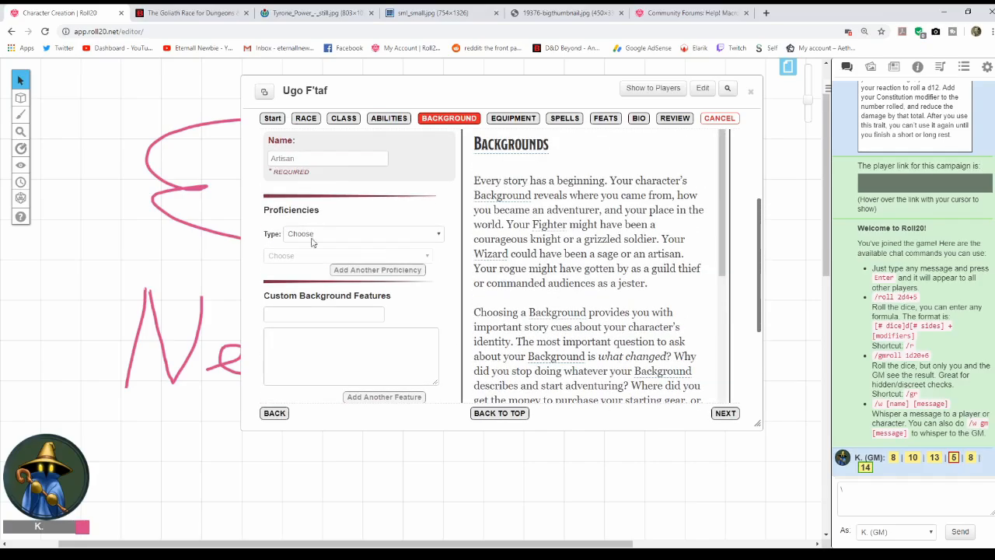
pyautogui.moveTo(329, 236)
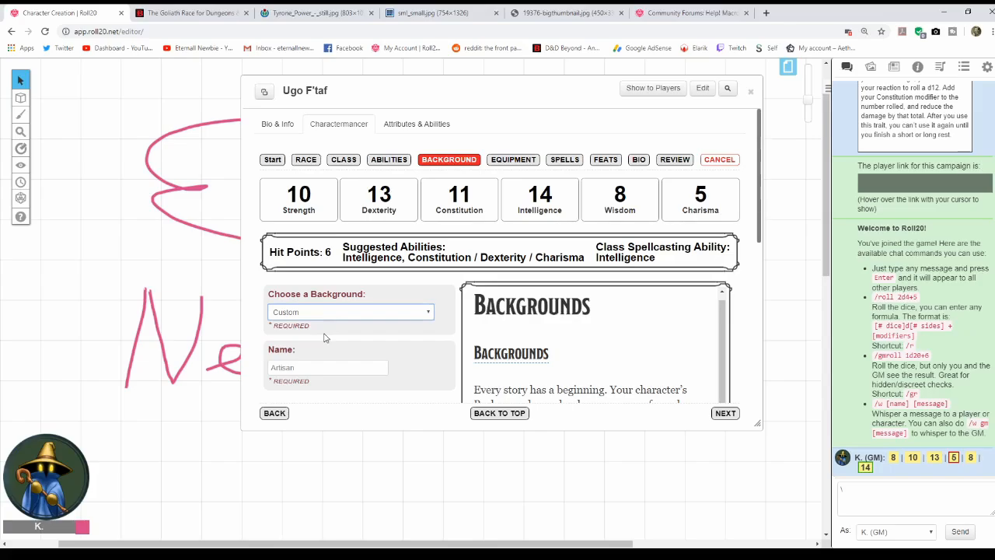
pyautogui.click(350, 311)
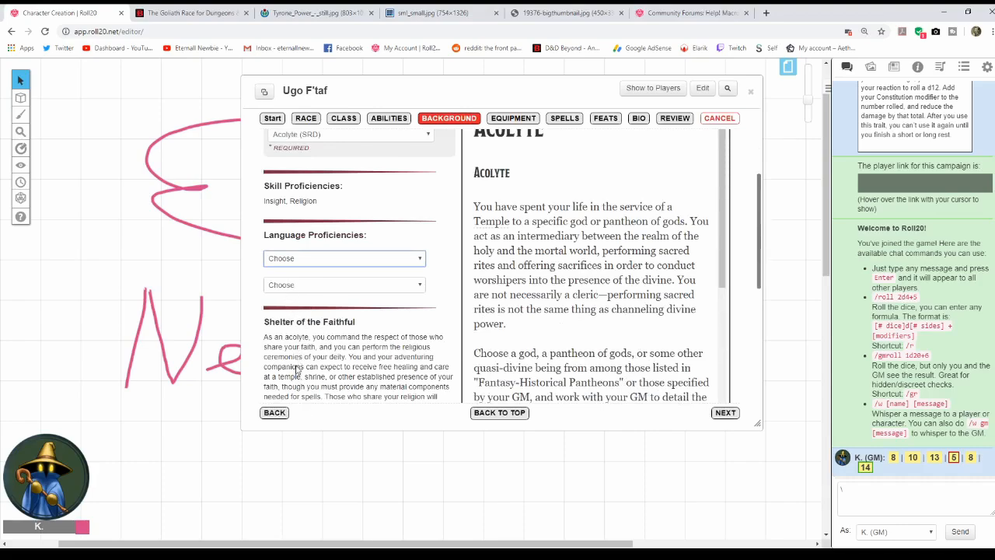
# Pick Halfling and Draconic as the Acolyte's two extra languages.
pyautogui.click(343, 258)
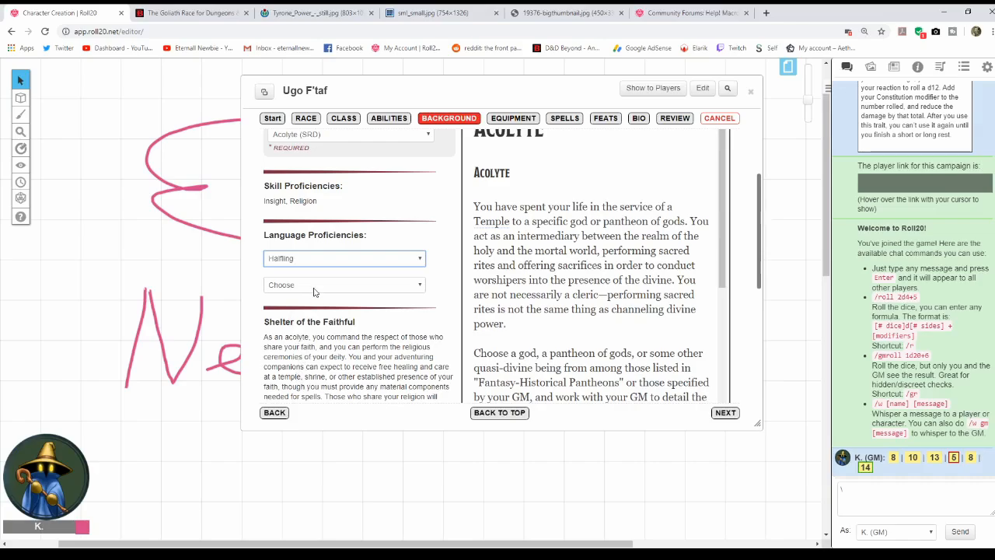
pyautogui.click(345, 284)
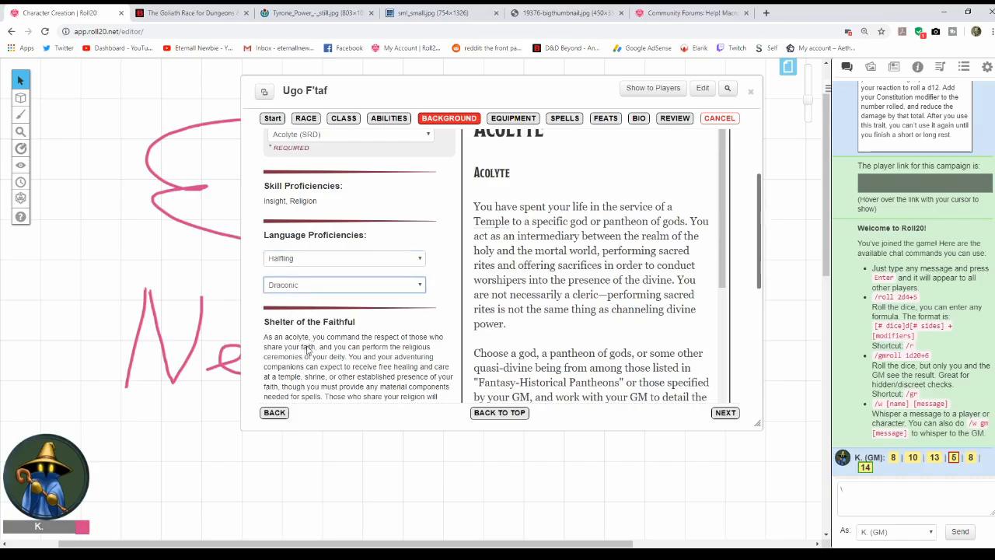
pyautogui.scroll(-3)
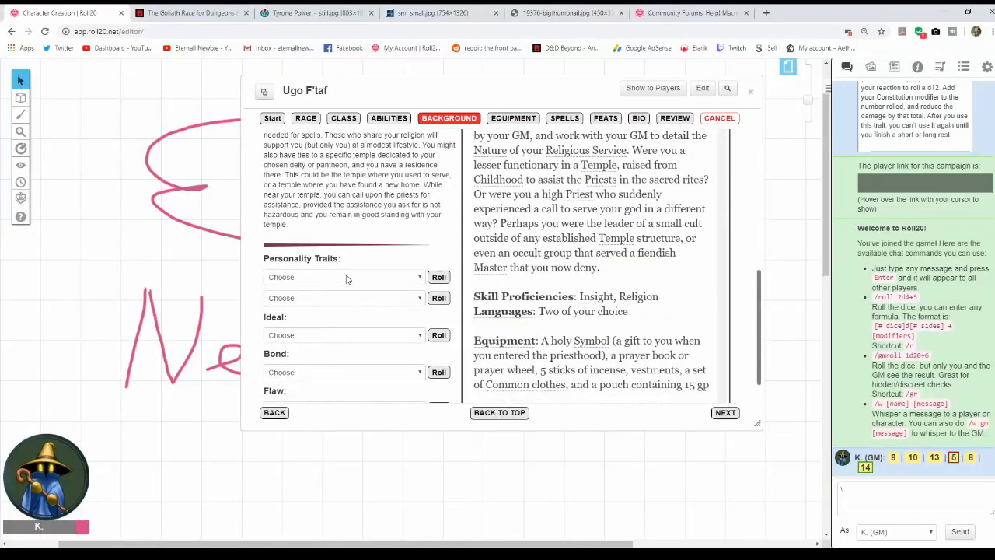
pyautogui.moveTo(310, 264)
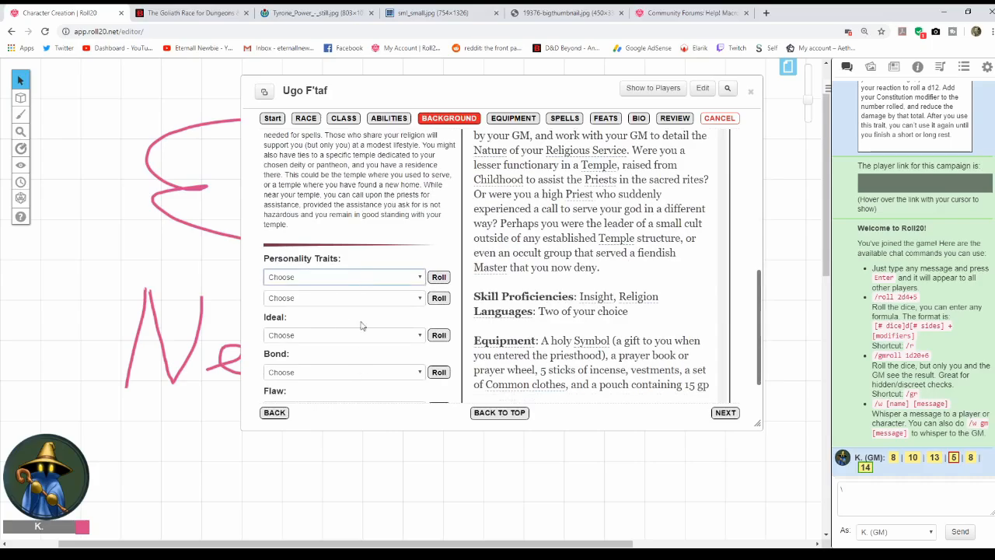
pyautogui.moveTo(389, 261)
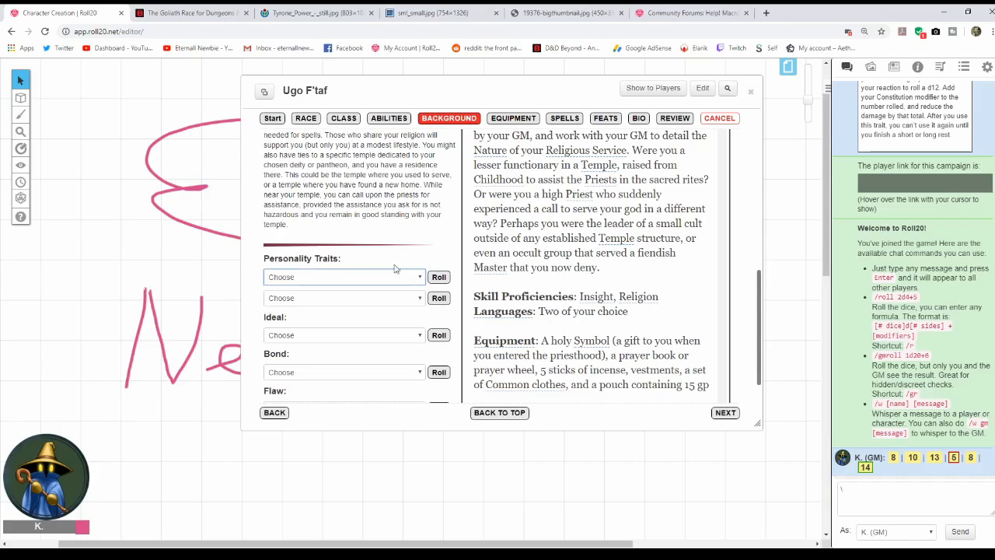
# Randomly roll the Acolyte's personality traits, ideal, bond and flaw.
pyautogui.click(439, 277)
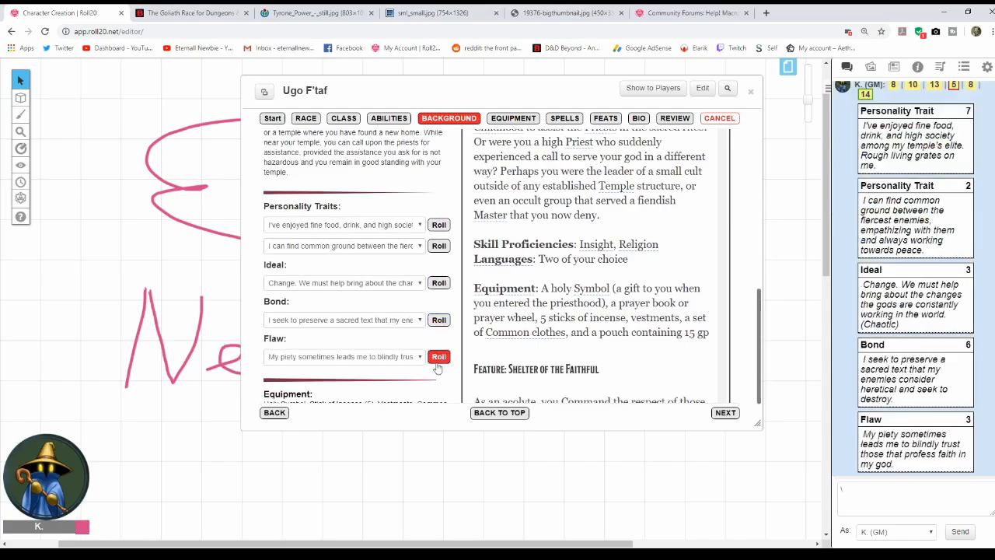
pyautogui.scroll(-3)
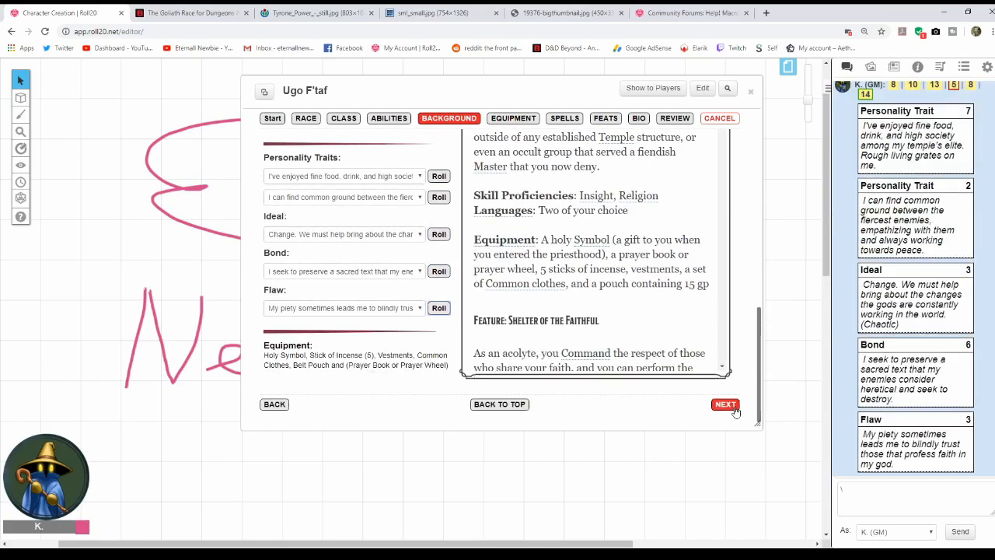
# Move to equipment and choose a dagger, an arcane focus and the scholar's pack from the class gear.
pyautogui.click(724, 404)
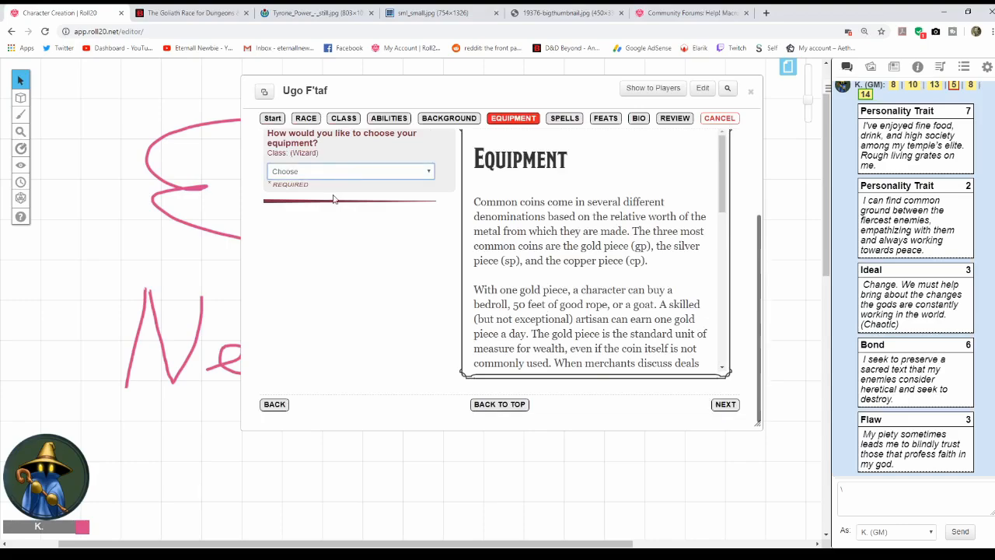
pyautogui.click(350, 172)
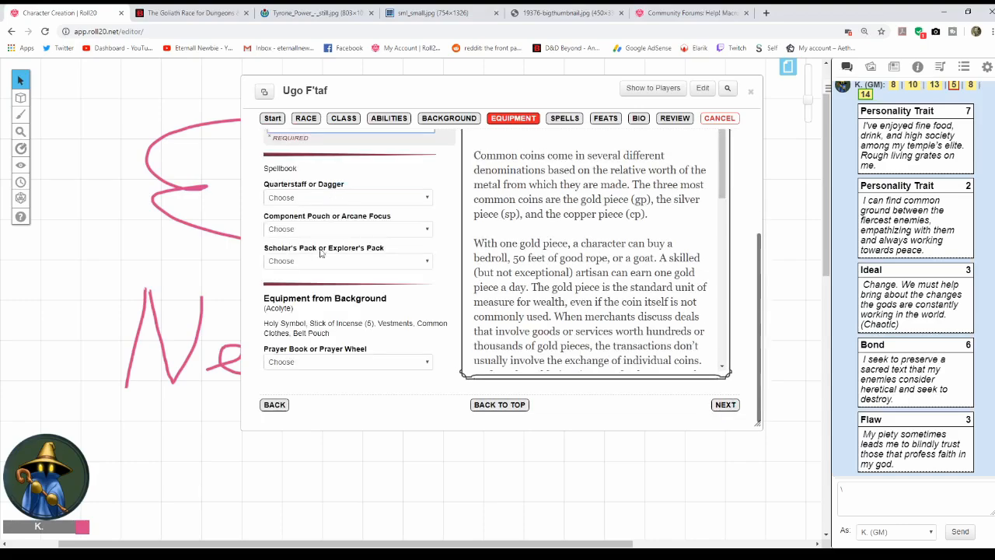
pyautogui.scroll(3)
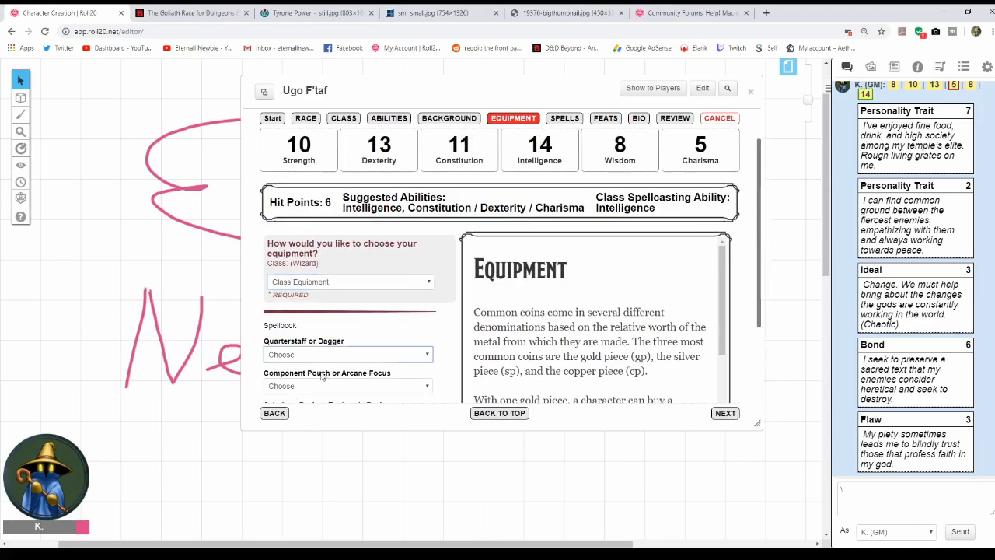
pyautogui.click(349, 355)
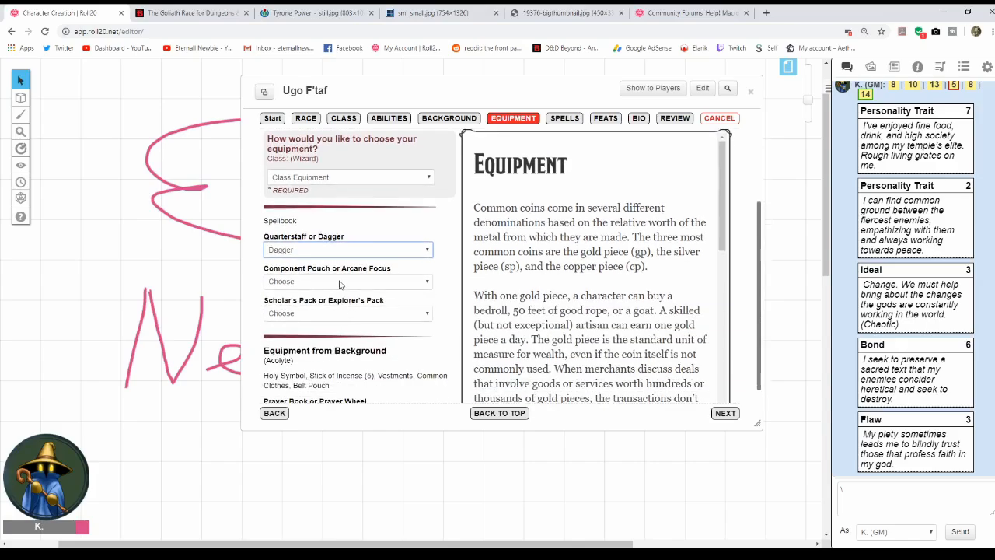
pyautogui.click(348, 280)
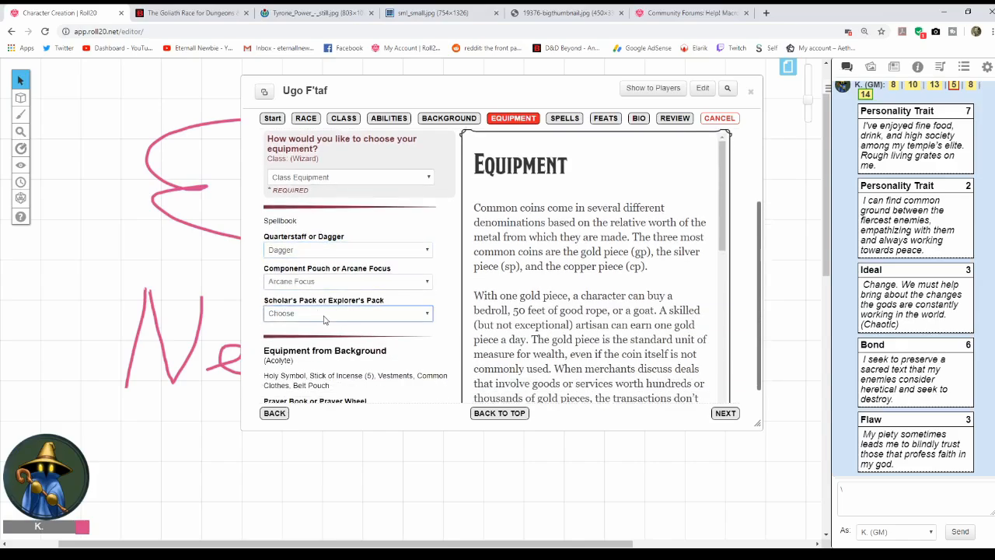
pyautogui.click(348, 312)
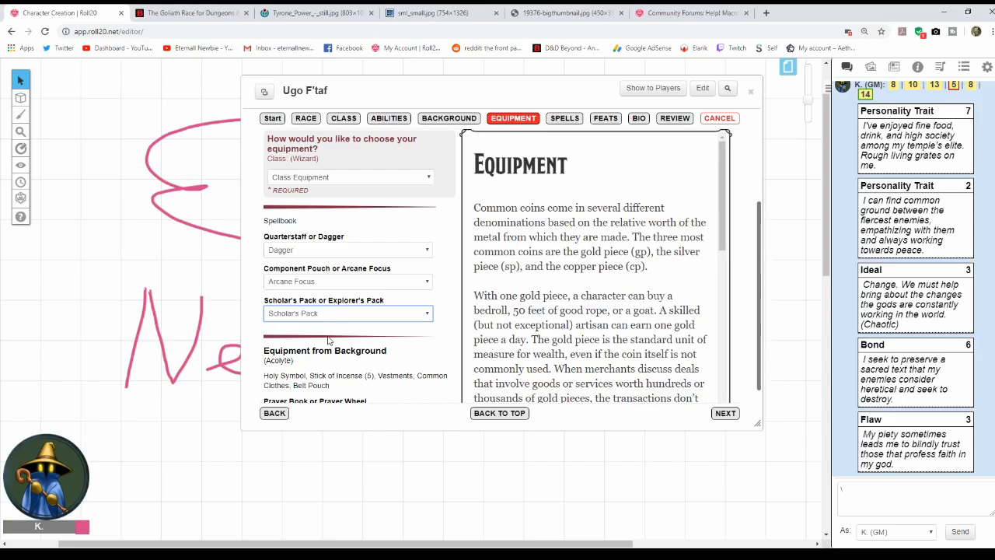
# Choose the prayer book from the Acolyte background equipment.
pyautogui.scroll(-3)
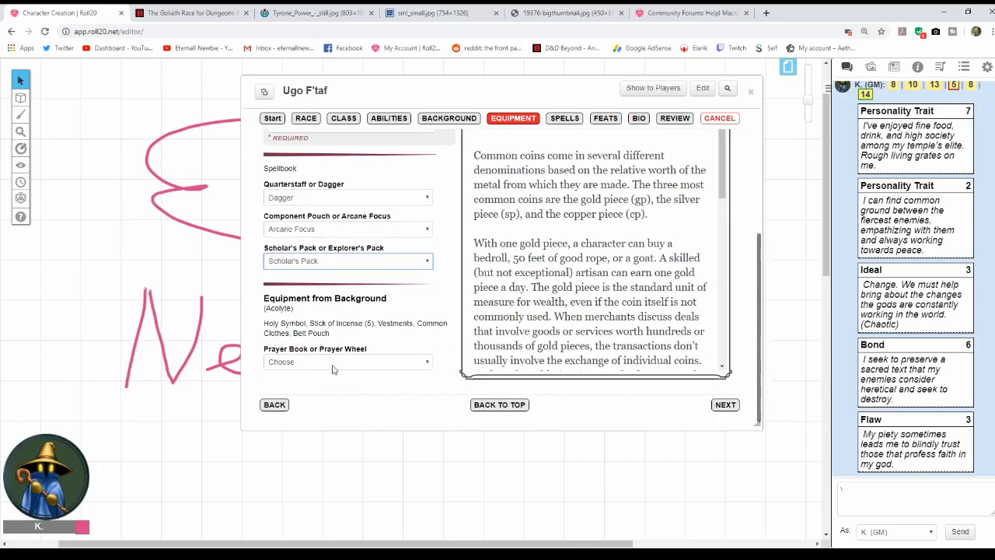
pyautogui.click(348, 361)
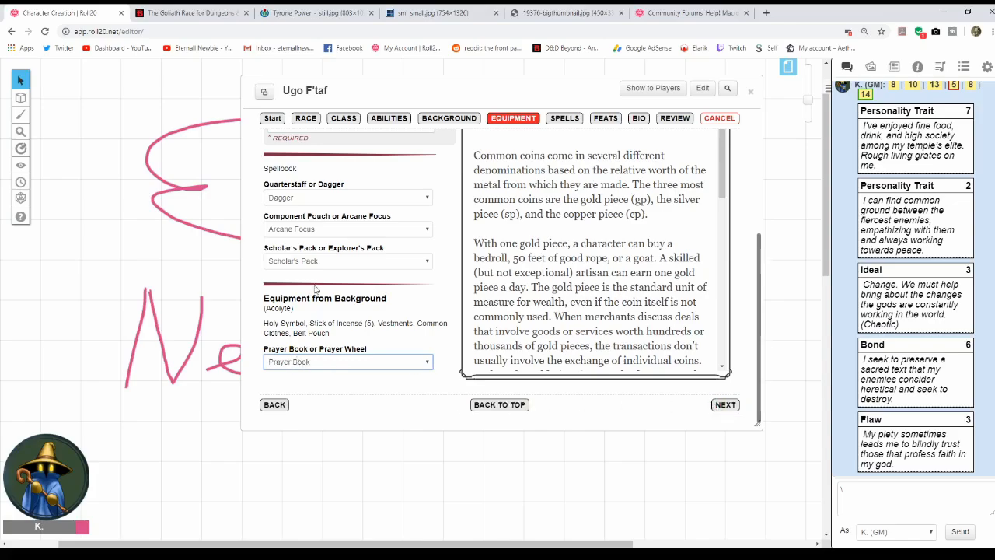
pyautogui.moveTo(336, 364)
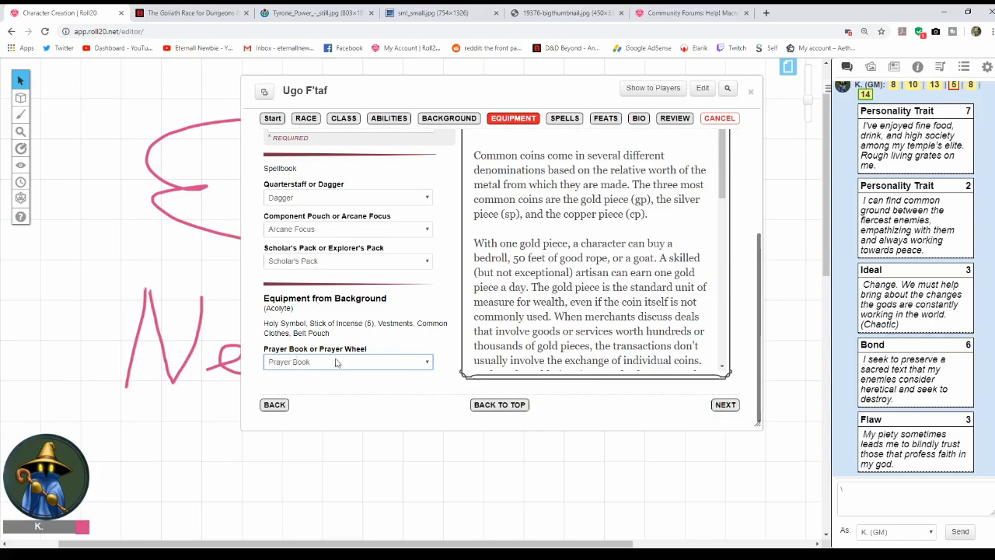
pyautogui.moveTo(690, 417)
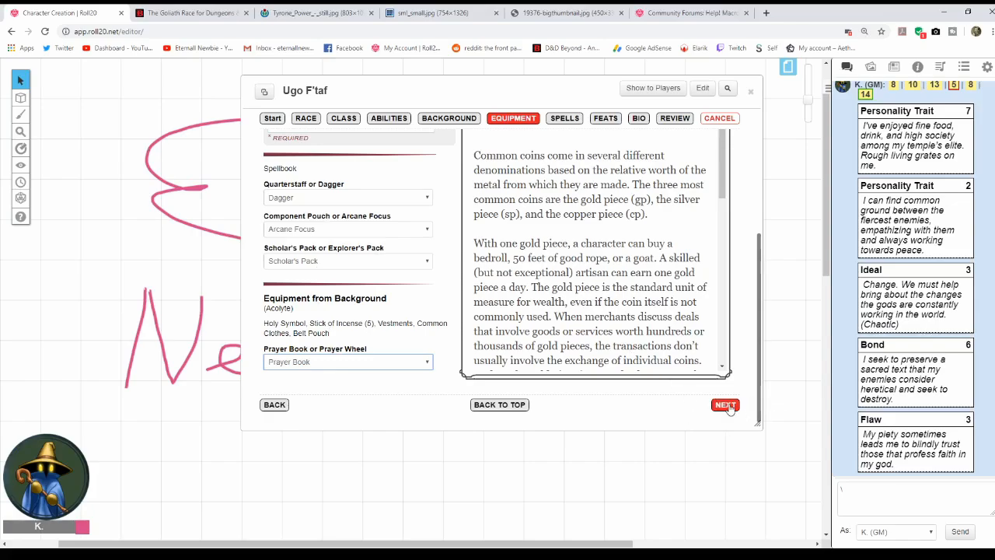
# Move to spells and pick Minor Illusion, Fire Bolt and Light as the wizard's cantrips.
pyautogui.click(725, 404)
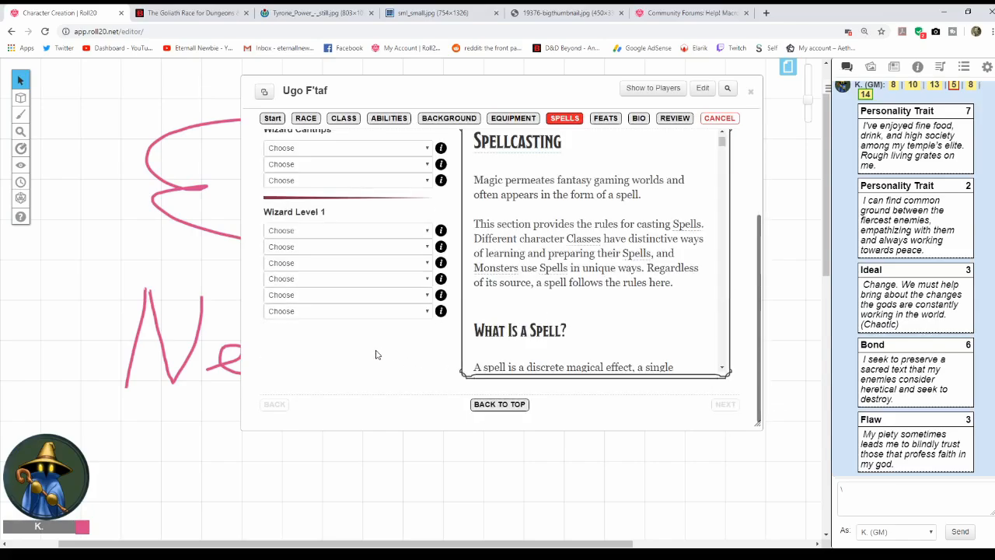
pyautogui.scroll(3)
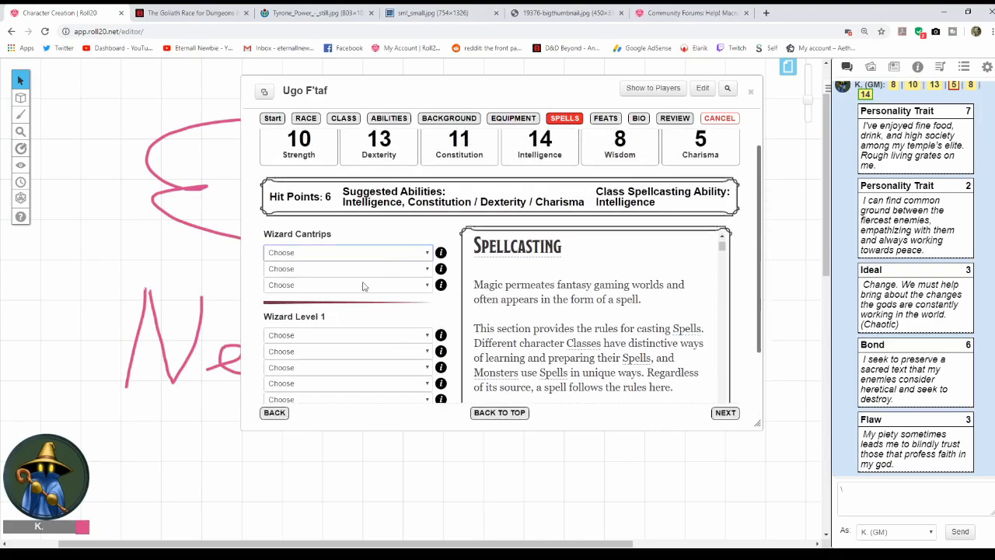
pyautogui.click(348, 252)
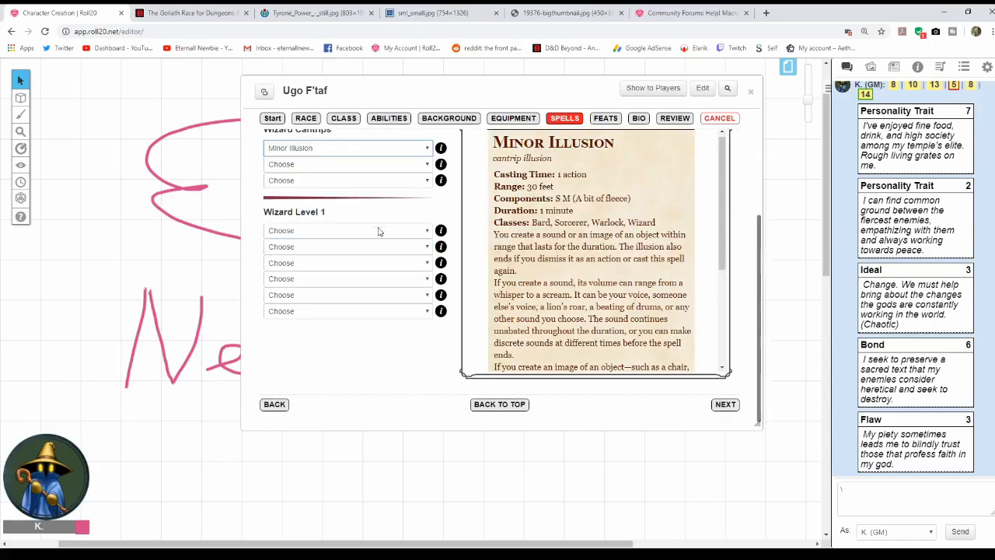
pyautogui.moveTo(572, 256)
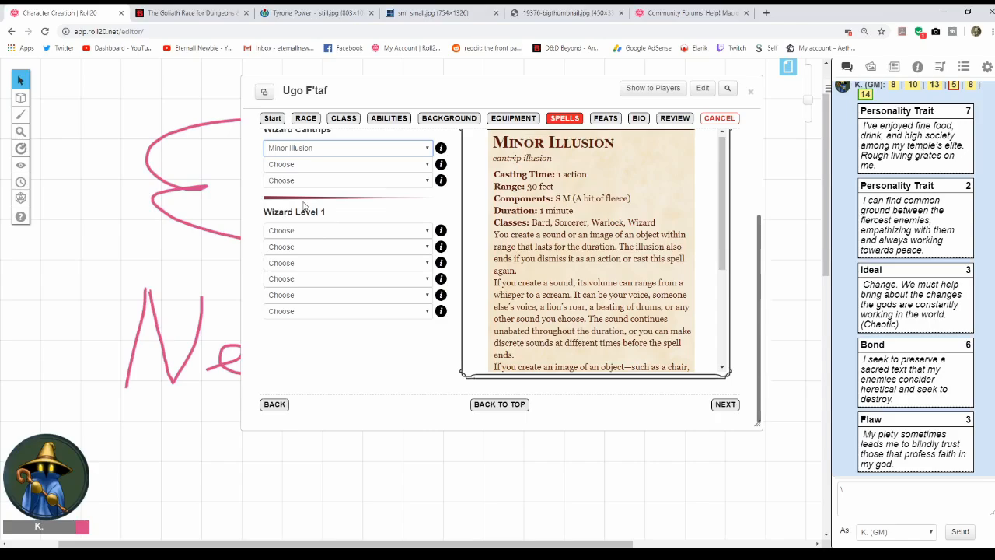
pyautogui.moveTo(354, 183)
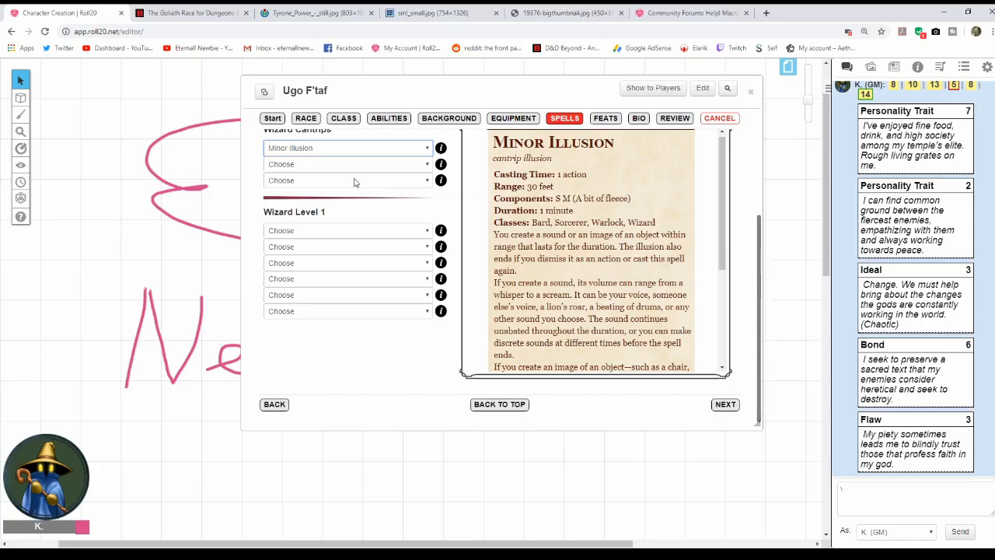
pyautogui.scroll(3)
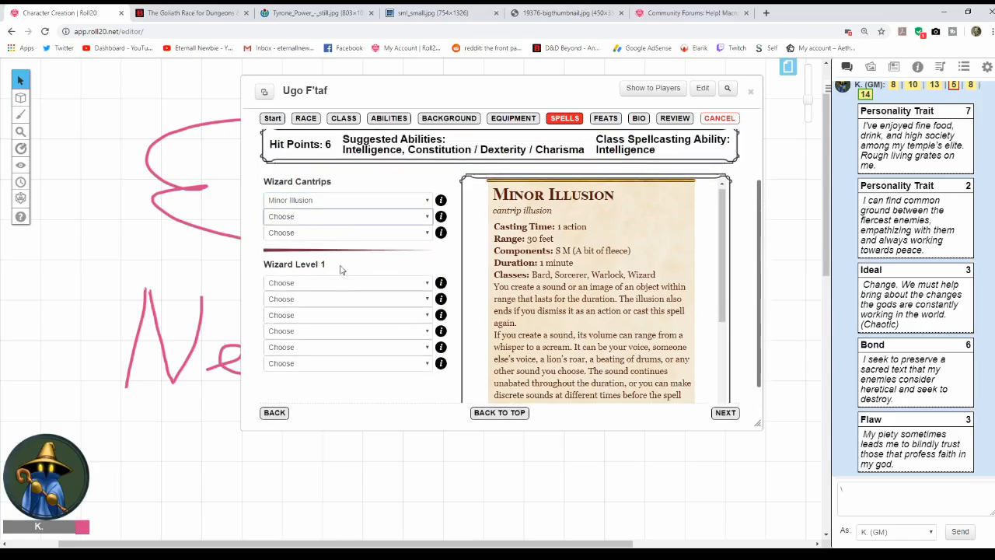
pyautogui.click(349, 217)
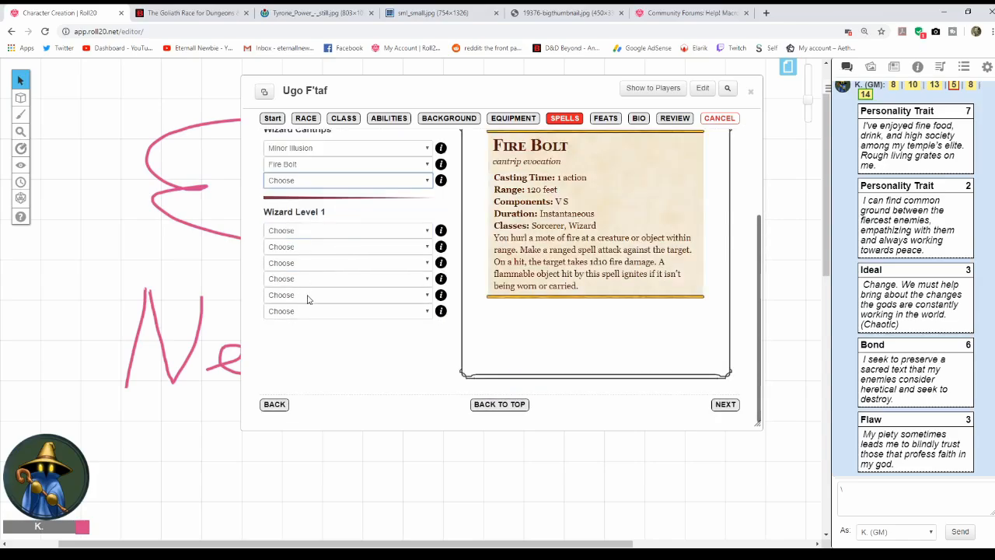
pyautogui.moveTo(308, 303)
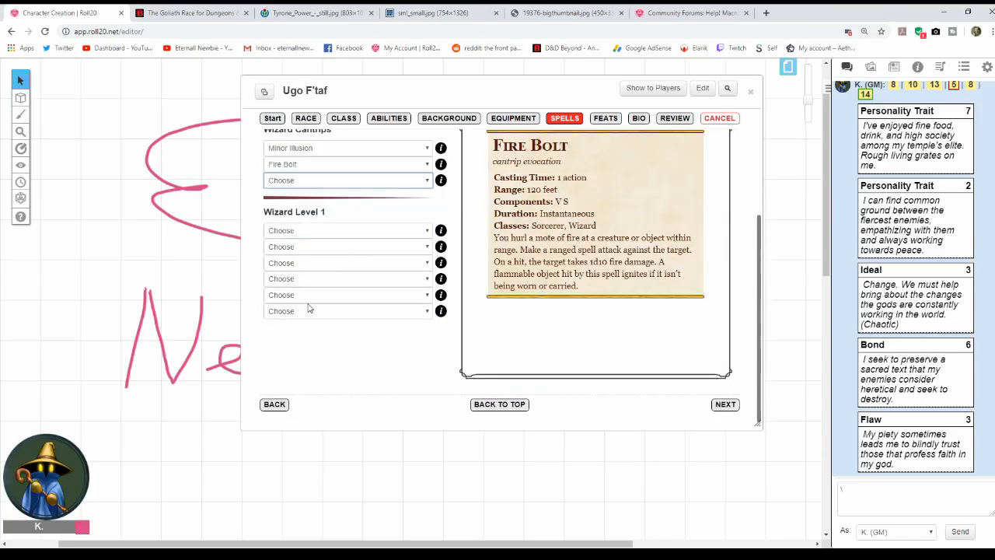
pyautogui.click(349, 180)
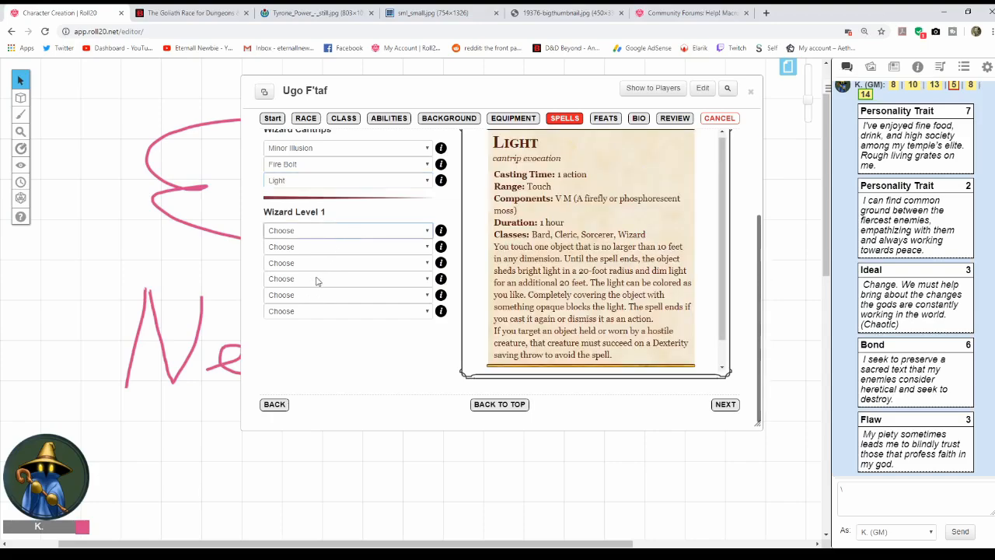
# Pick Color Spray, Feather Fall, Grease, Fog Cloud and Expeditious Retreat as level 1 spells.
pyautogui.click(349, 230)
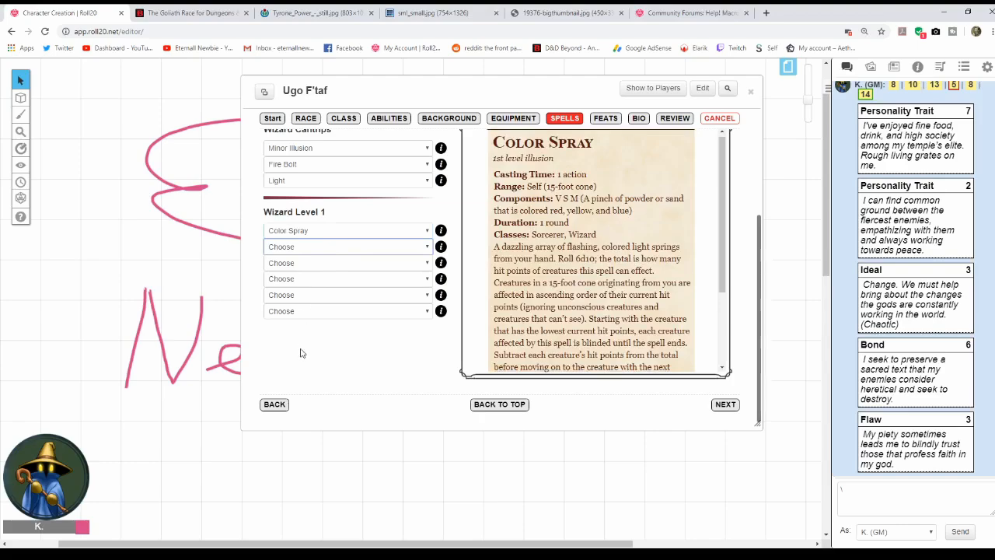
pyautogui.click(348, 246)
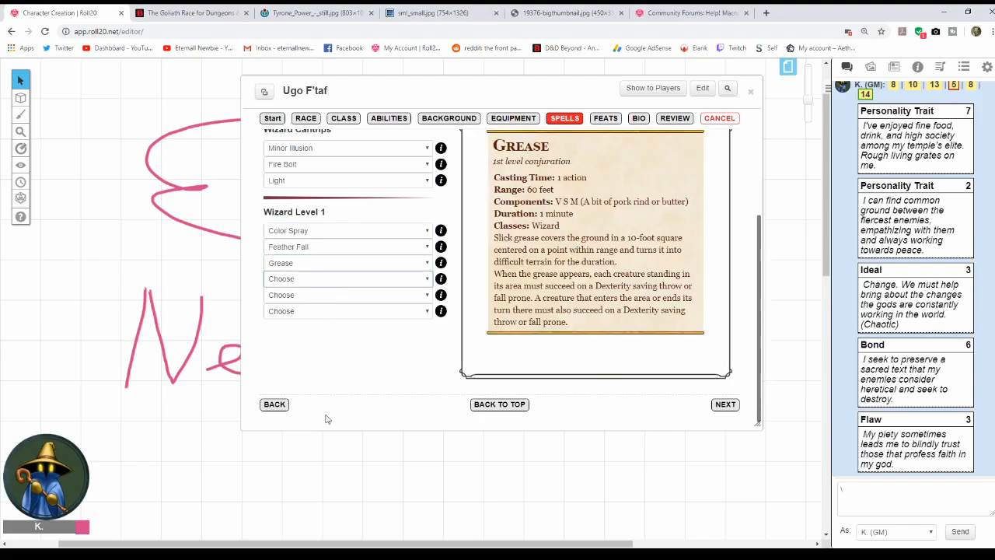
pyautogui.click(349, 278)
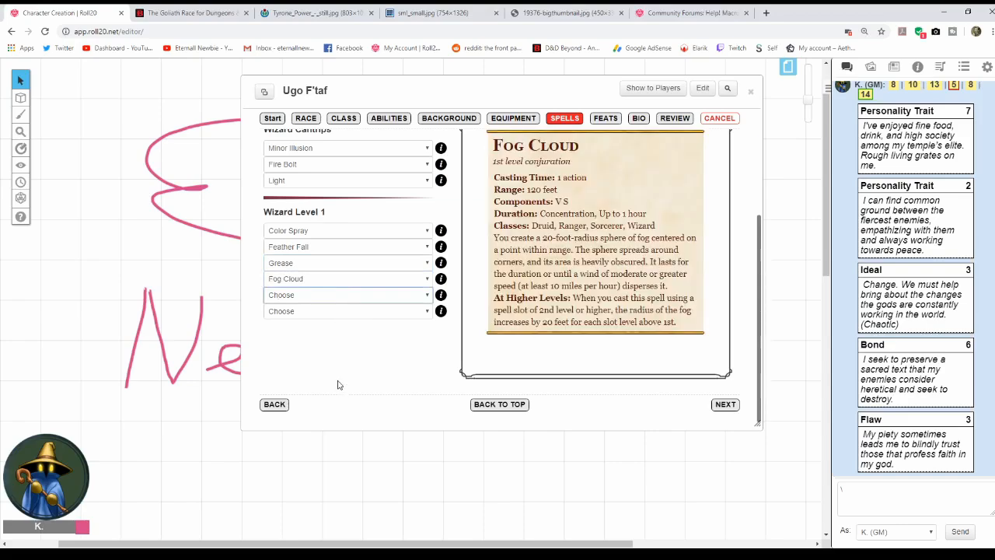
pyautogui.click(348, 296)
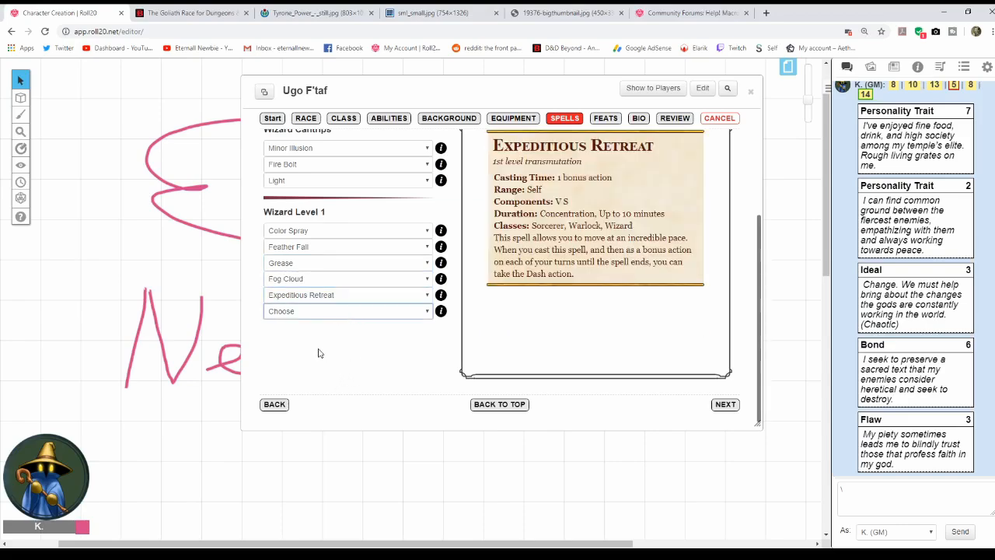
pyautogui.moveTo(297, 484)
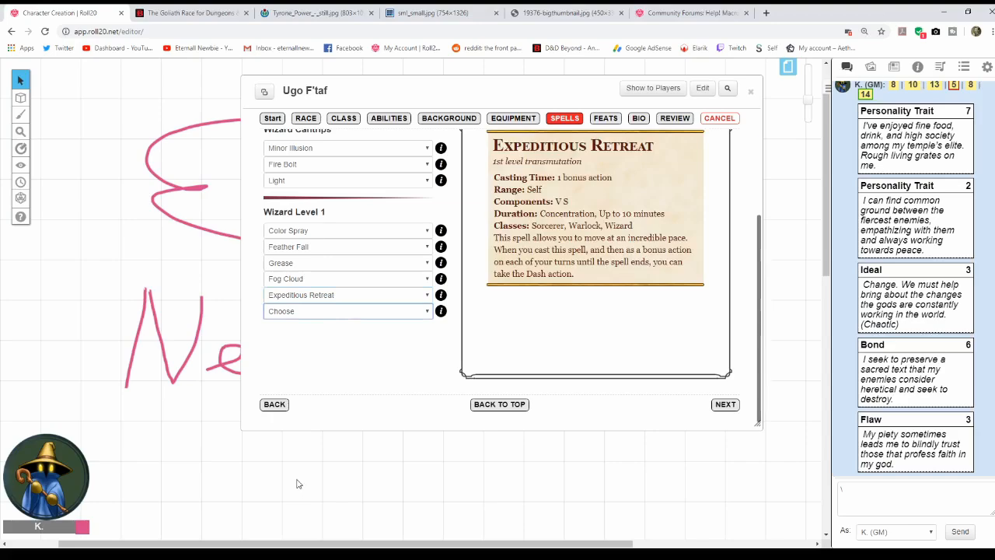
pyautogui.click(348, 311)
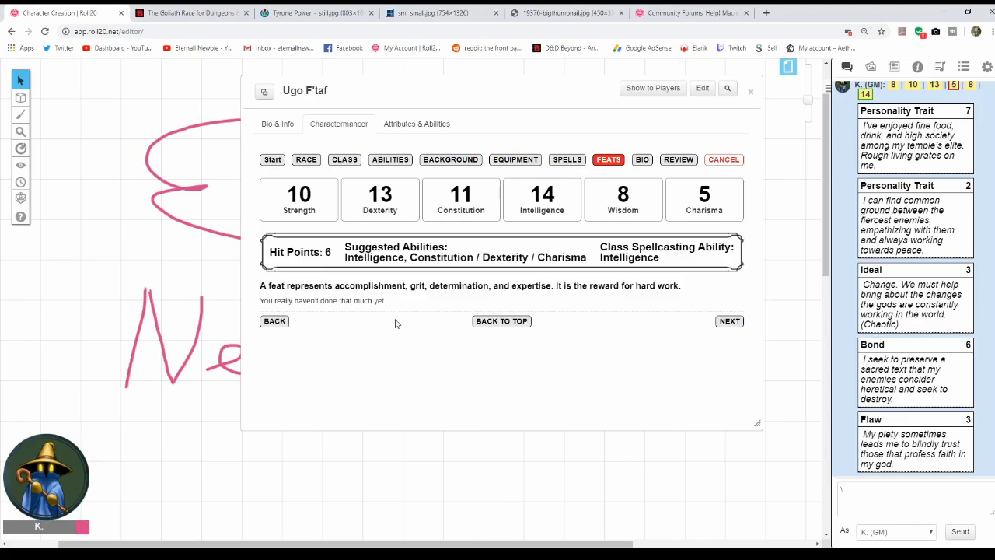
pyautogui.moveTo(404, 299)
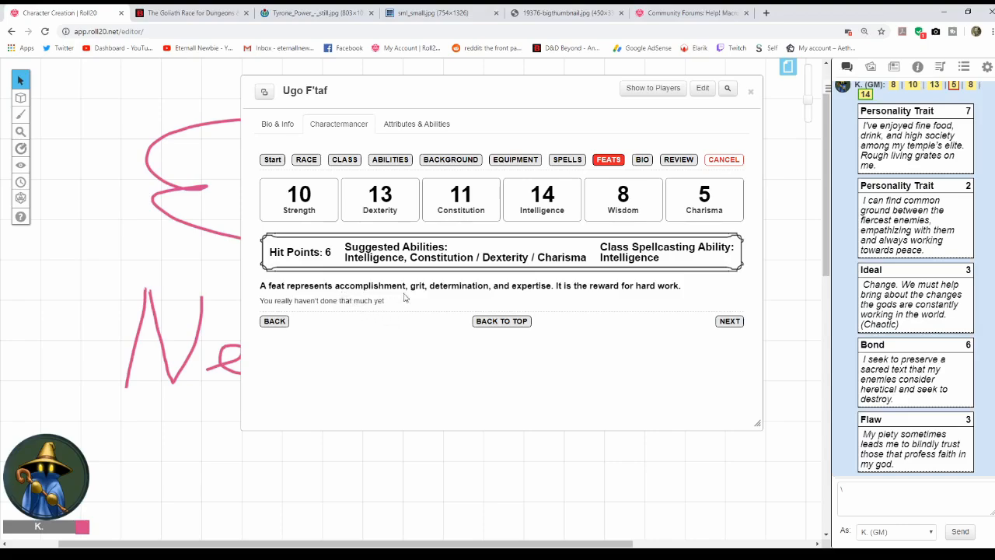
pyautogui.moveTo(410, 299)
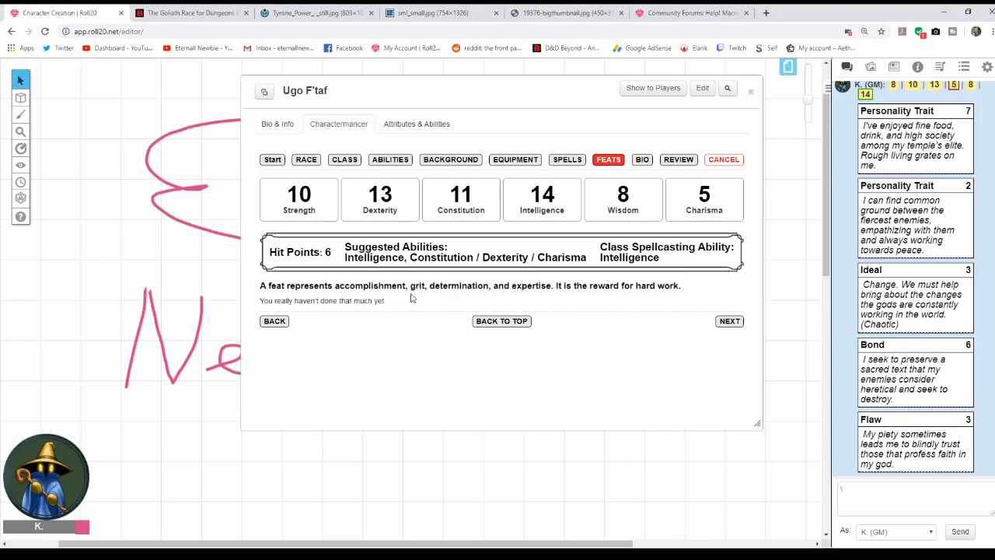
pyautogui.moveTo(539, 290)
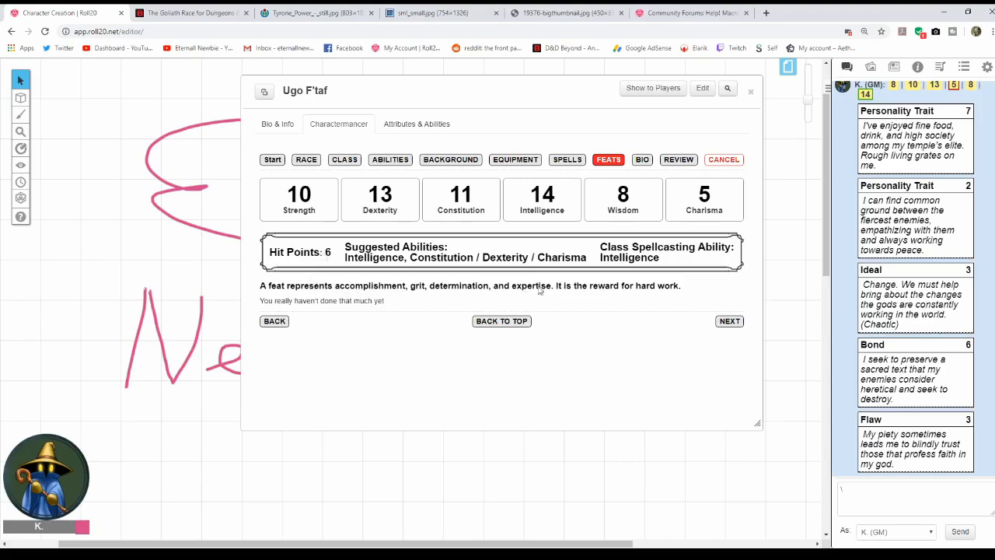
pyautogui.moveTo(340, 299)
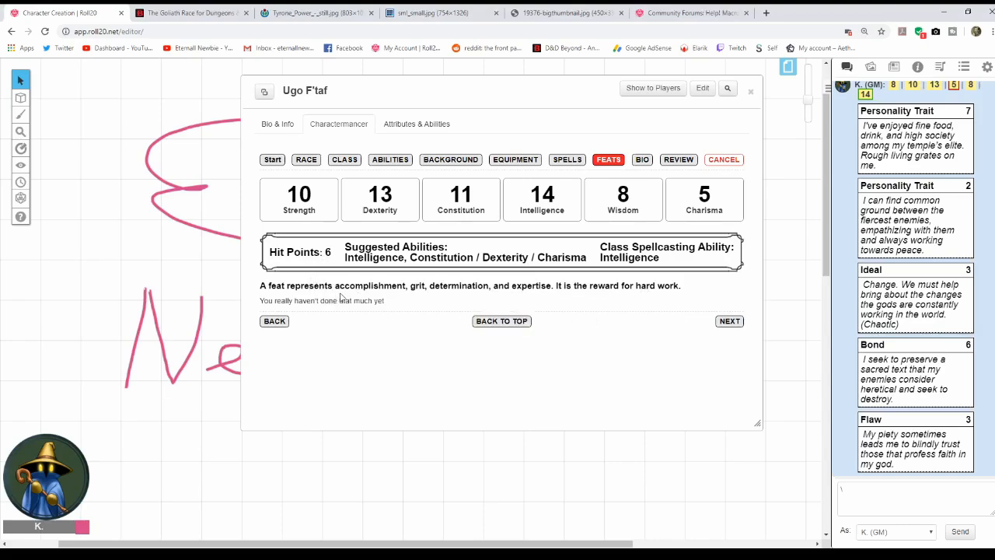
pyautogui.moveTo(429, 296)
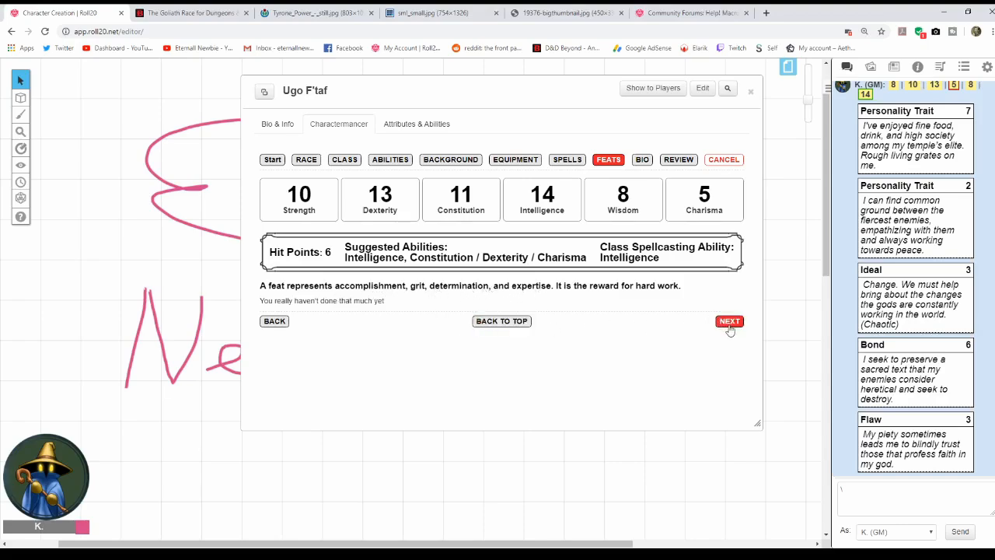
# Continue past the empty feats step to the bio.
pyautogui.click(729, 321)
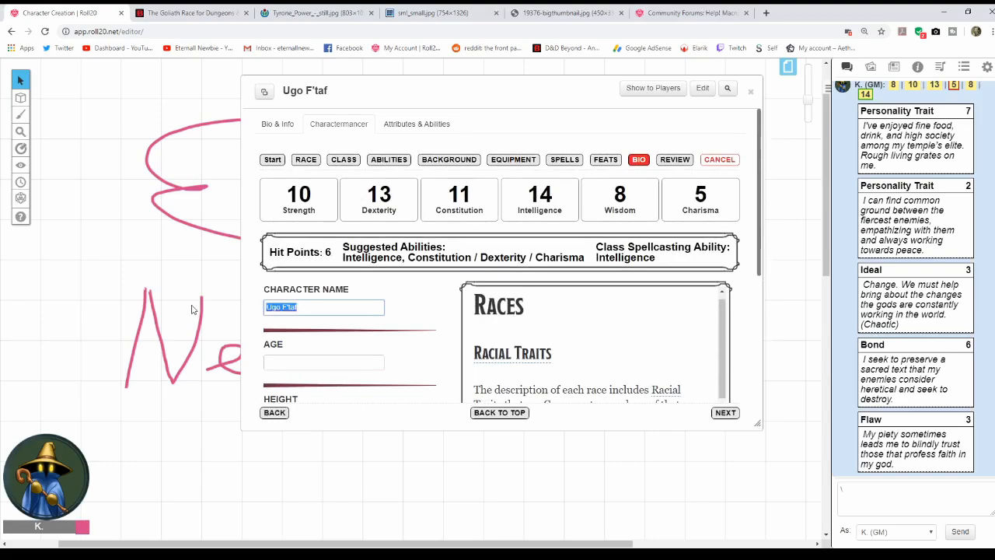
# Name the character 'big smartie' and set age 32 after checking the Goliath race details.
pyautogui.write('big smartie')
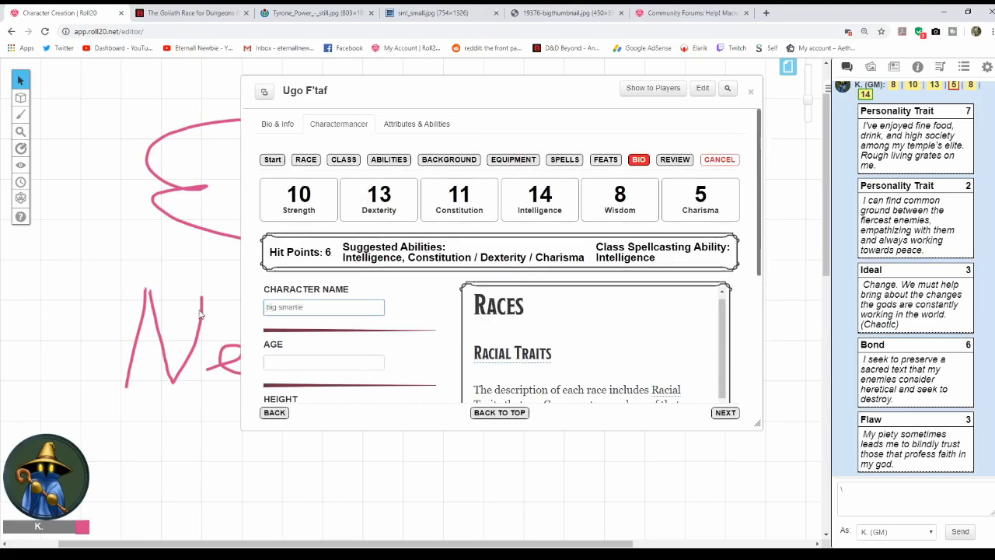
pyautogui.click(324, 363)
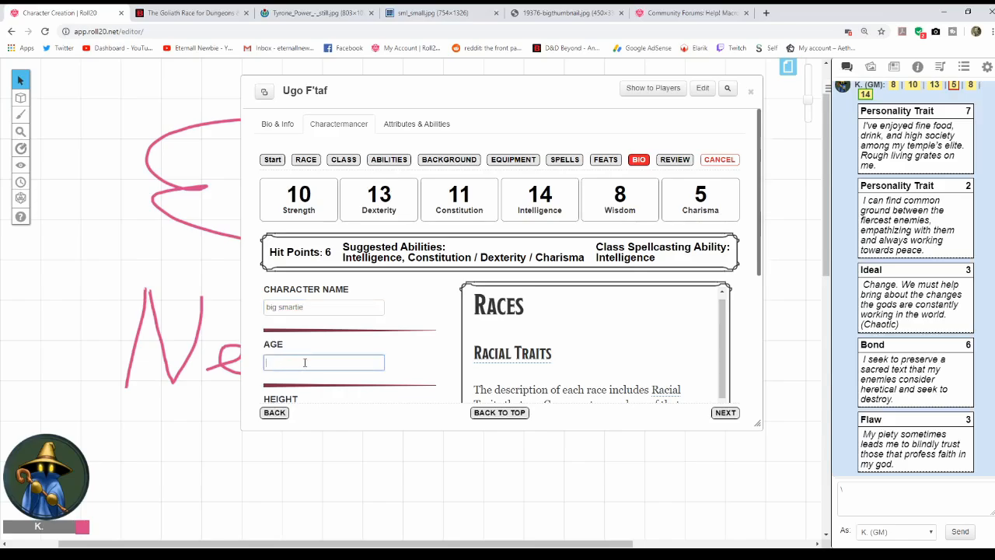
pyautogui.click(190, 12)
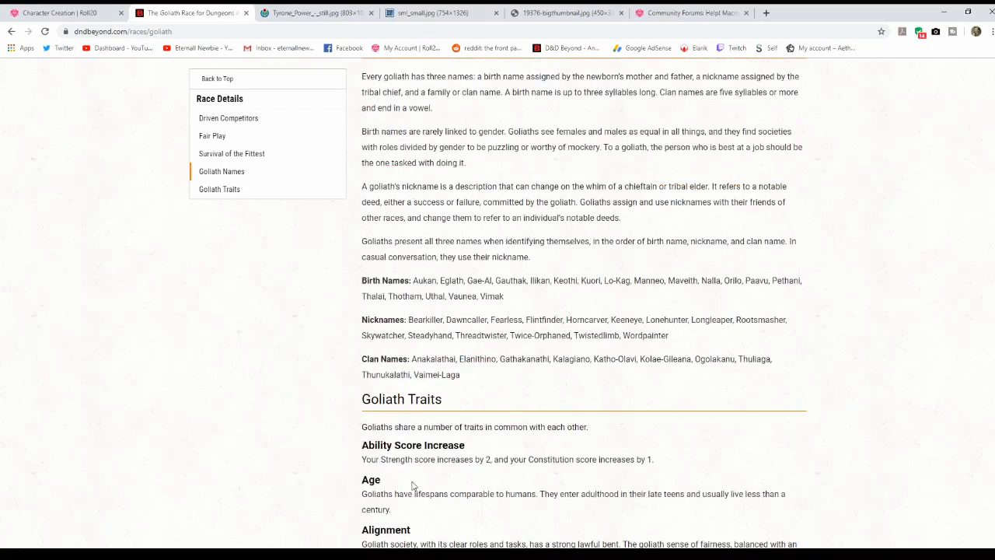
pyautogui.click(62, 13)
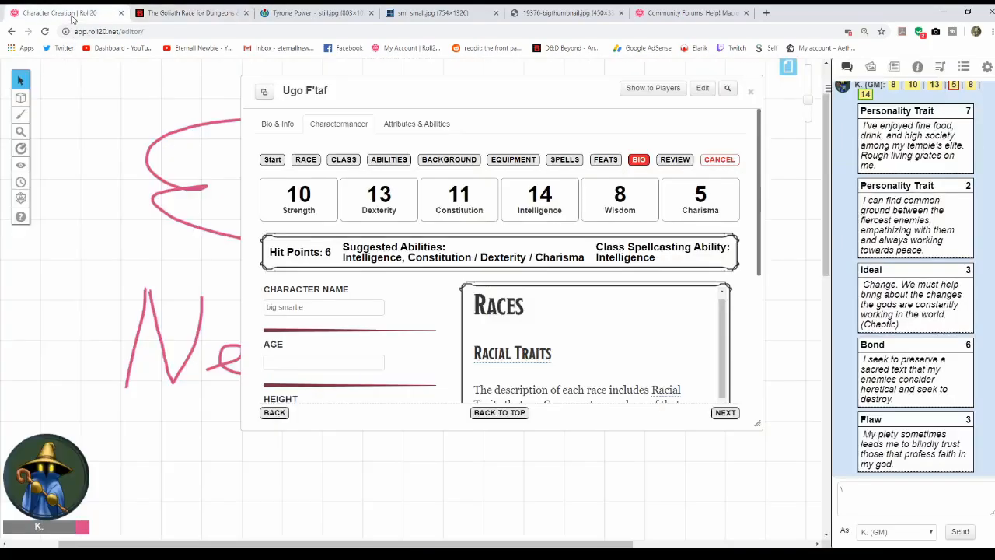
pyautogui.write('32')
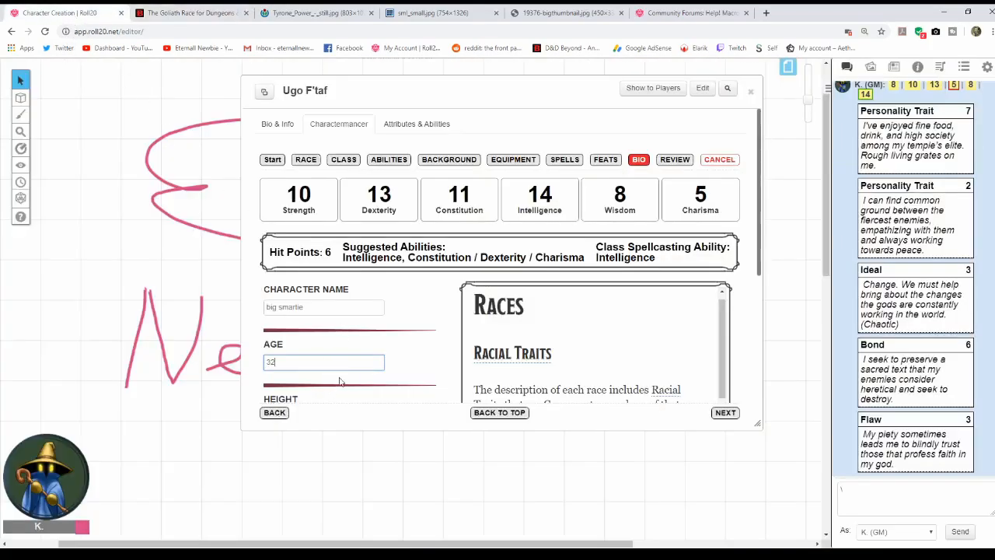
# Fill height 'much', weight 'even more', eyes 2, hair 'thousands???' and skin 'hopefully one'.
pyautogui.scroll(-3)
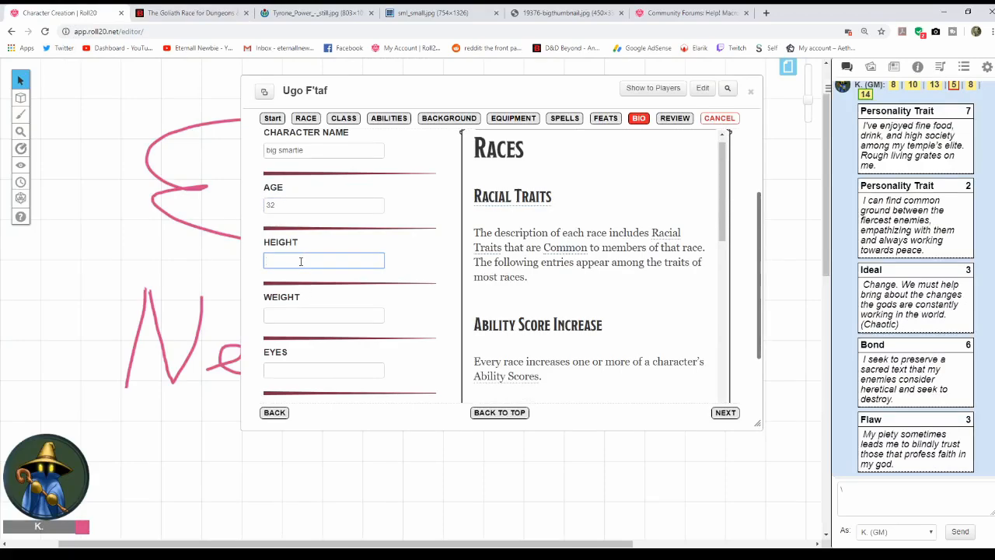
pyautogui.write('mud')
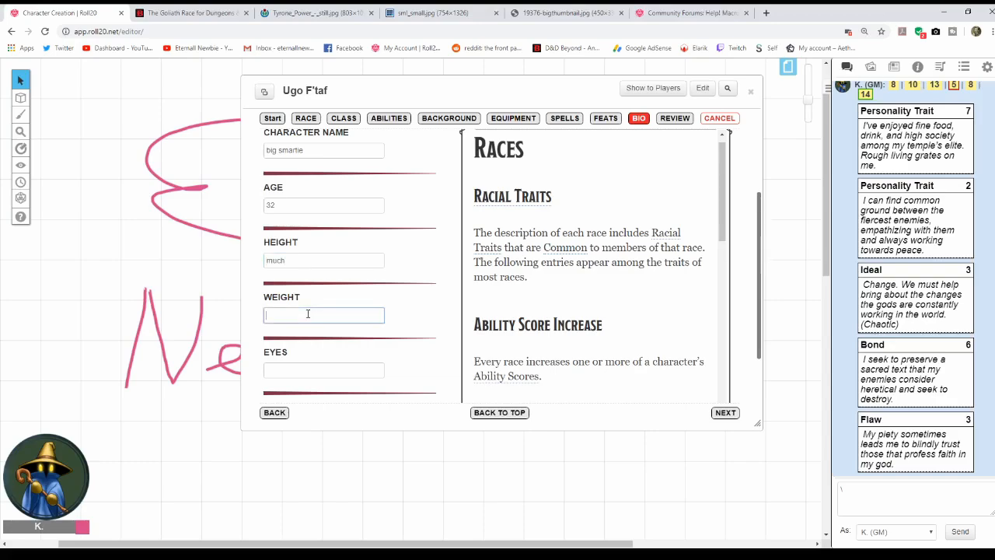
pyautogui.write('even more')
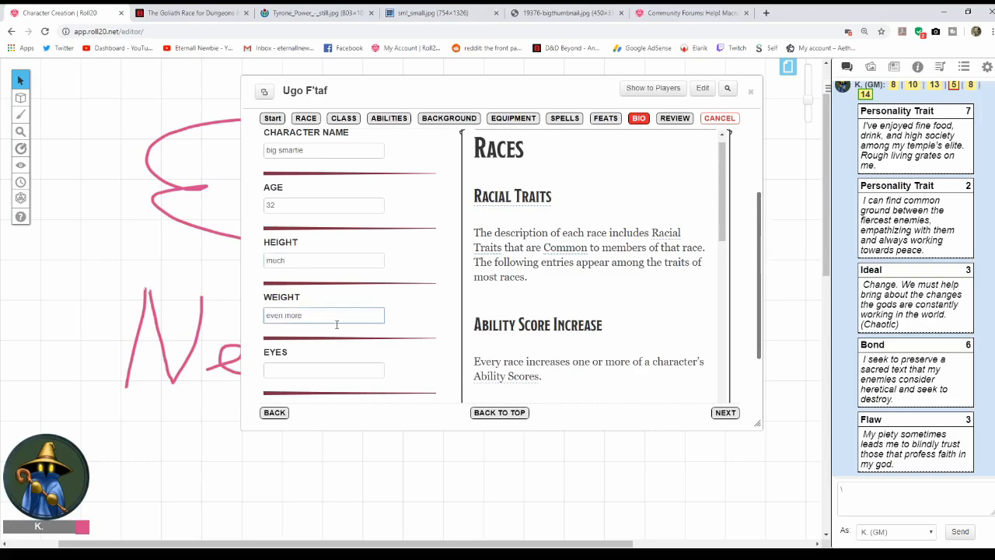
pyautogui.scroll(-3)
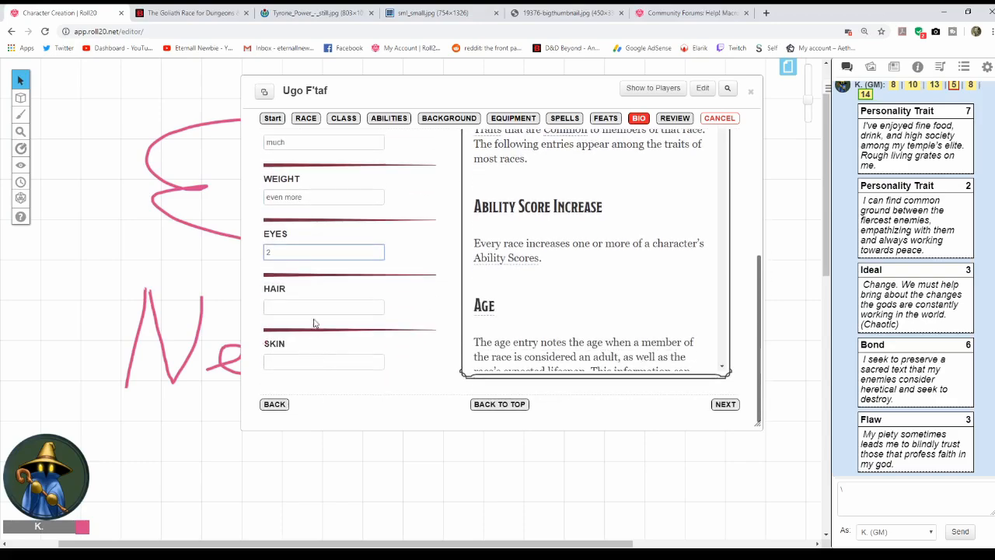
pyautogui.write('thousands')
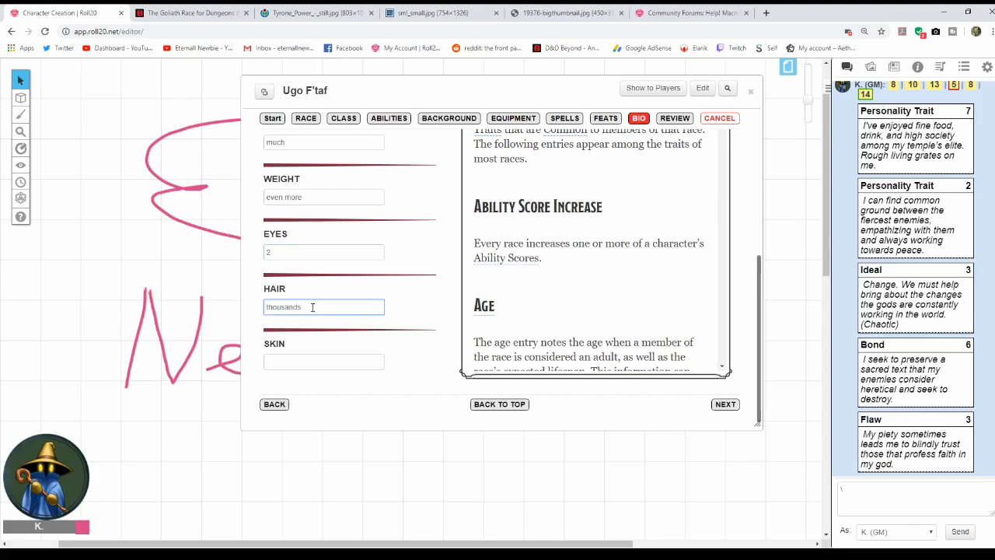
pyautogui.write('???')
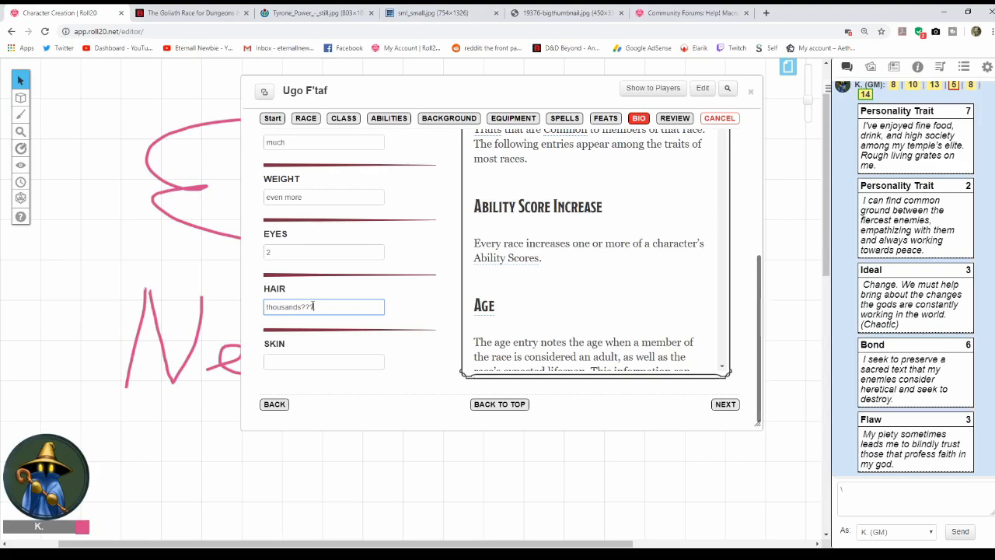
pyautogui.click(324, 361)
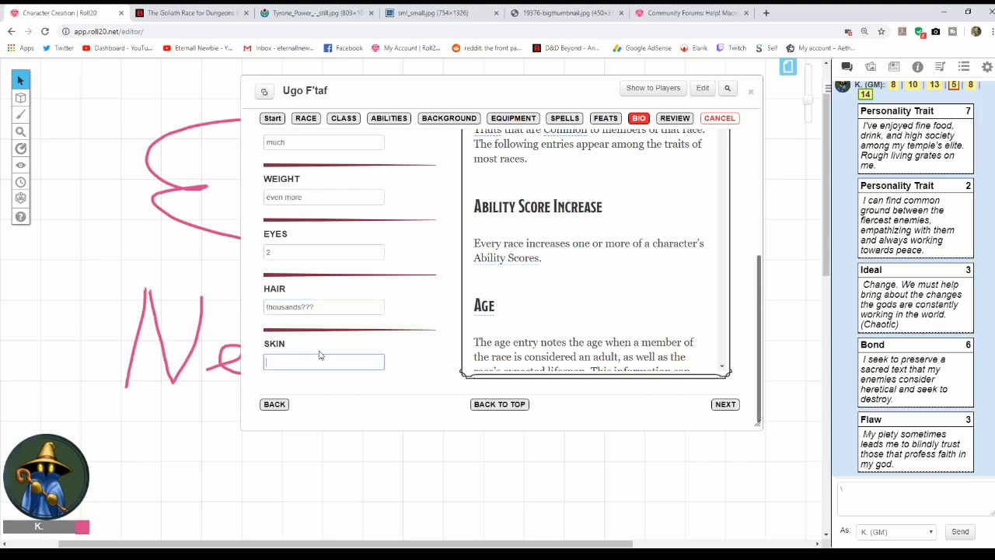
pyautogui.write('hopefully one')
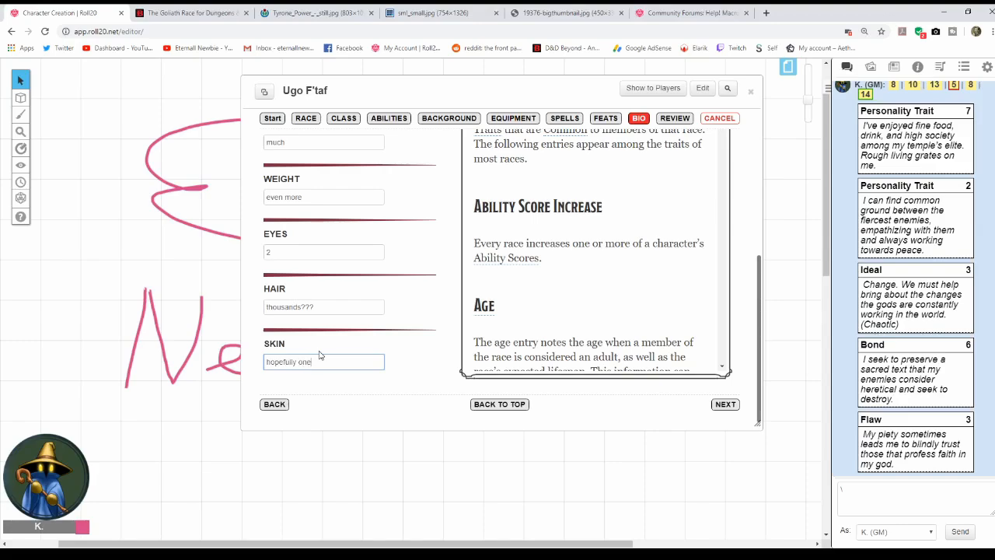
pyautogui.moveTo(411, 330)
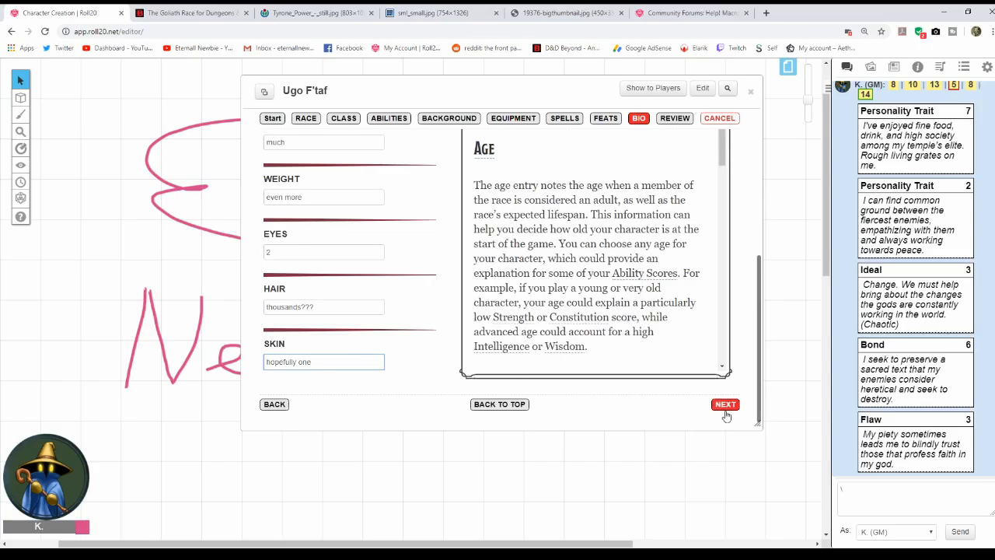
pyautogui.moveTo(277, 212)
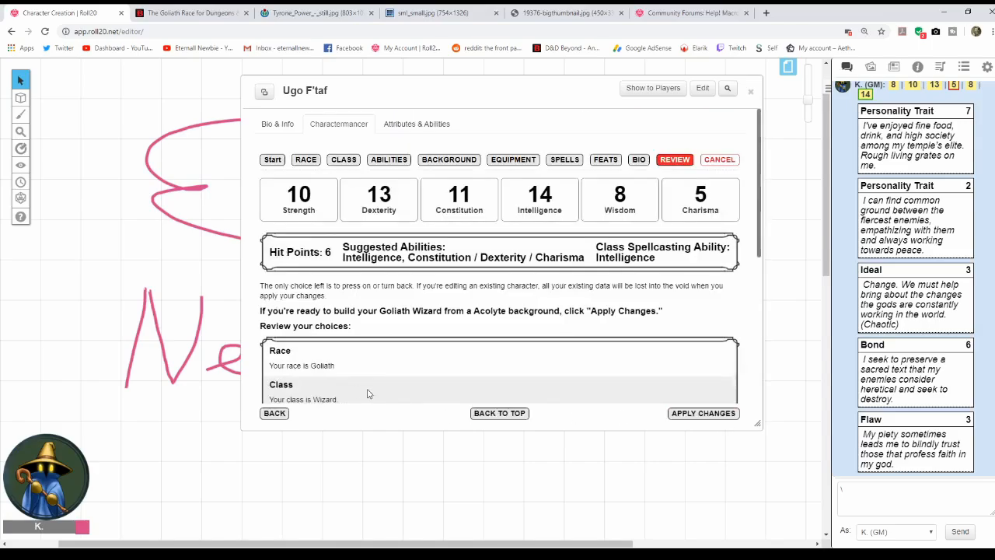
# Scroll through the review of the Goliath Wizard build and apply the changes to the sheet.
pyautogui.scroll(-3)
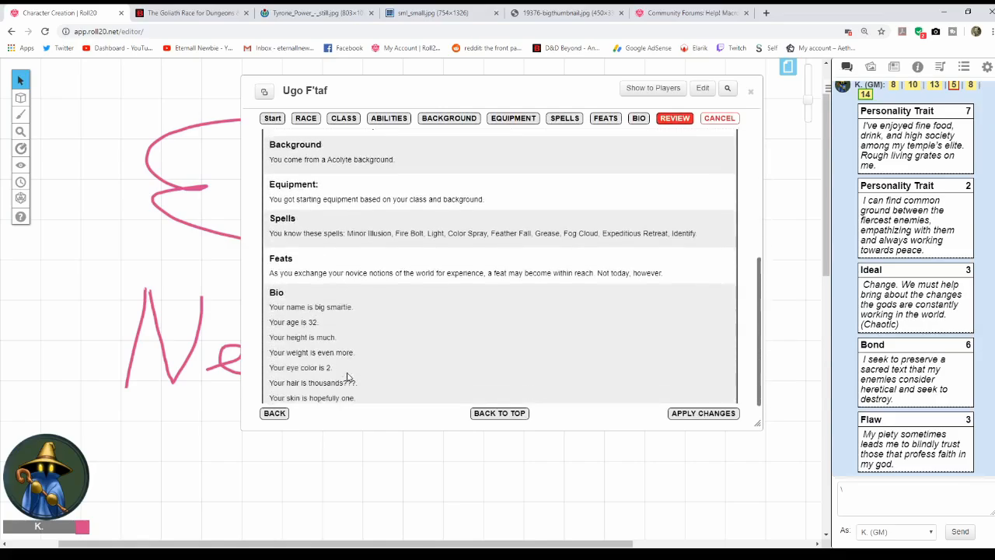
pyautogui.scroll(-3)
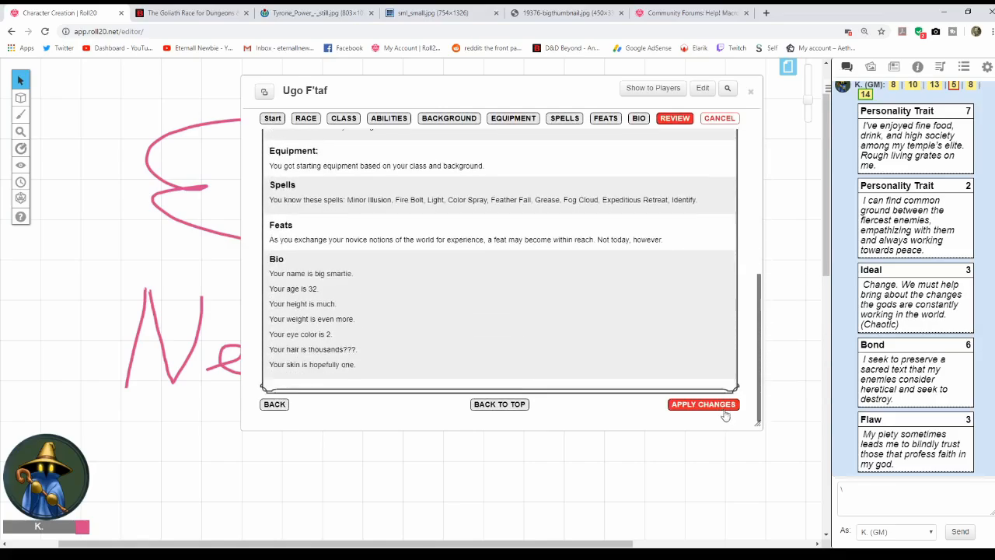
pyautogui.click(703, 405)
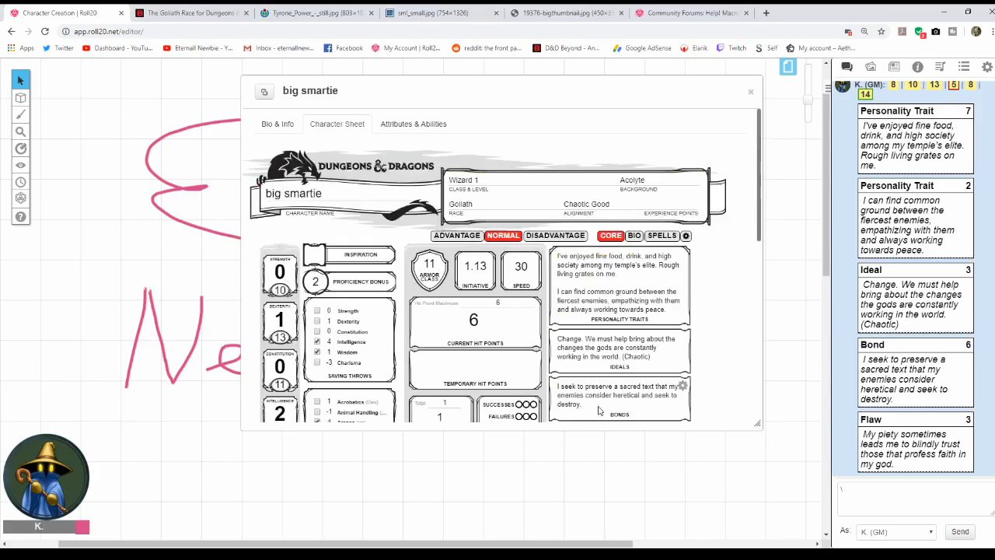
pyautogui.scroll(-3)
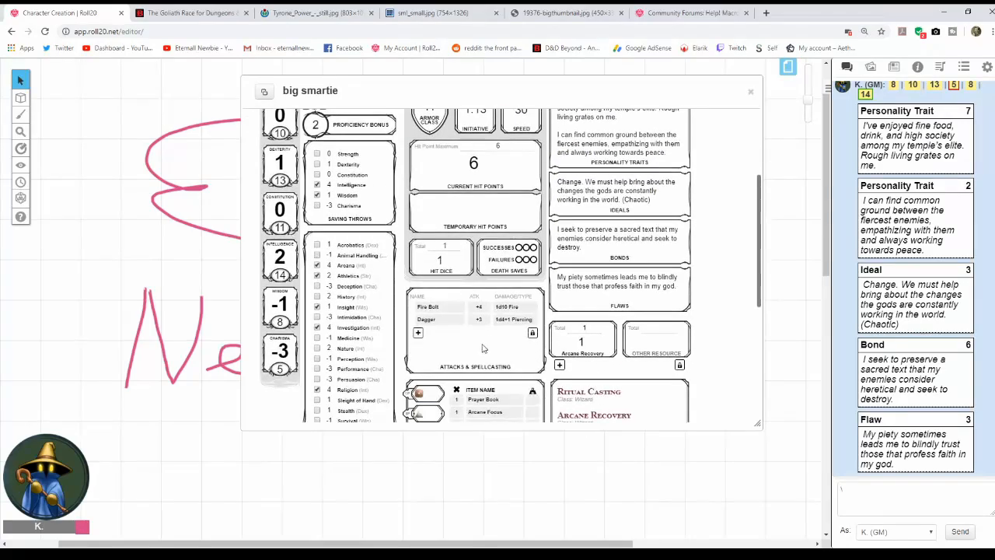
pyautogui.scroll(3)
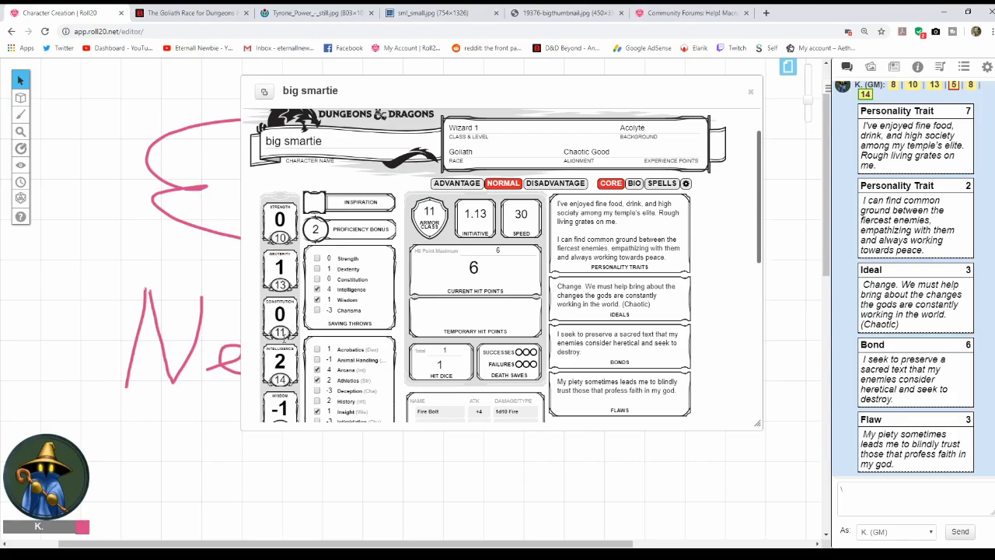
pyautogui.scroll(-3)
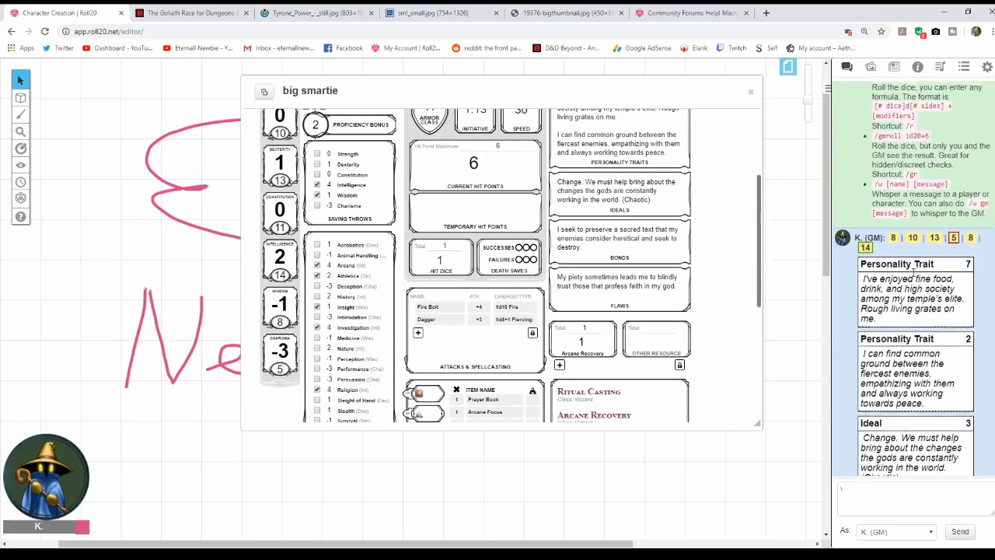
pyautogui.scroll(-3)
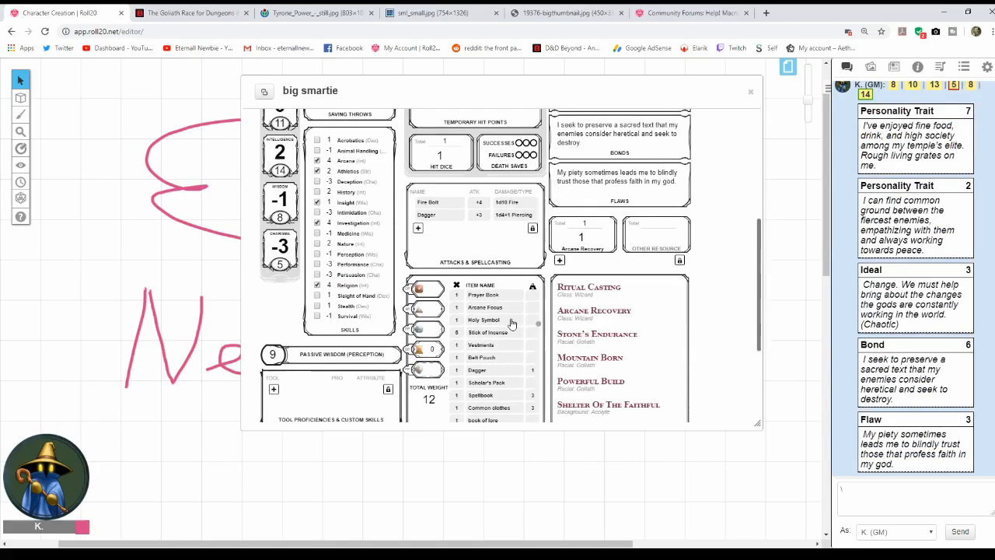
pyautogui.scroll(-3)
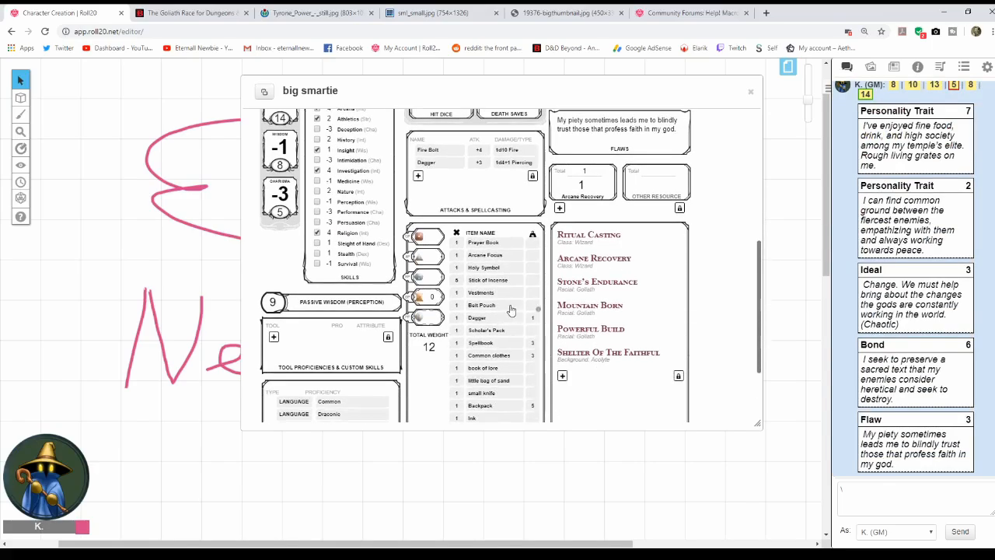
pyautogui.scroll(-3)
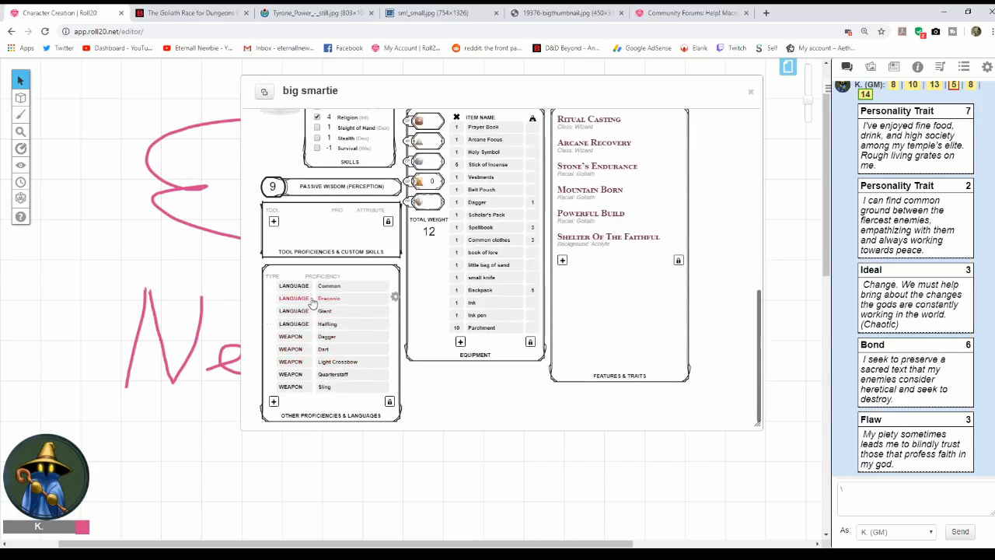
pyautogui.moveTo(315, 361)
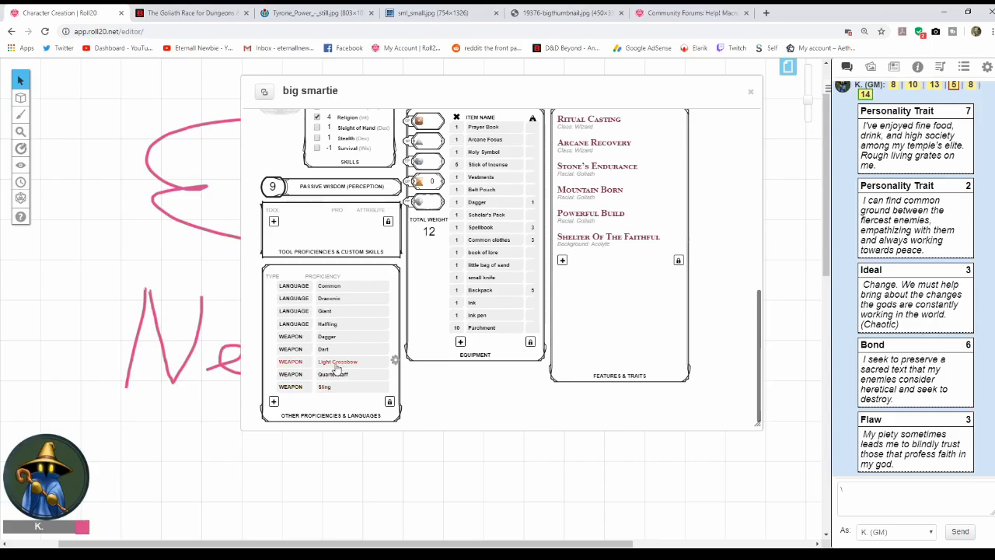
pyautogui.scroll(3)
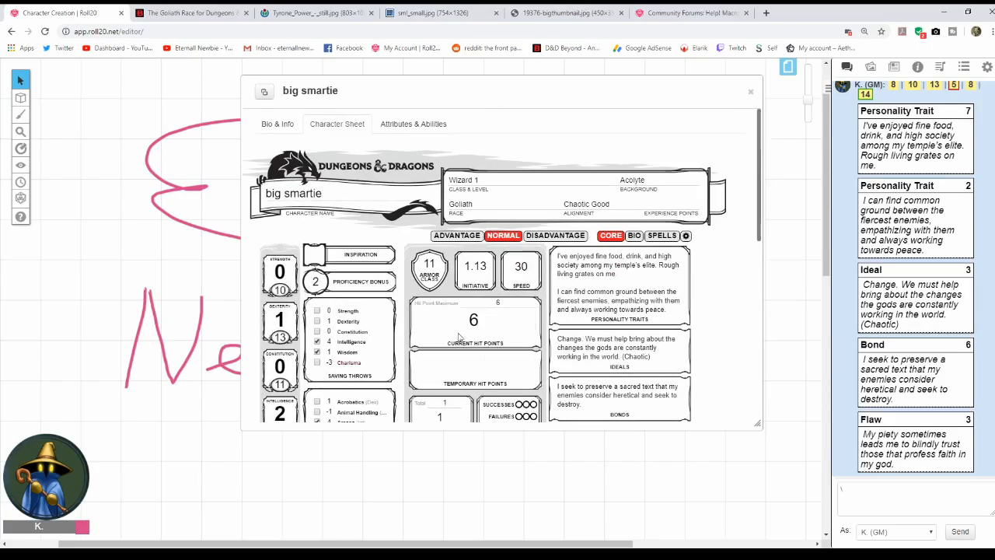
pyautogui.scroll(-3)
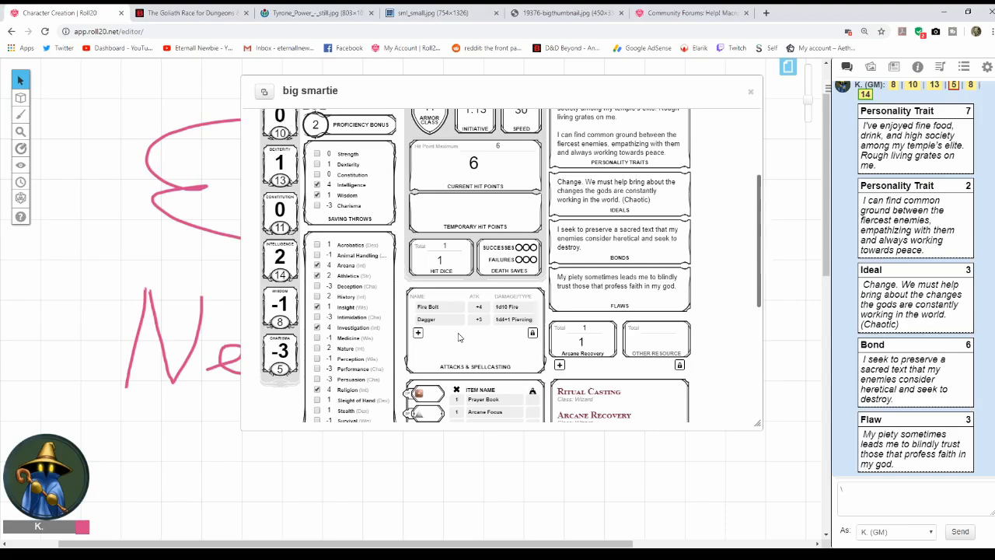
pyautogui.moveTo(448, 311)
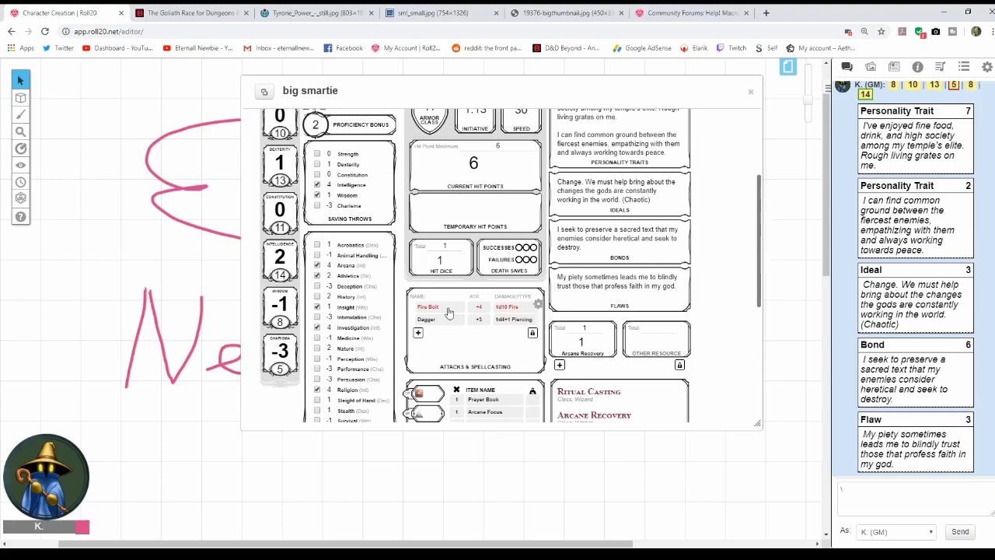